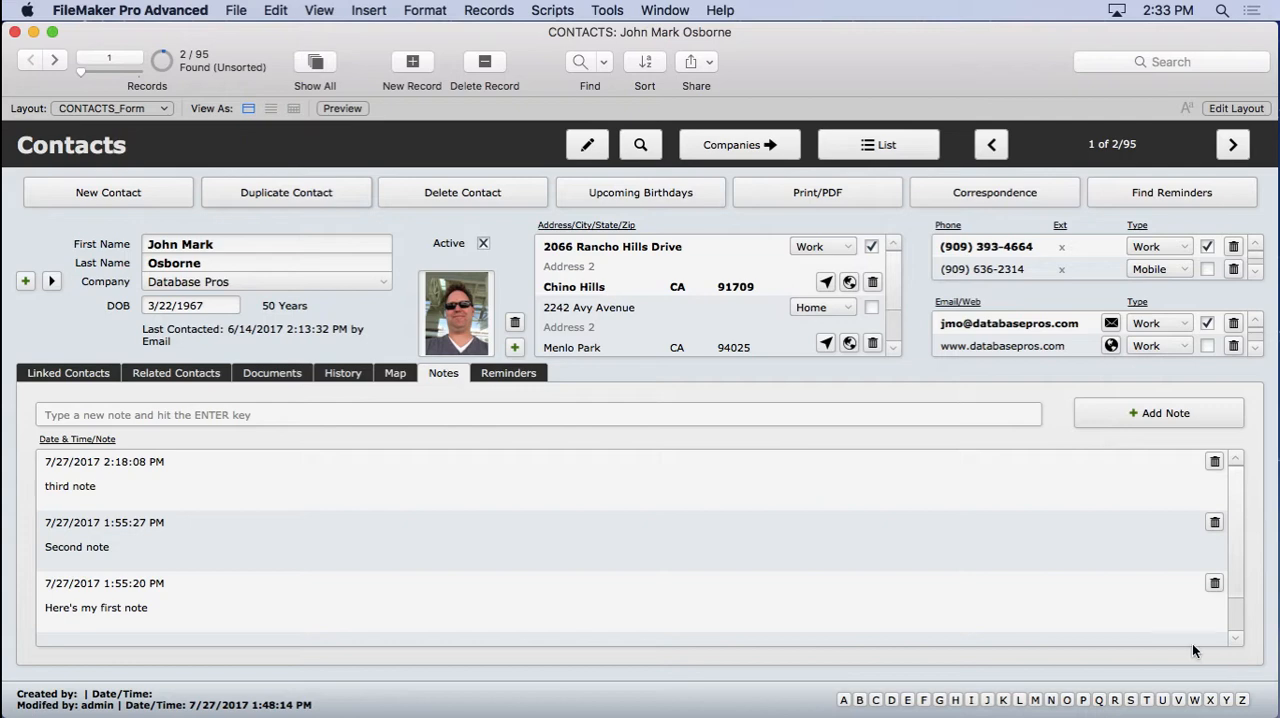
# Duplicate the NOTES table in Manage Database and rename the copy GROUPS.
pyautogui.click(236, 10)
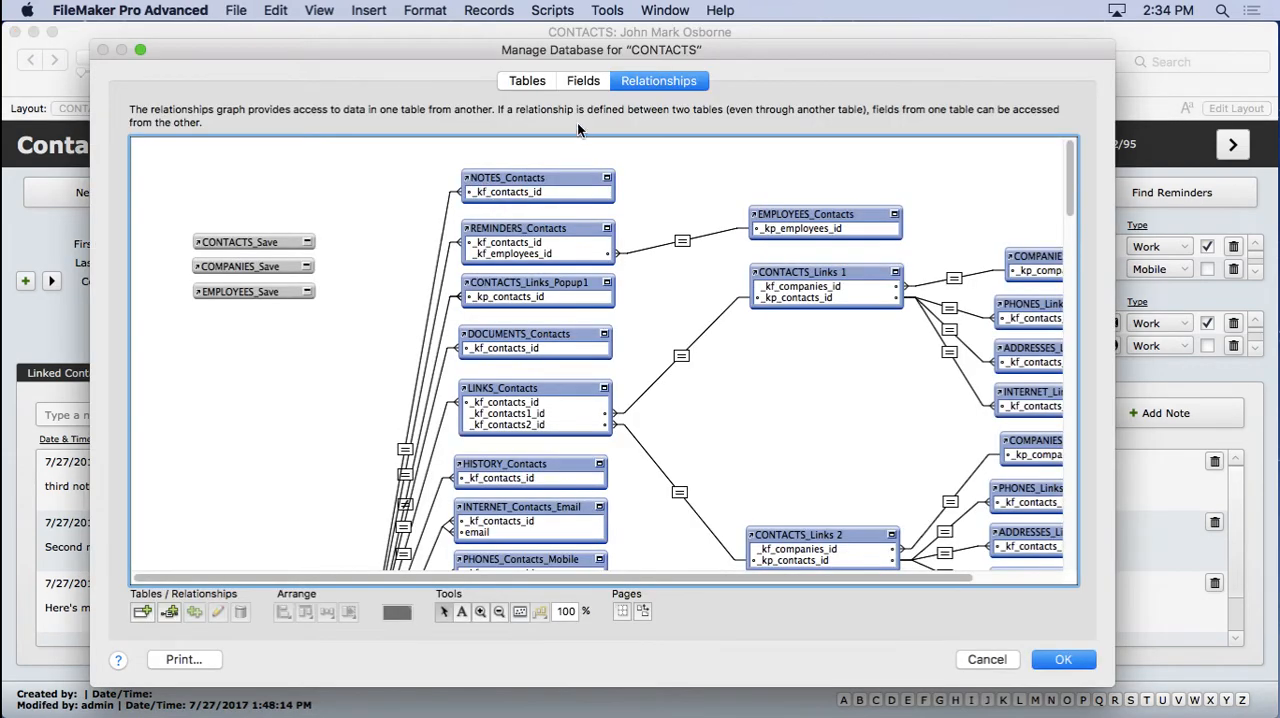
pyautogui.click(583, 81)
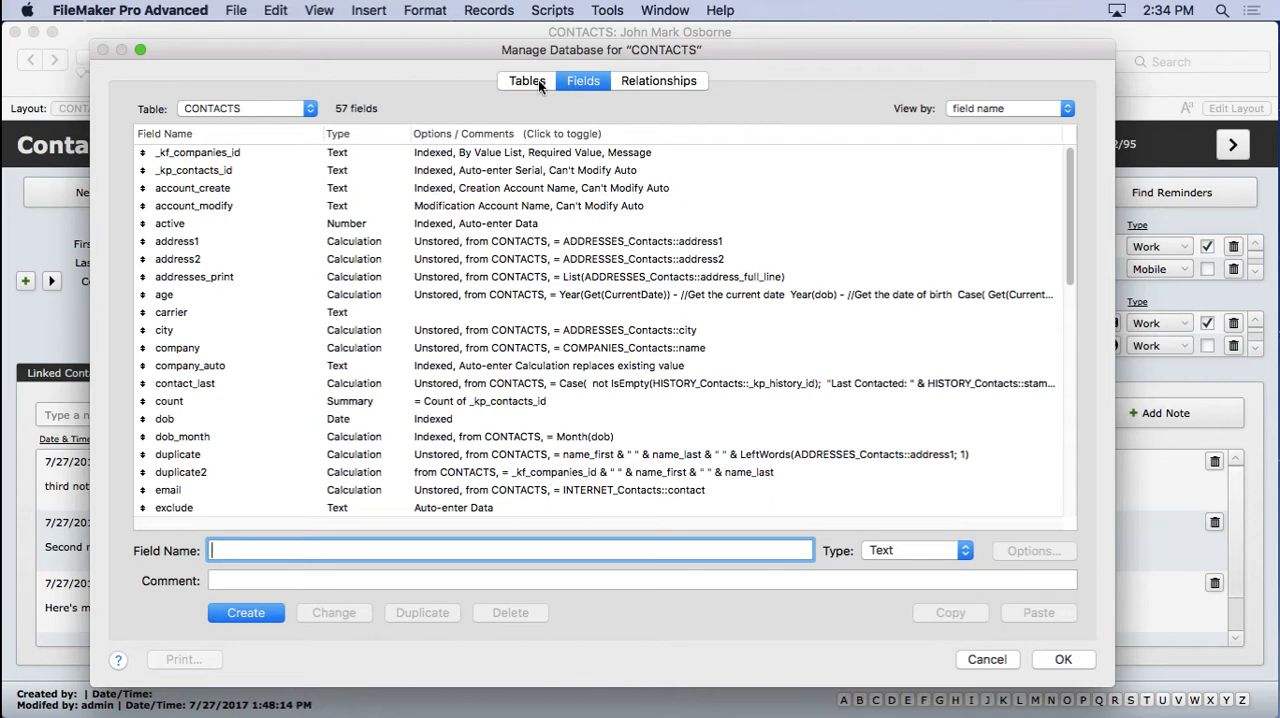
pyautogui.click(526, 80)
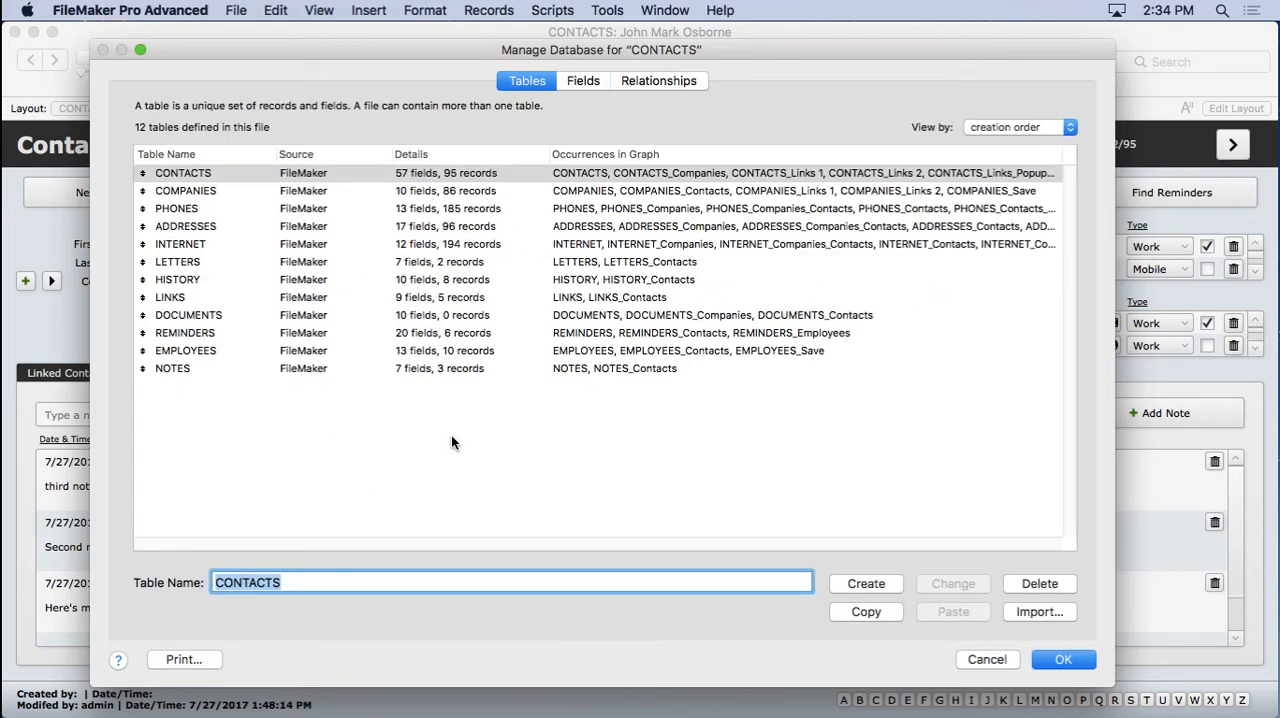
pyautogui.click(172, 368)
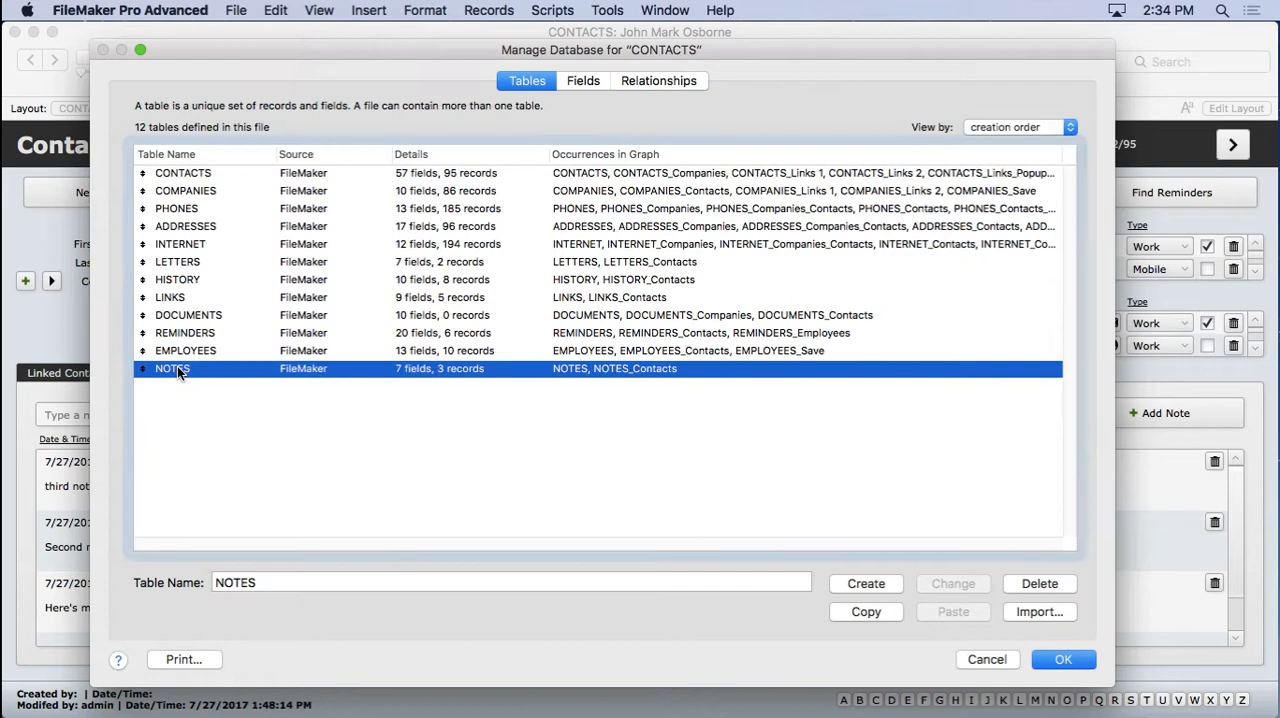
pyautogui.click(951, 611)
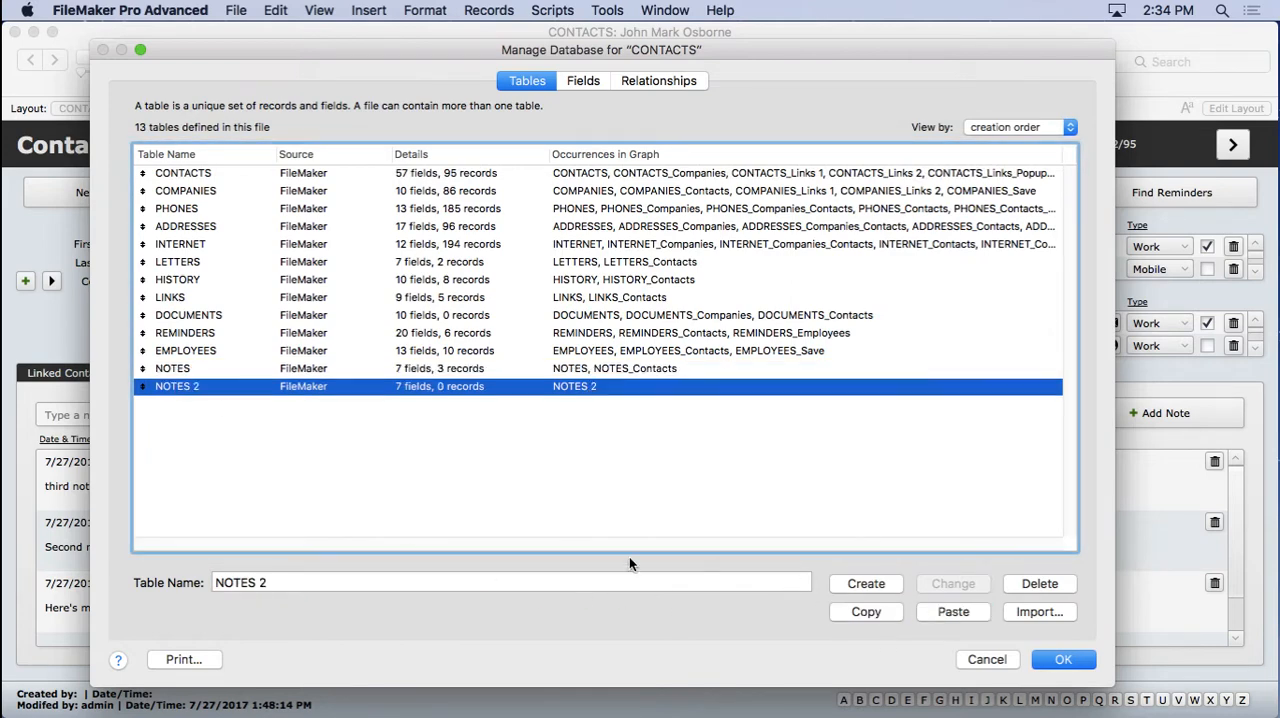
pyautogui.write('GRO')
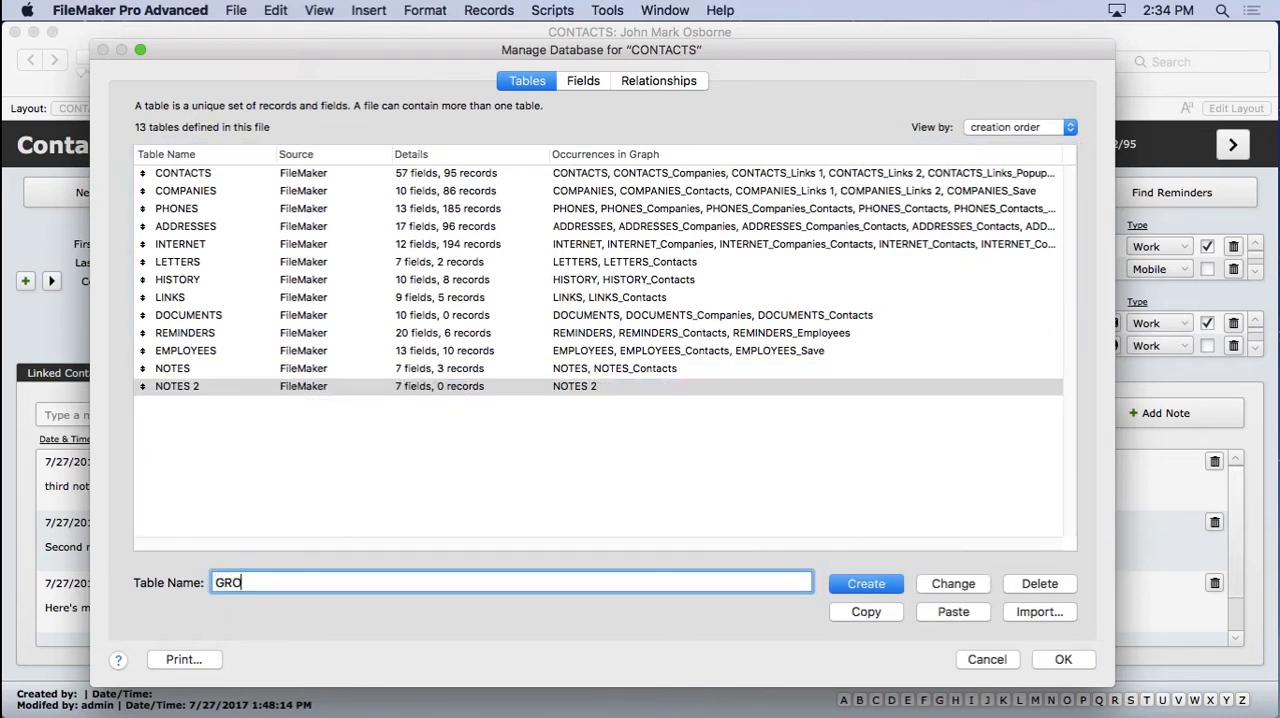
pyautogui.click(865, 583)
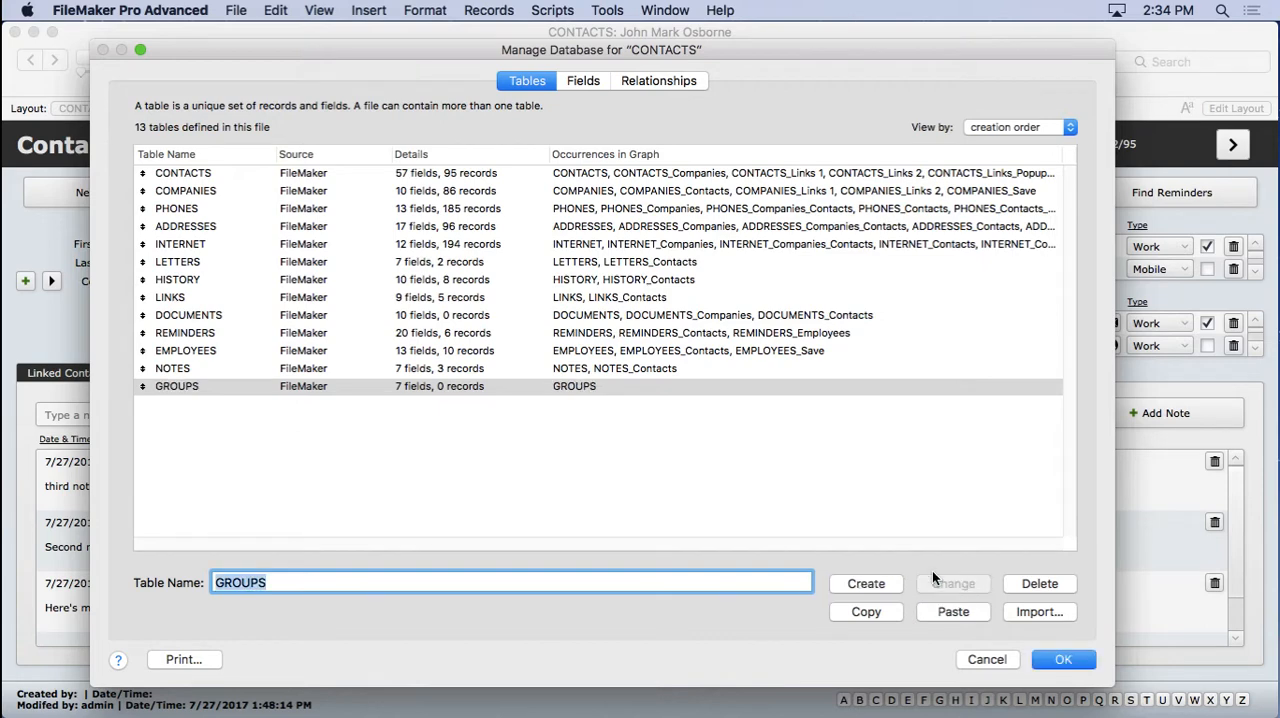
# Rename the GROUPS fields _kp_notes_id to _kp_groups_id and note to name.
pyautogui.click(583, 80)
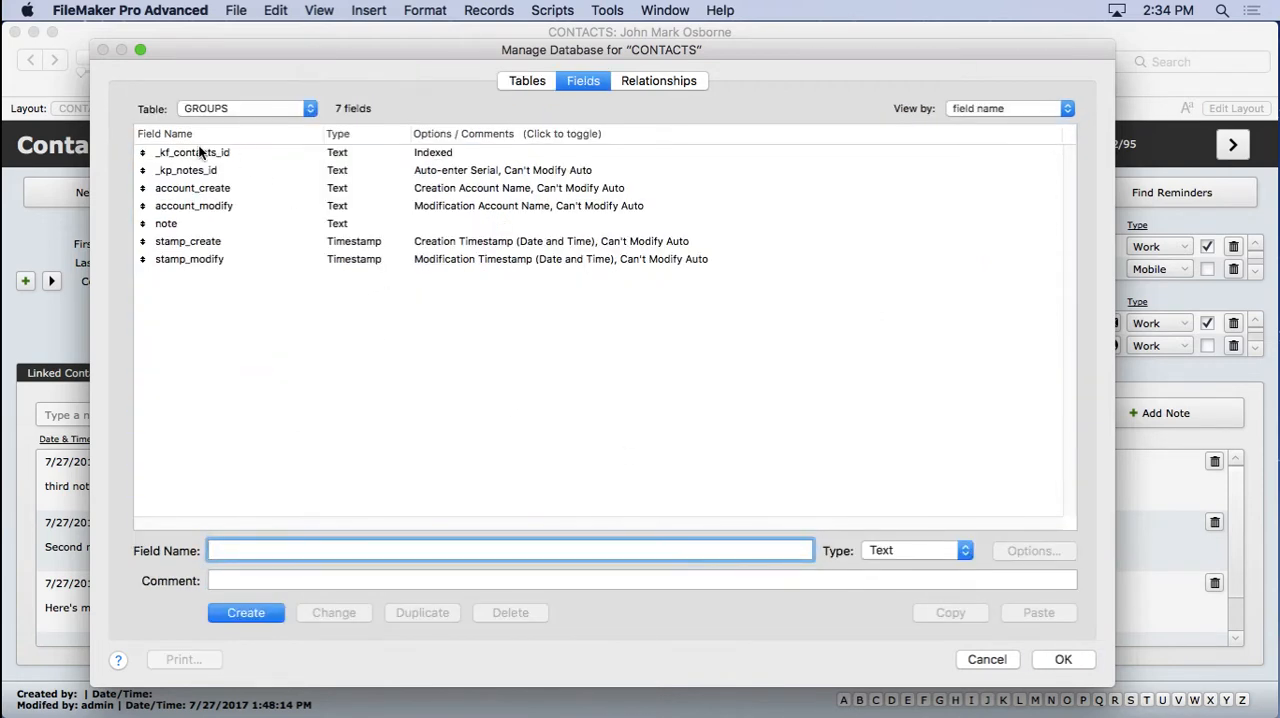
pyautogui.click(192, 152)
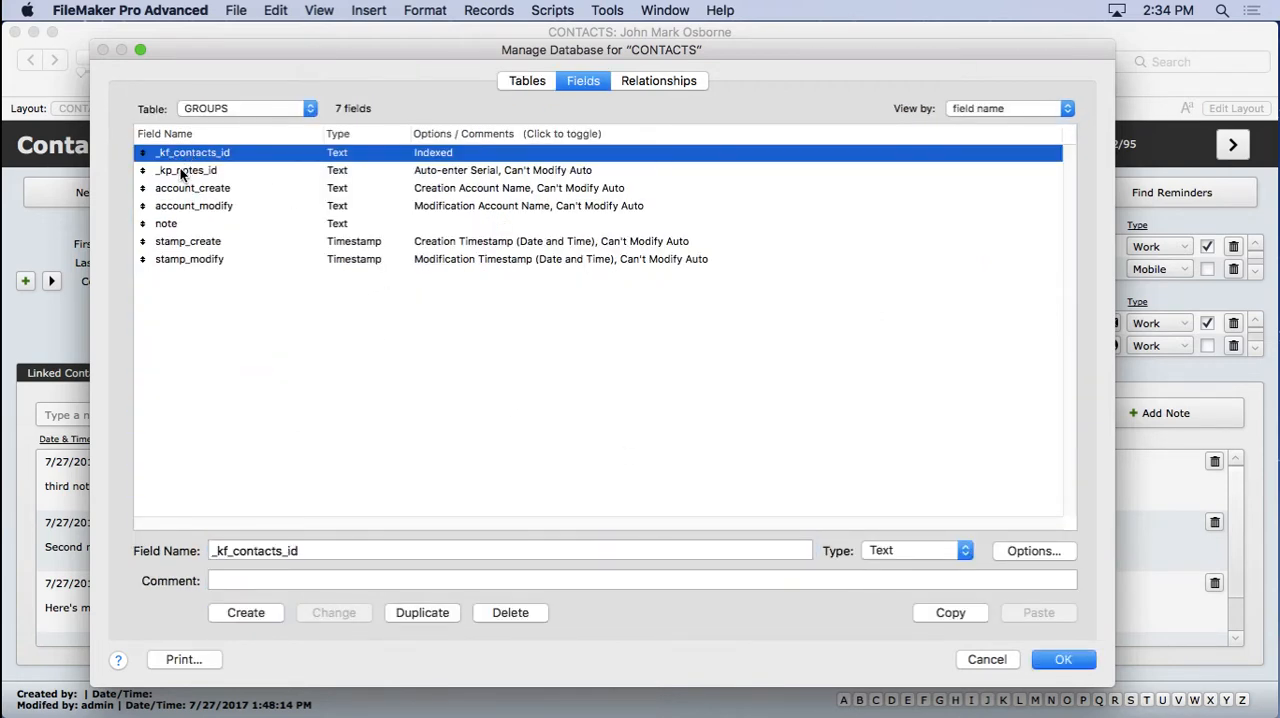
pyautogui.click(186, 170)
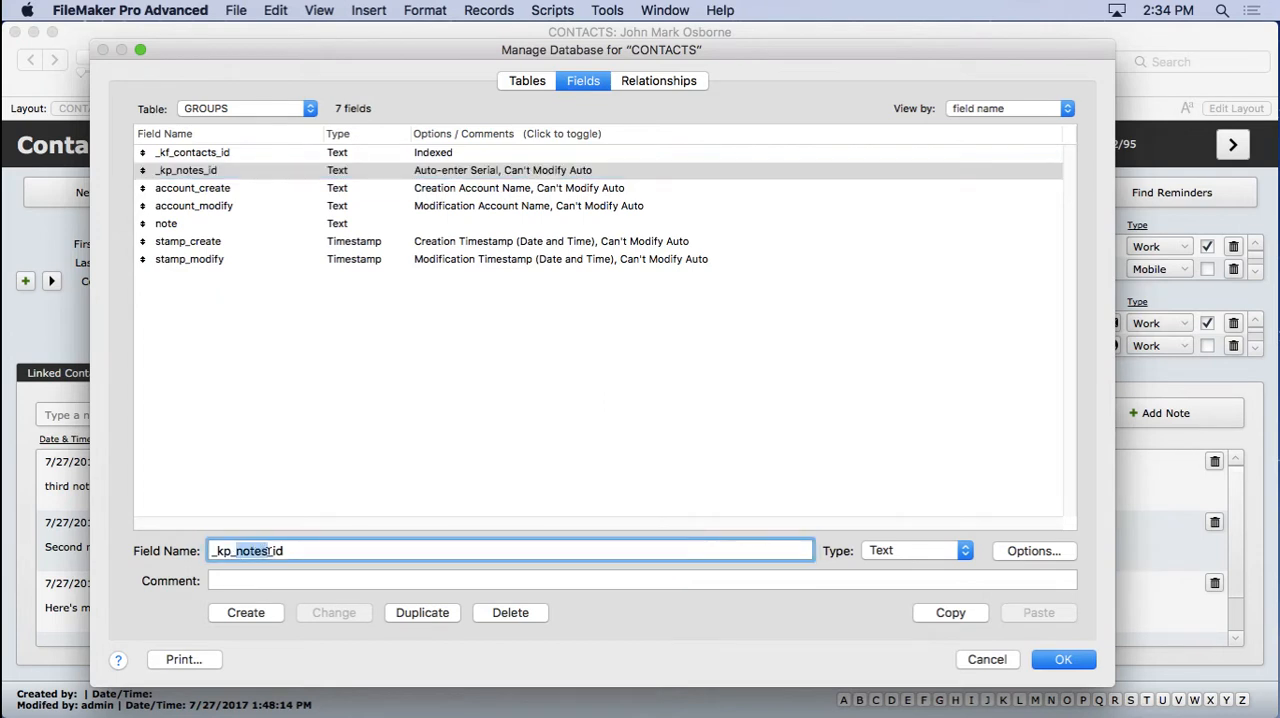
pyautogui.write('_kp_groups_id')
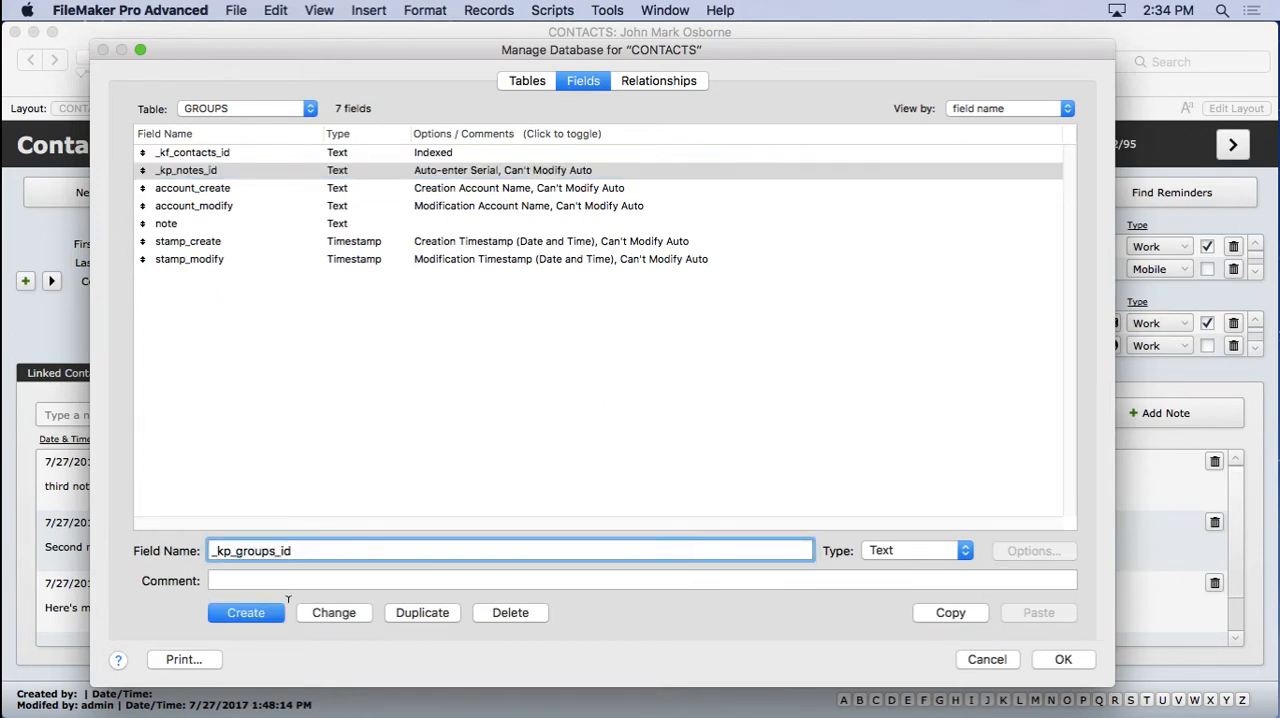
pyautogui.click(914, 550)
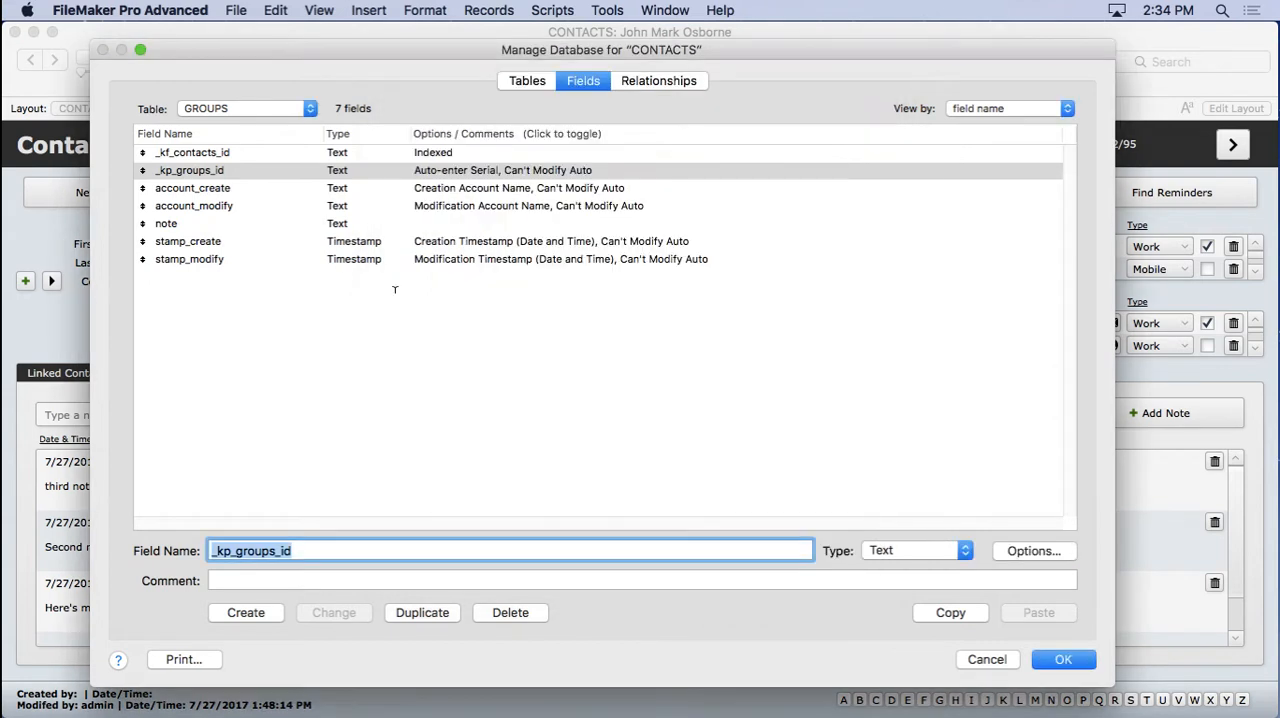
pyautogui.click(166, 223)
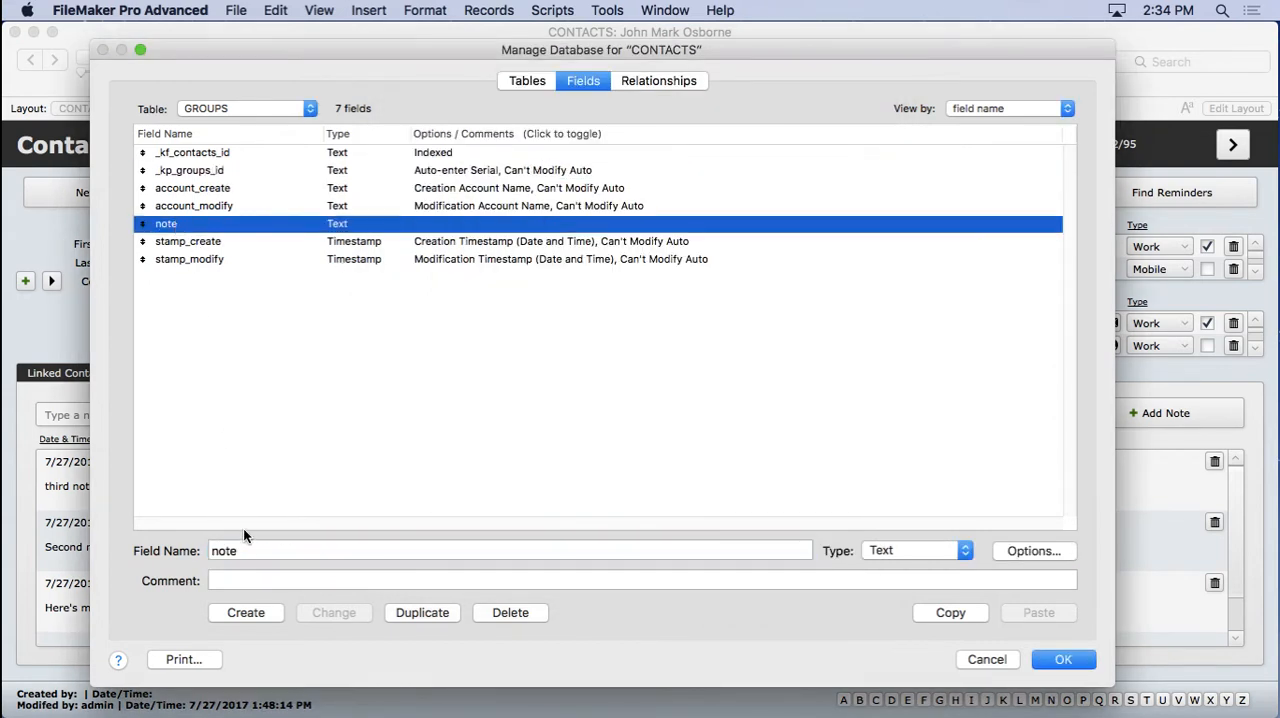
pyautogui.write('name')
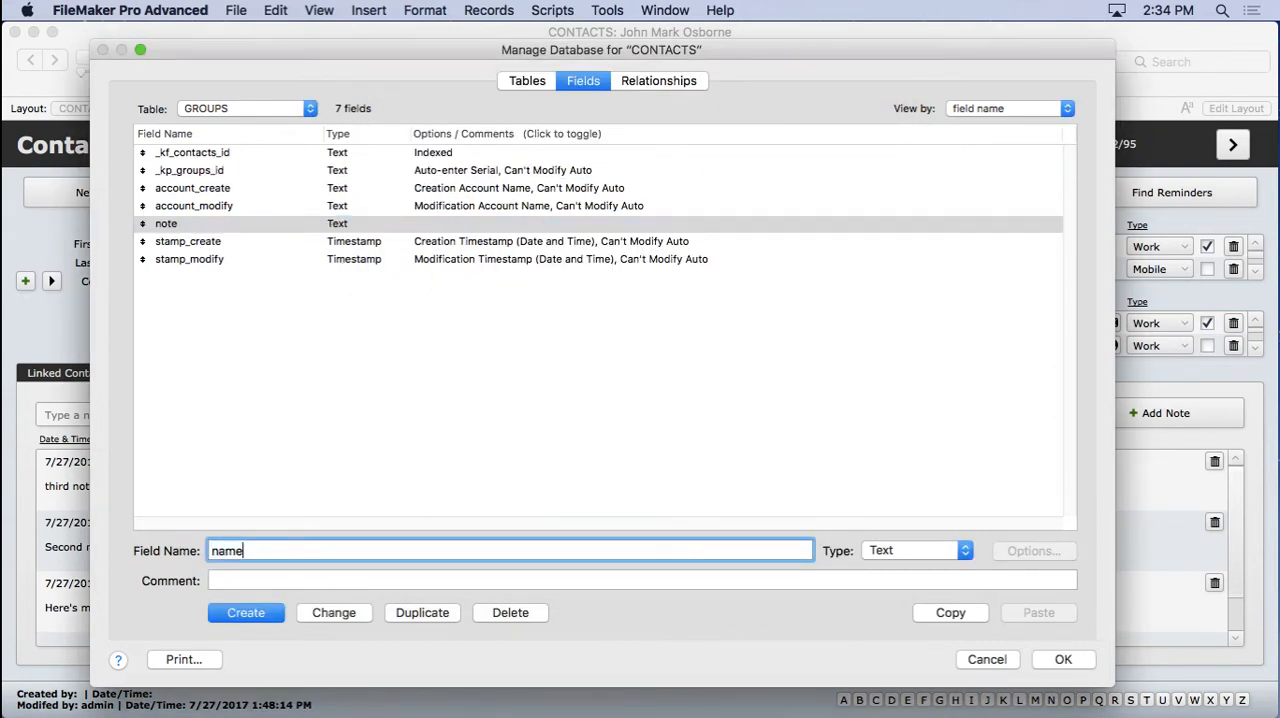
pyautogui.click(333, 612)
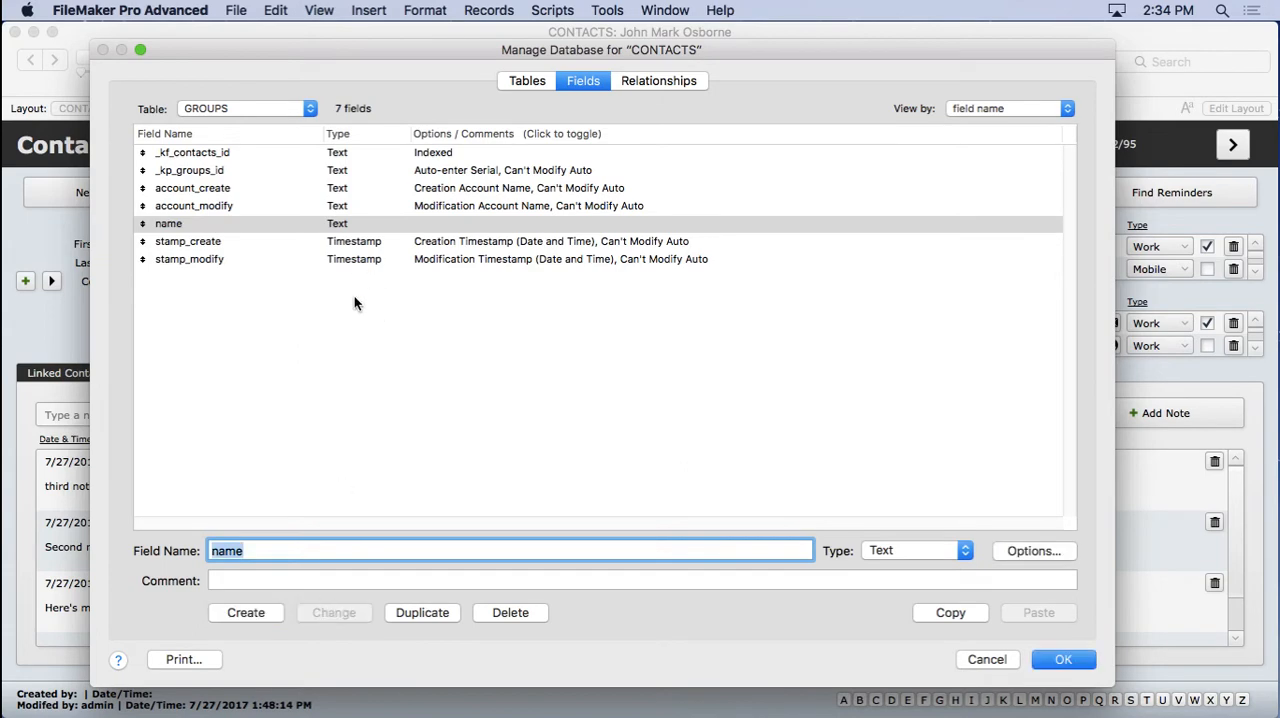
pyautogui.click(658, 80)
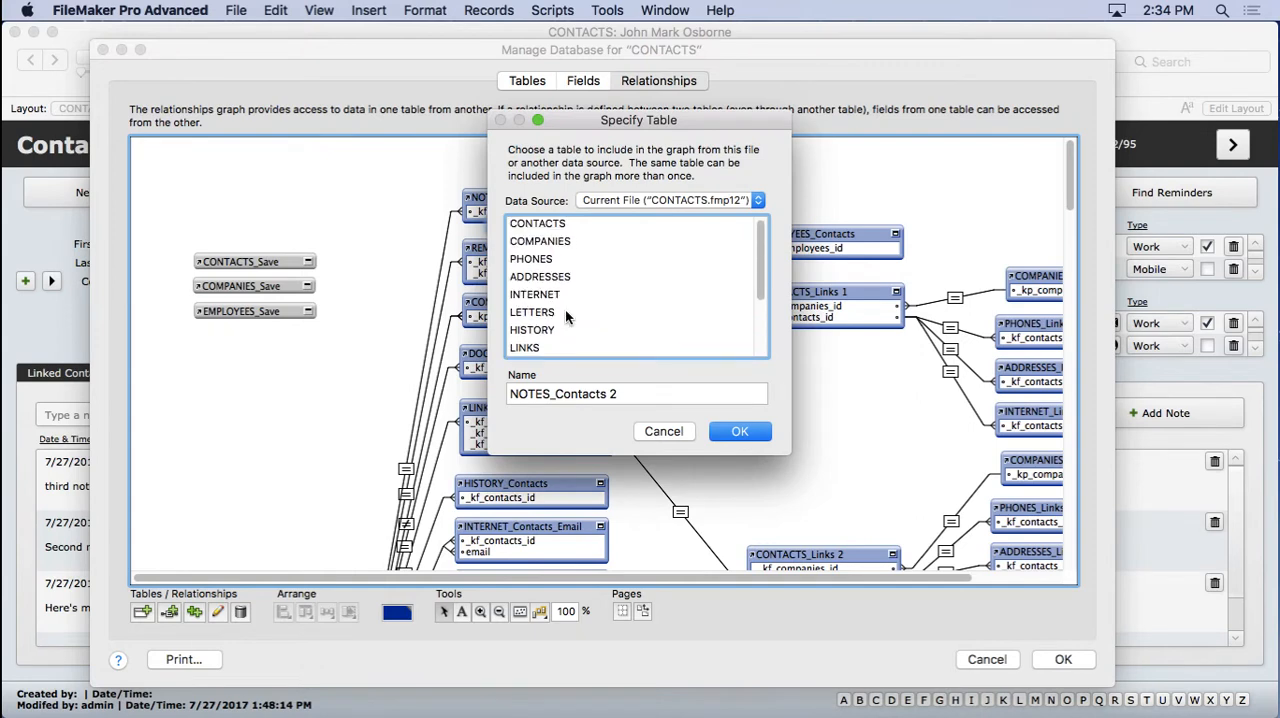
# Add GROUPS as occurrence GROUPS_Contacts, linked to CONTACTS by contact id with create, delete, sort.
pyautogui.click(531, 346)
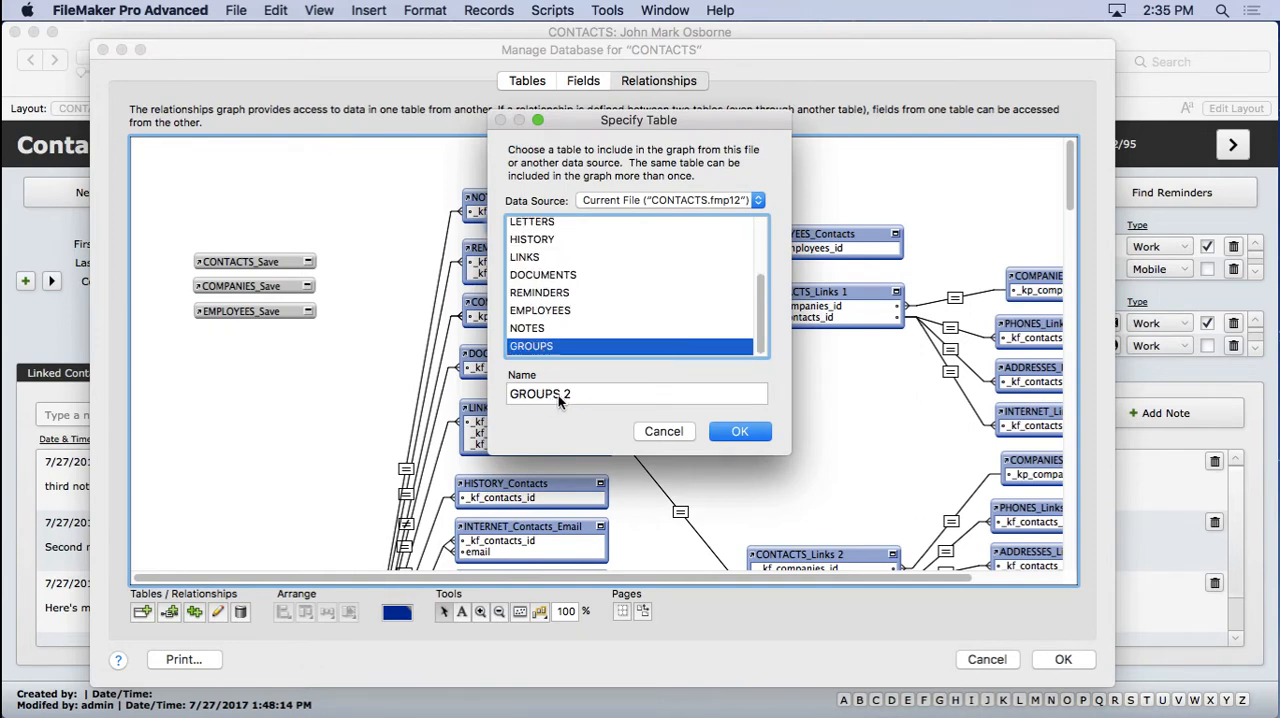
pyautogui.write('GROUPS_Con')
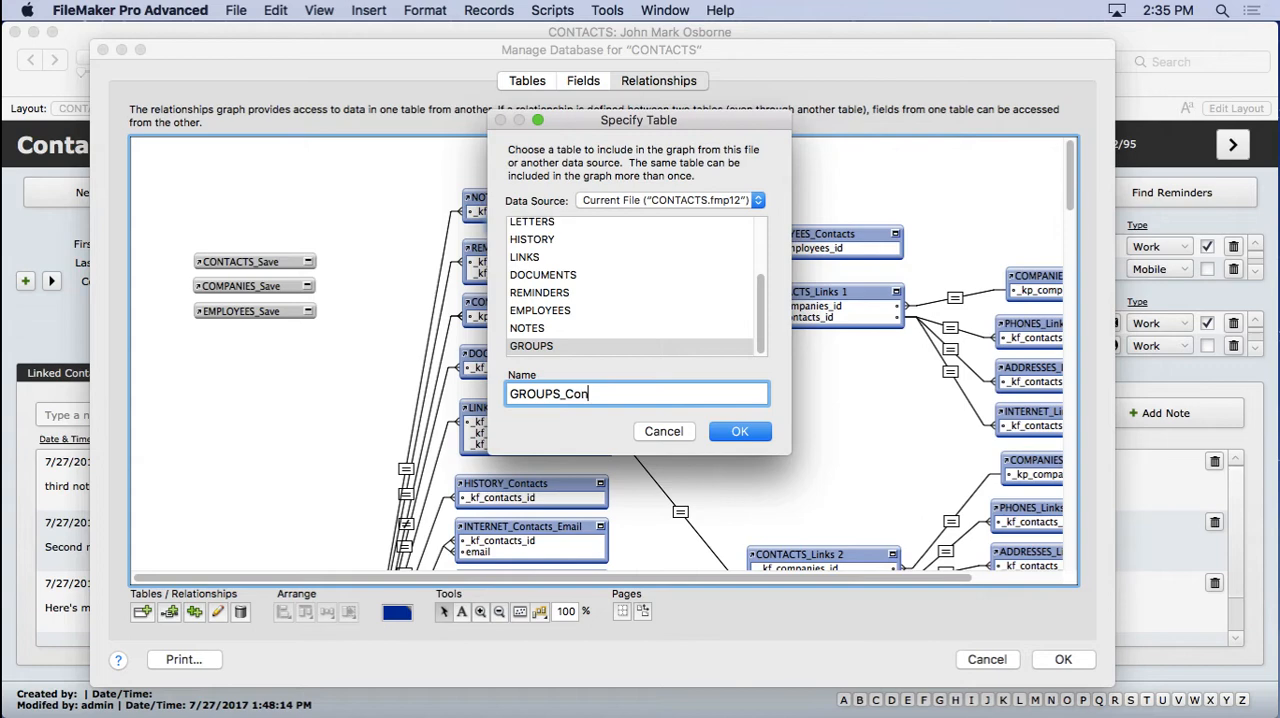
pyautogui.click(740, 431)
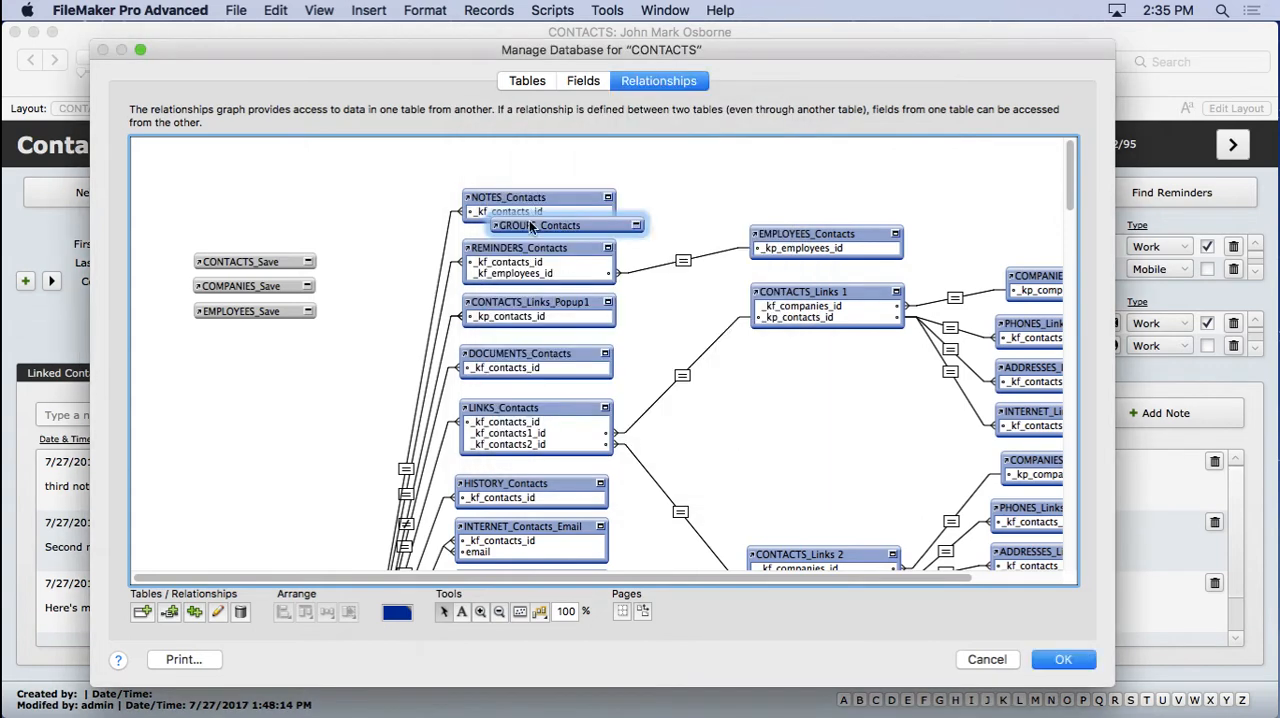
pyautogui.moveTo(540, 225); pyautogui.dragTo(540, 160)
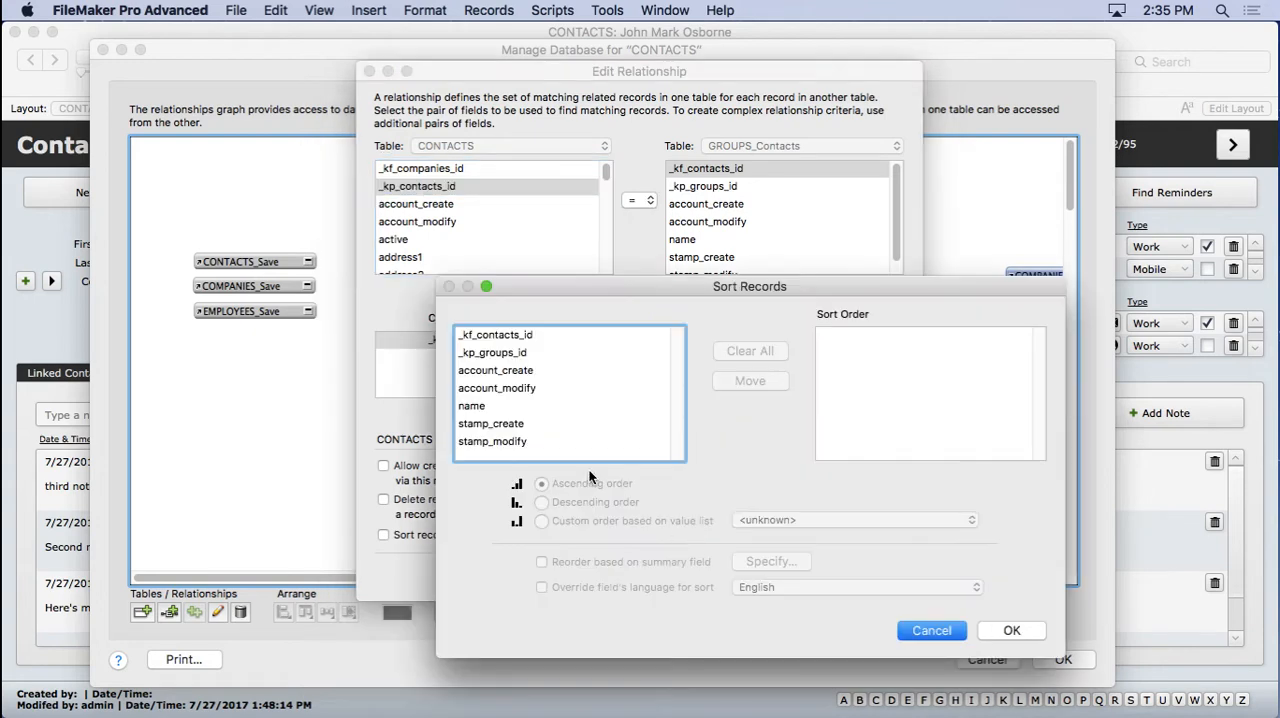
pyautogui.click(931, 630)
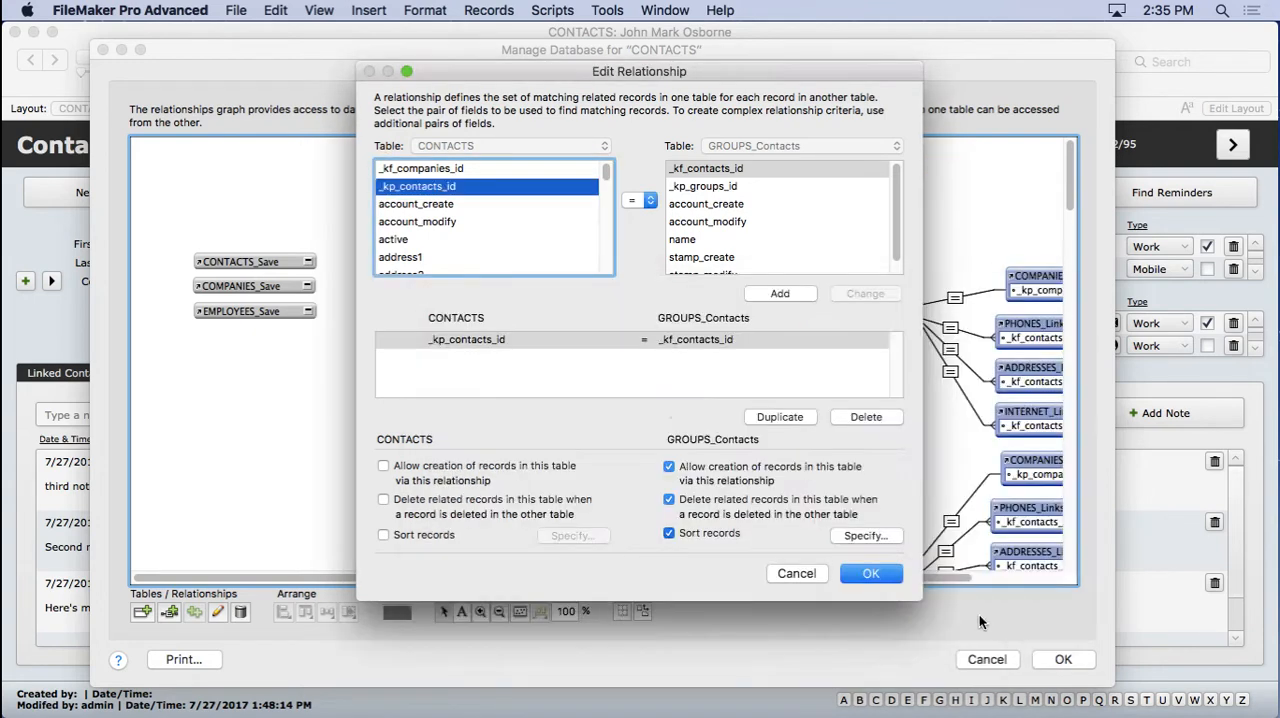
pyautogui.click(871, 573)
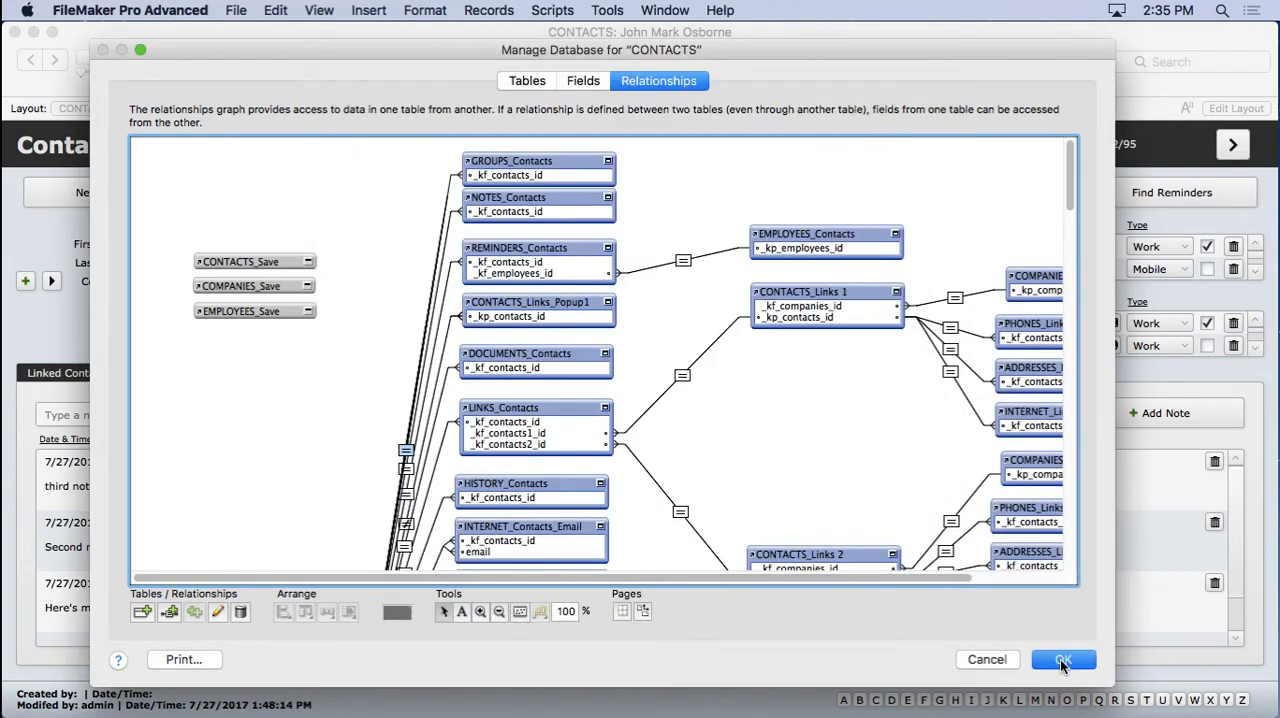
# Save the database changes and add a Miscellaneous tab after Reminders on the Contacts form.
pyautogui.click(1063, 659)
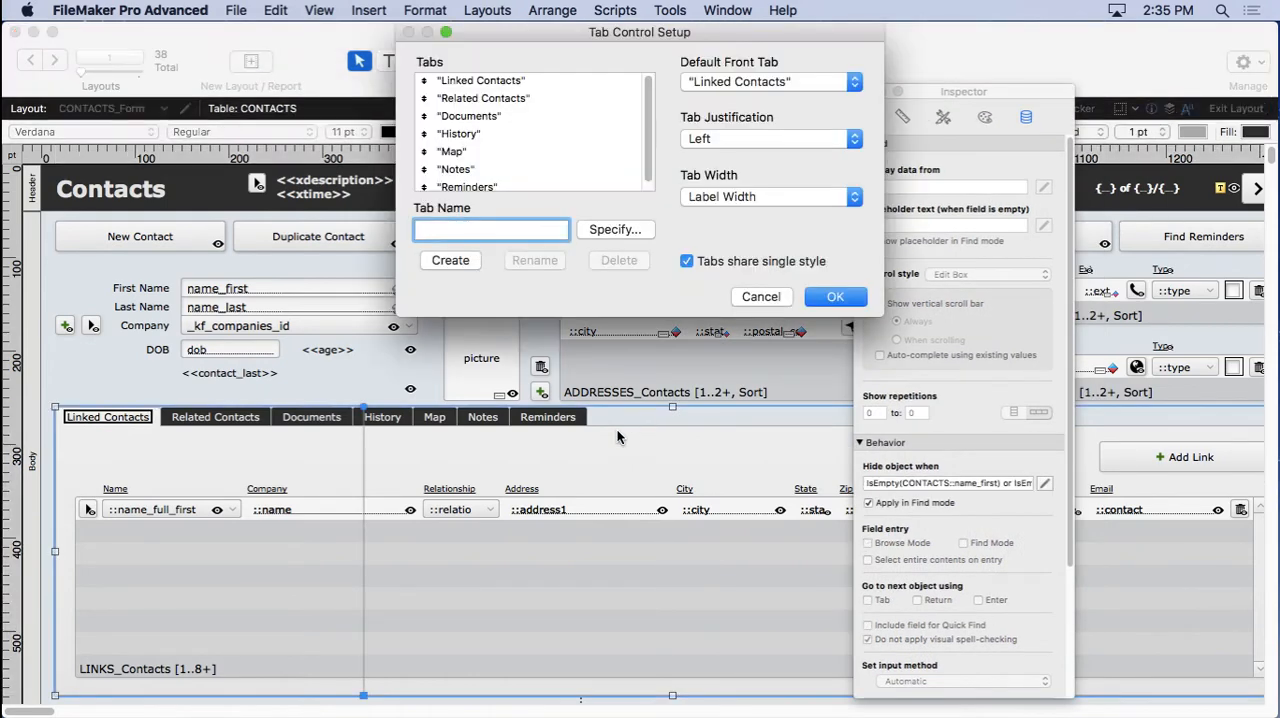
pyautogui.write('Miscellaneou')
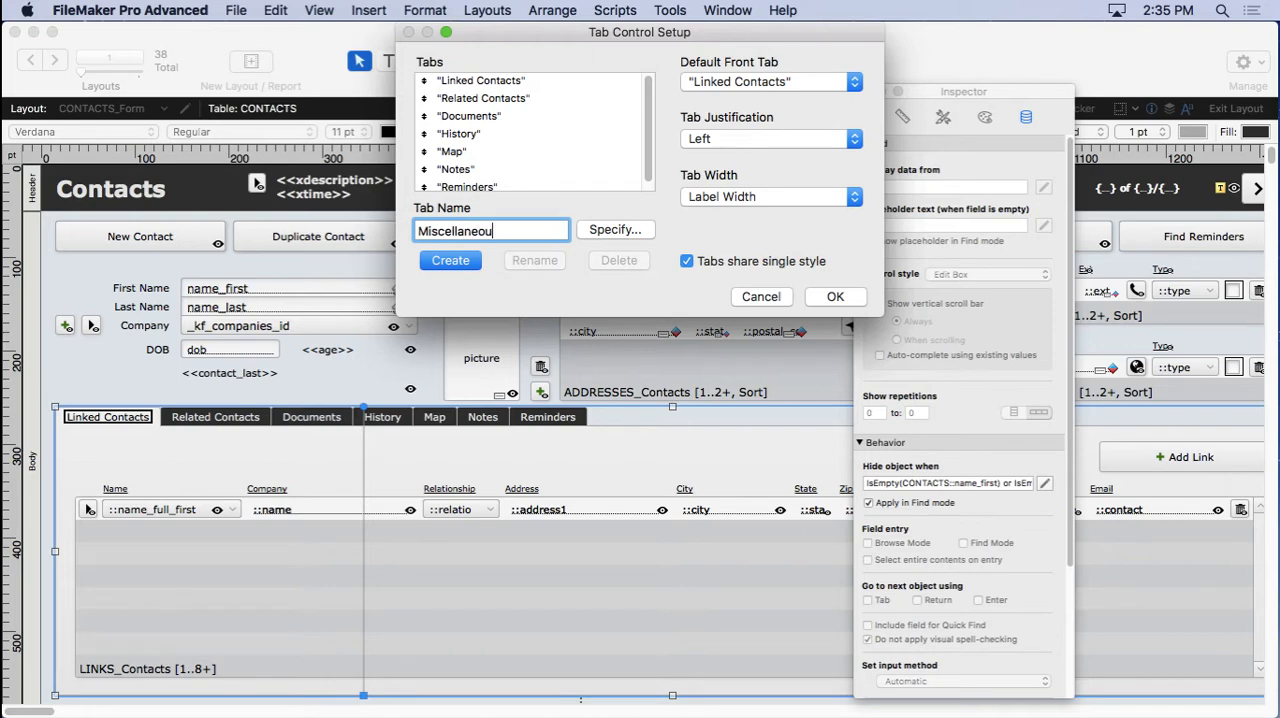
pyautogui.click(450, 260)
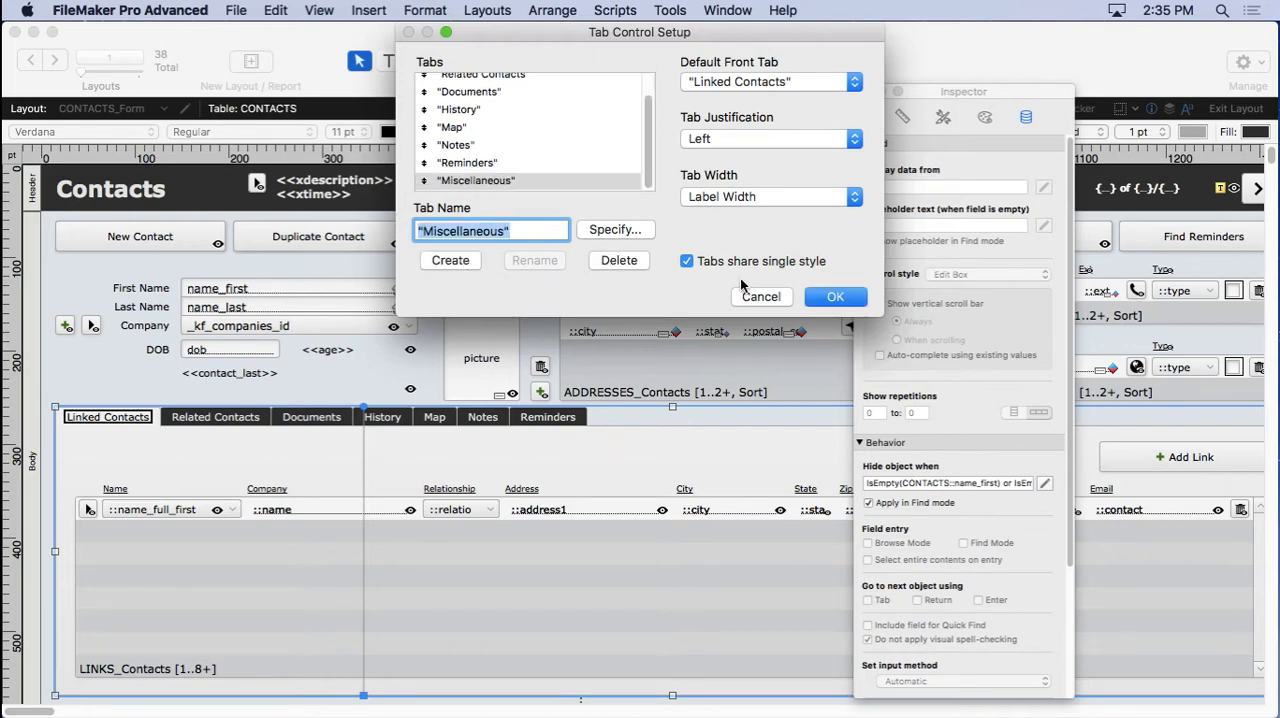
pyautogui.click(835, 296)
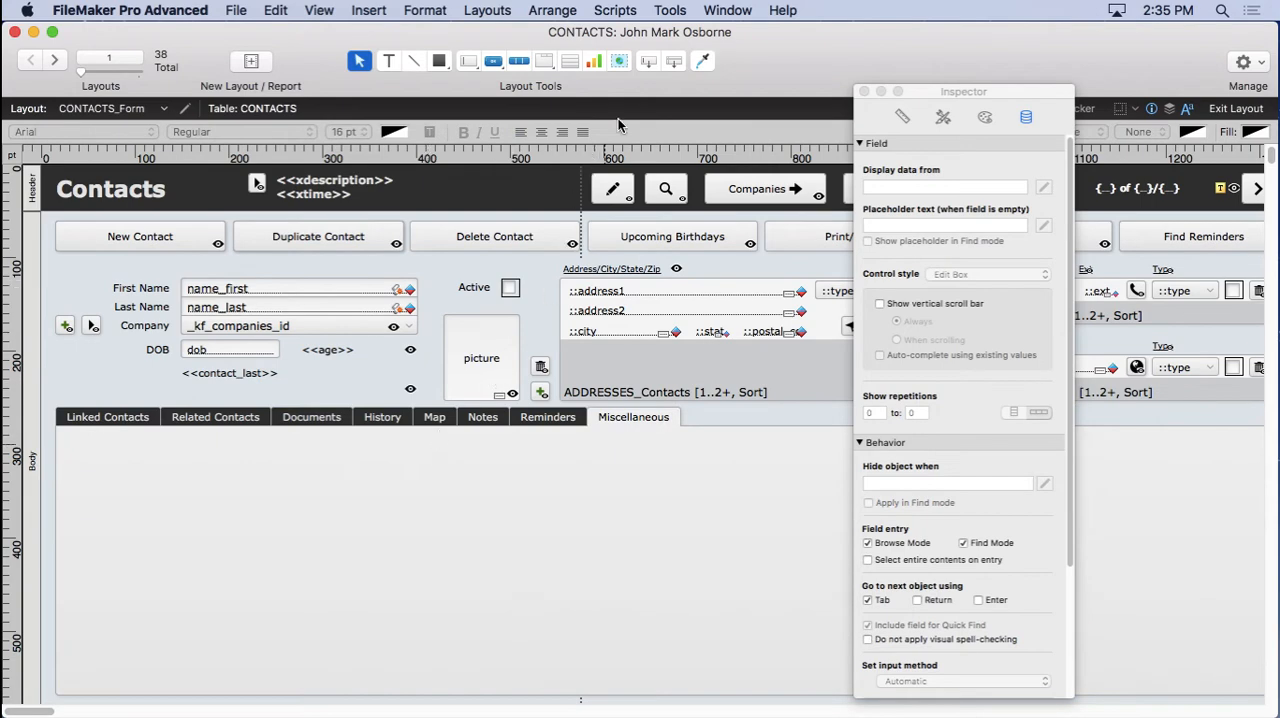
pyautogui.moveTo(535, 425)
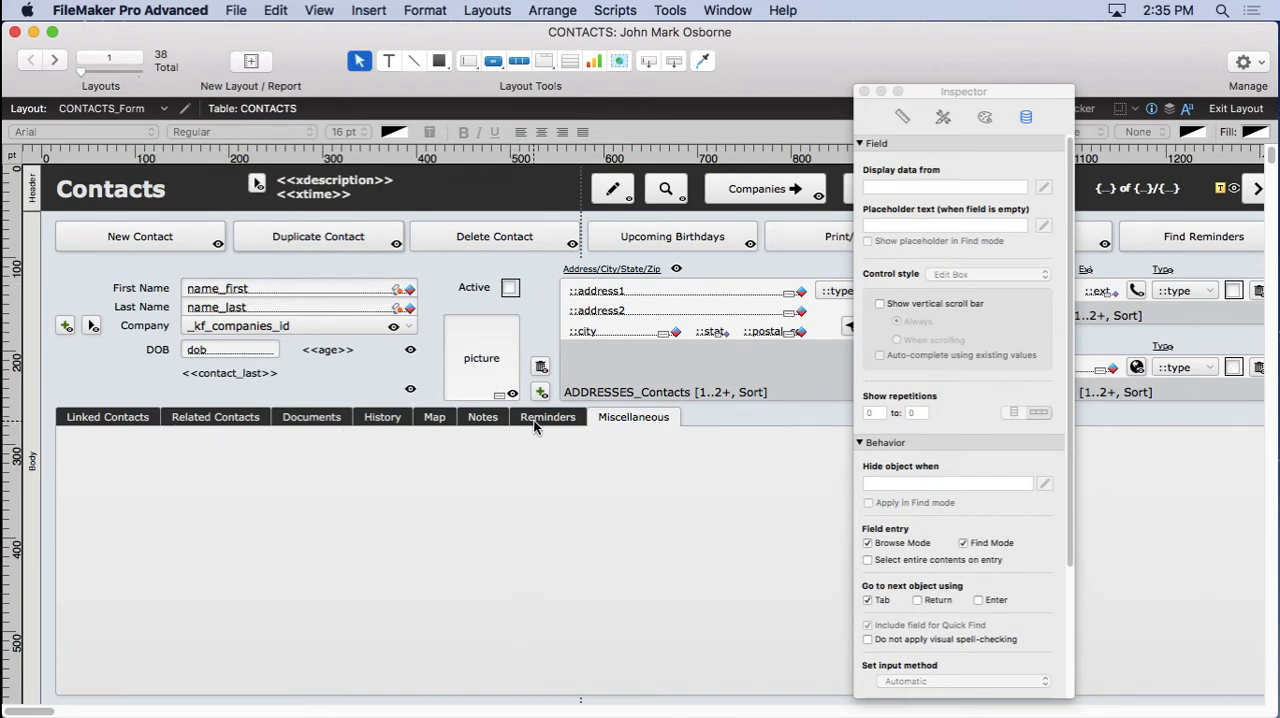
pyautogui.click(547, 417)
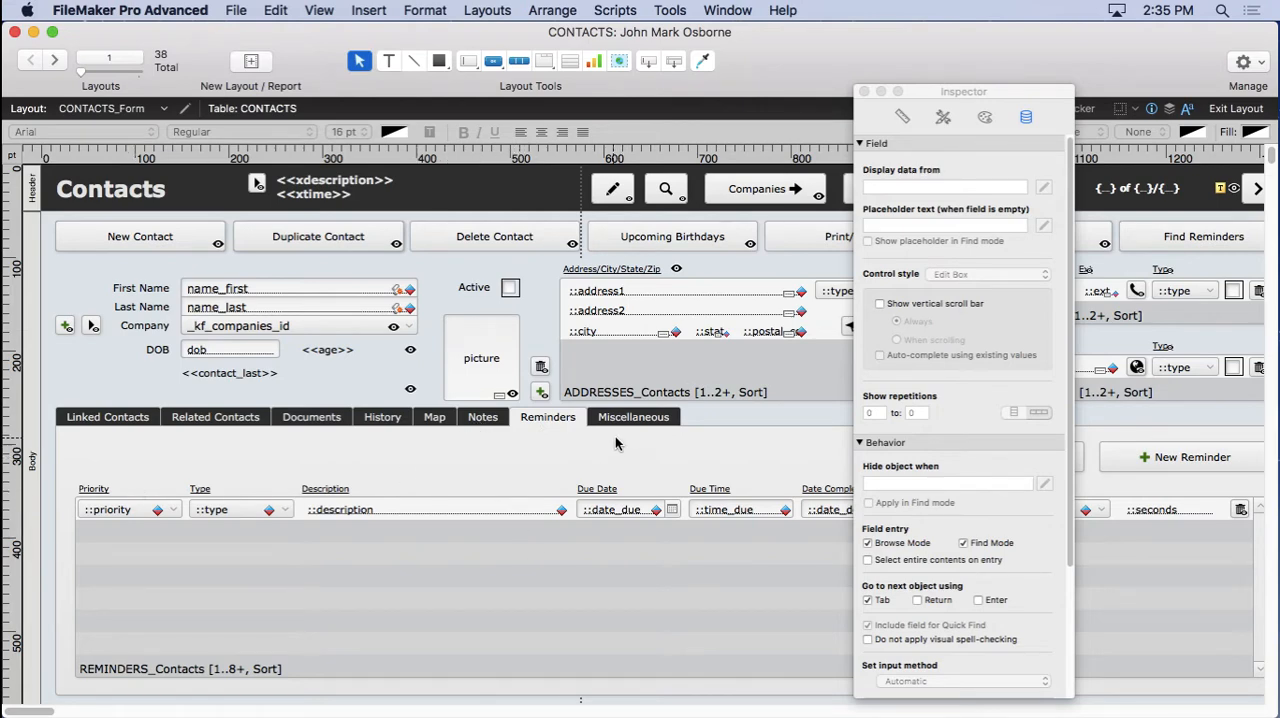
pyautogui.moveTo(419, 441)
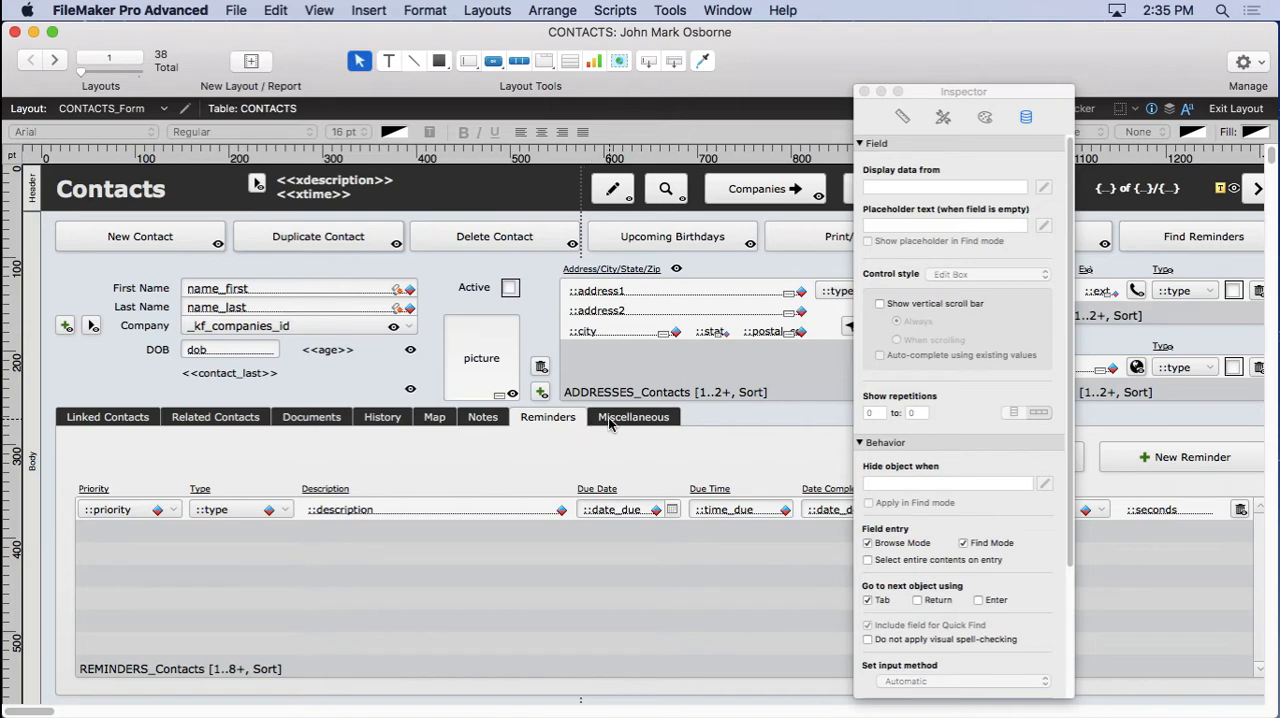
pyautogui.click(632, 417)
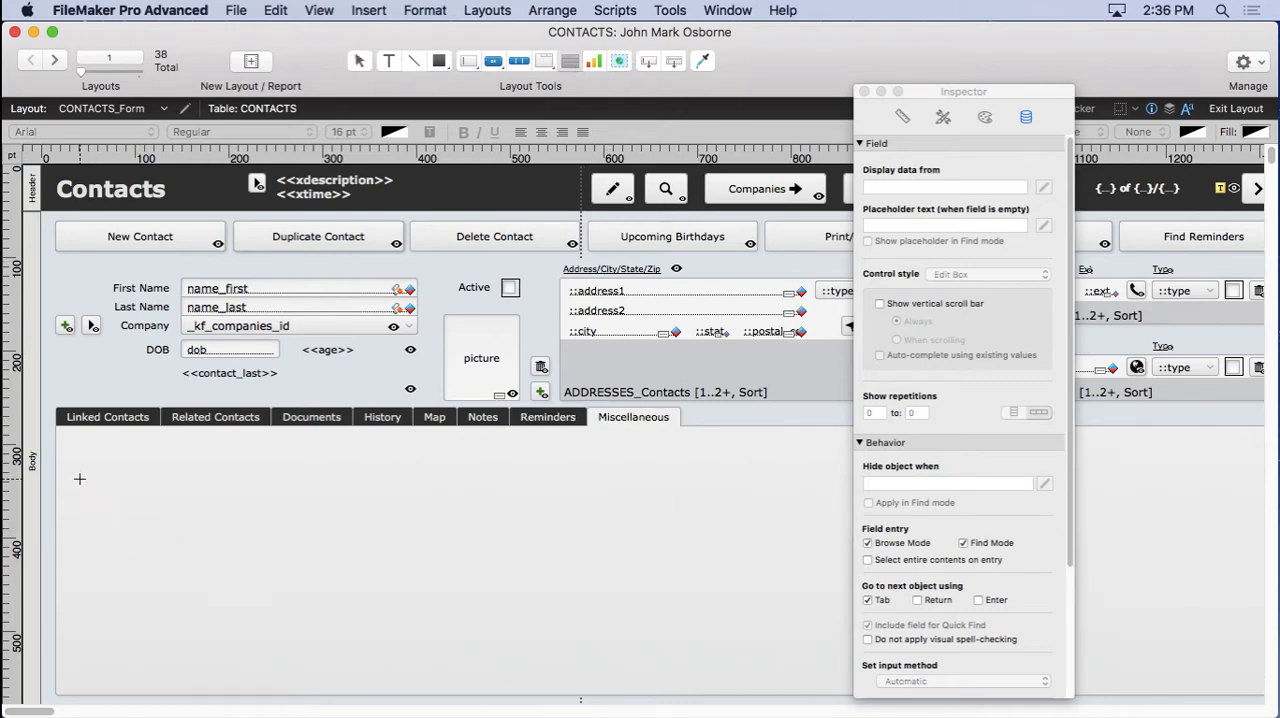
# Draw a vertically scrolling GROUPS_Contacts portal on the Miscellaneous tab showing the name field.
pyautogui.moveTo(79, 478); pyautogui.dragTo(447, 667)
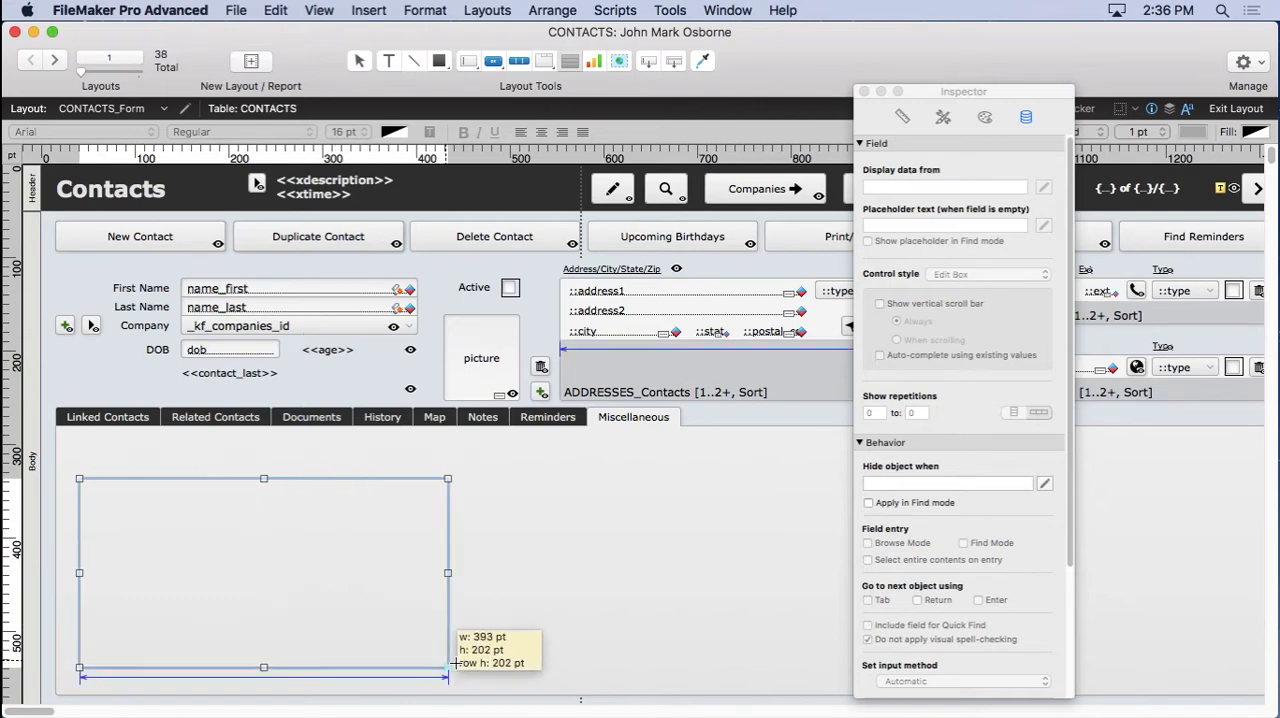
pyautogui.doubleClick(263, 573)
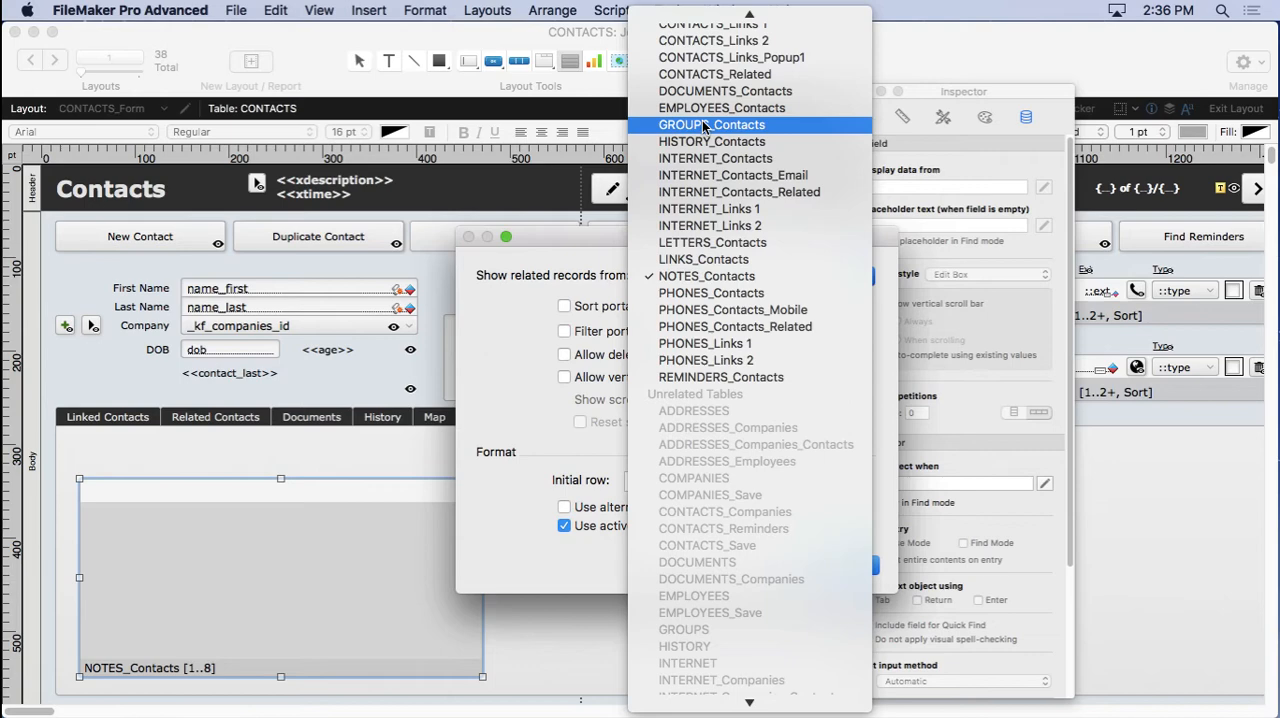
pyautogui.click(711, 124)
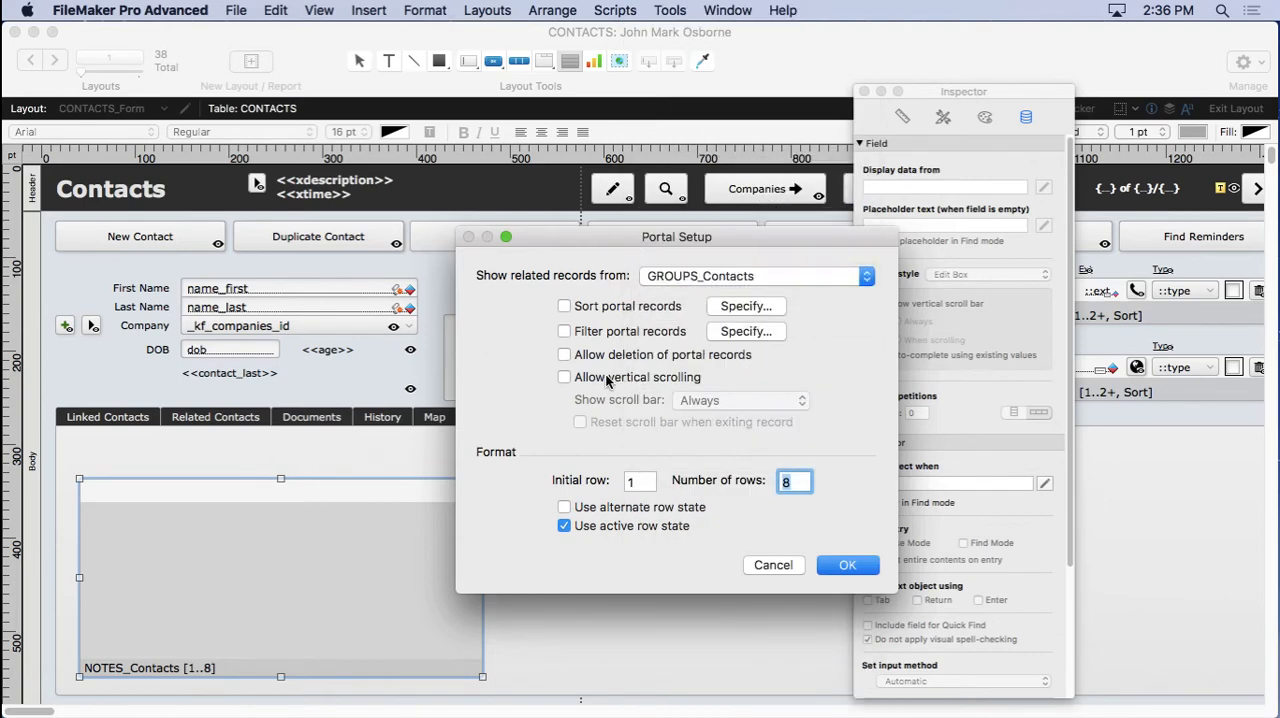
pyautogui.click(563, 377)
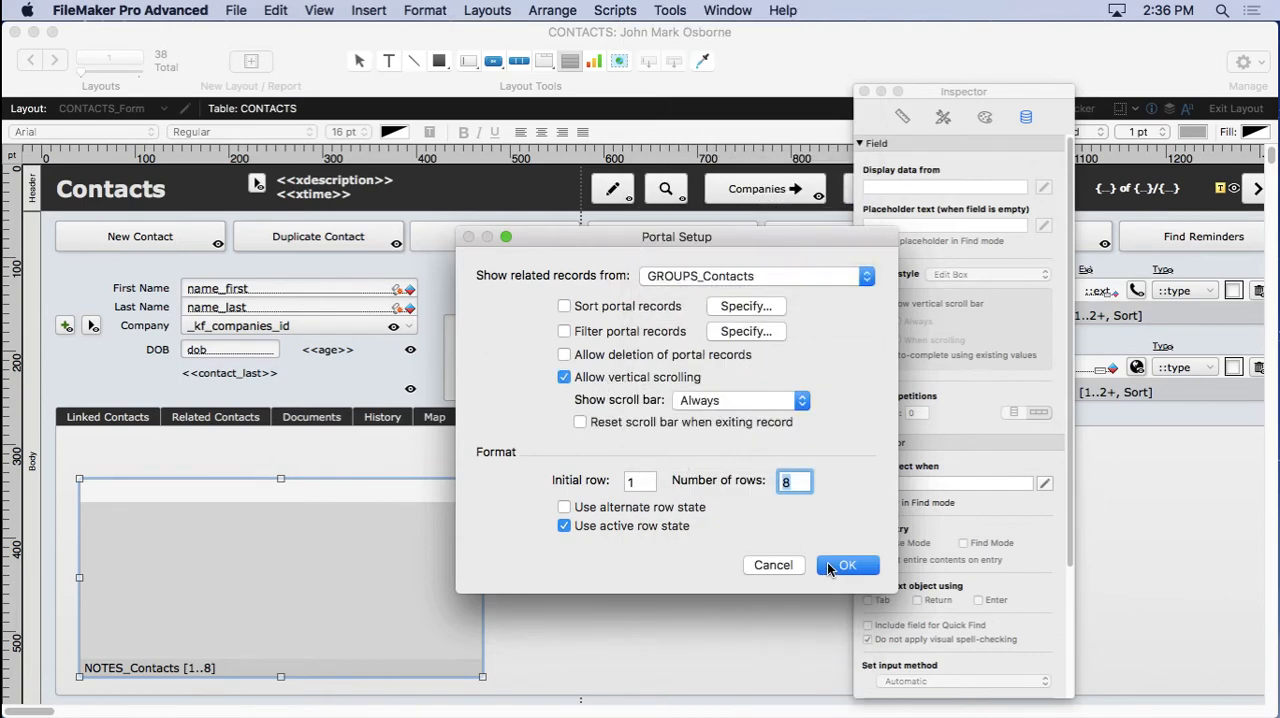
pyautogui.click(846, 565)
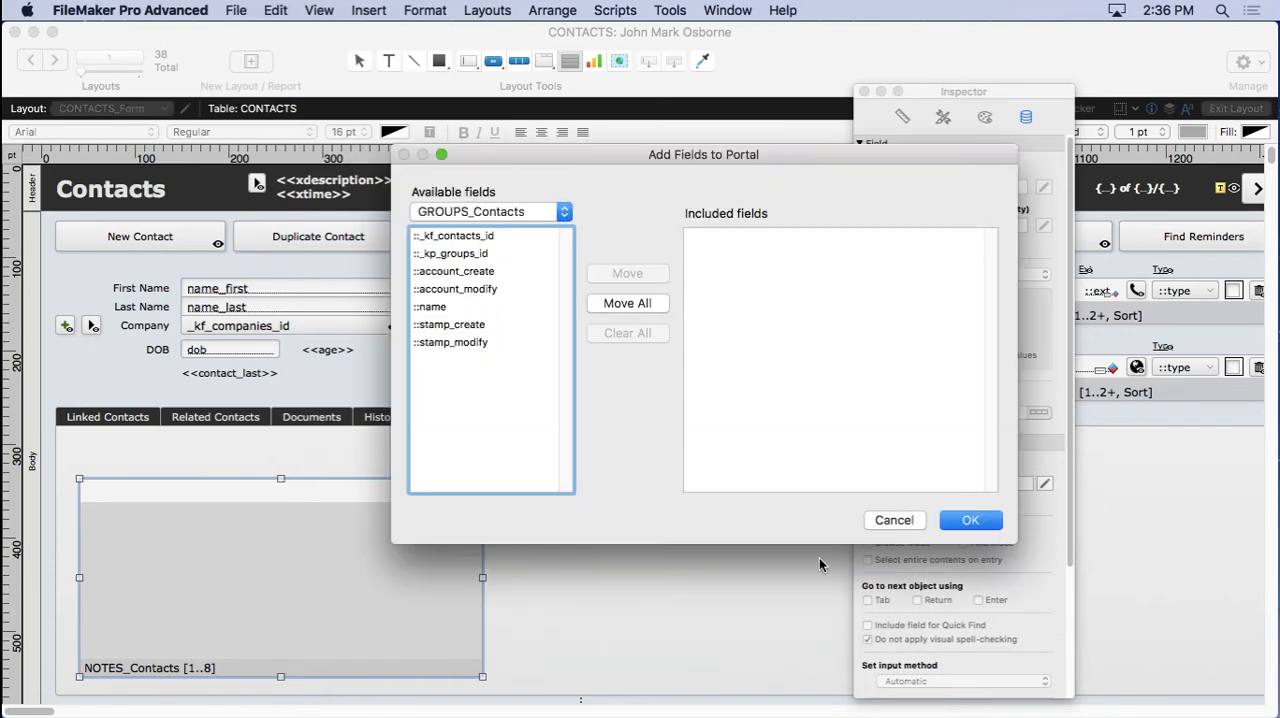
pyautogui.doubleClick(431, 306)
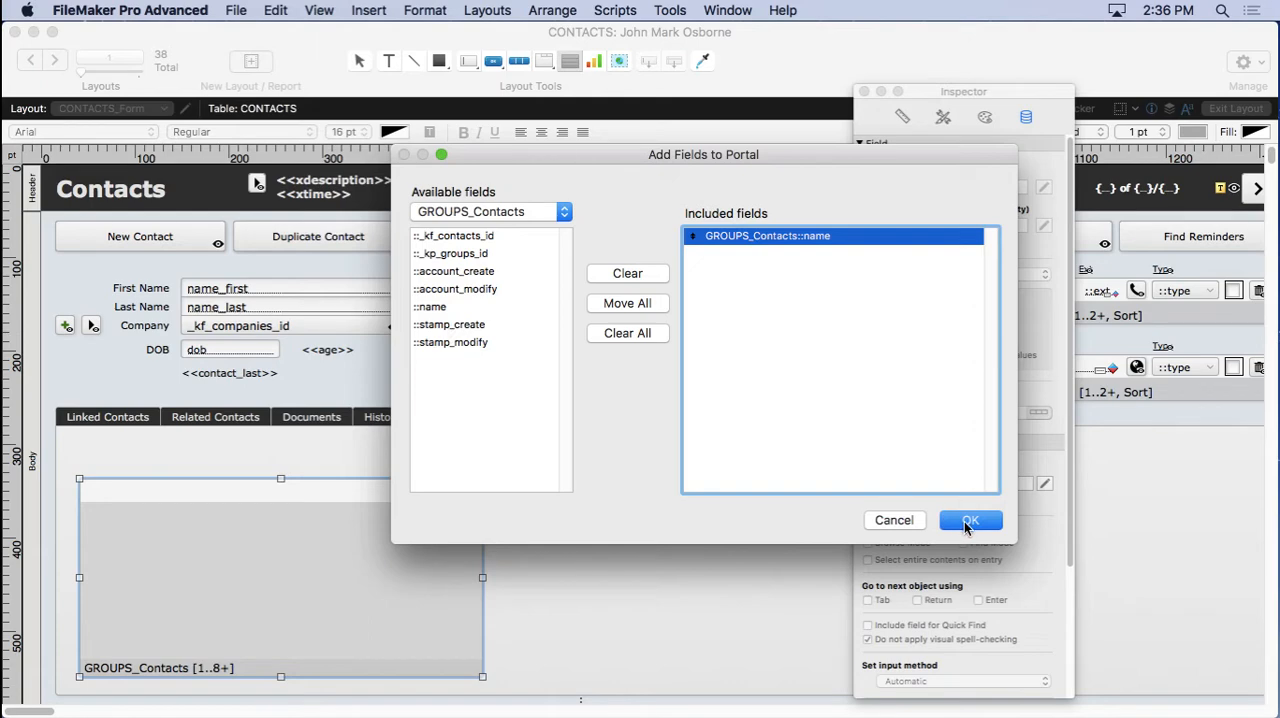
pyautogui.click(969, 520)
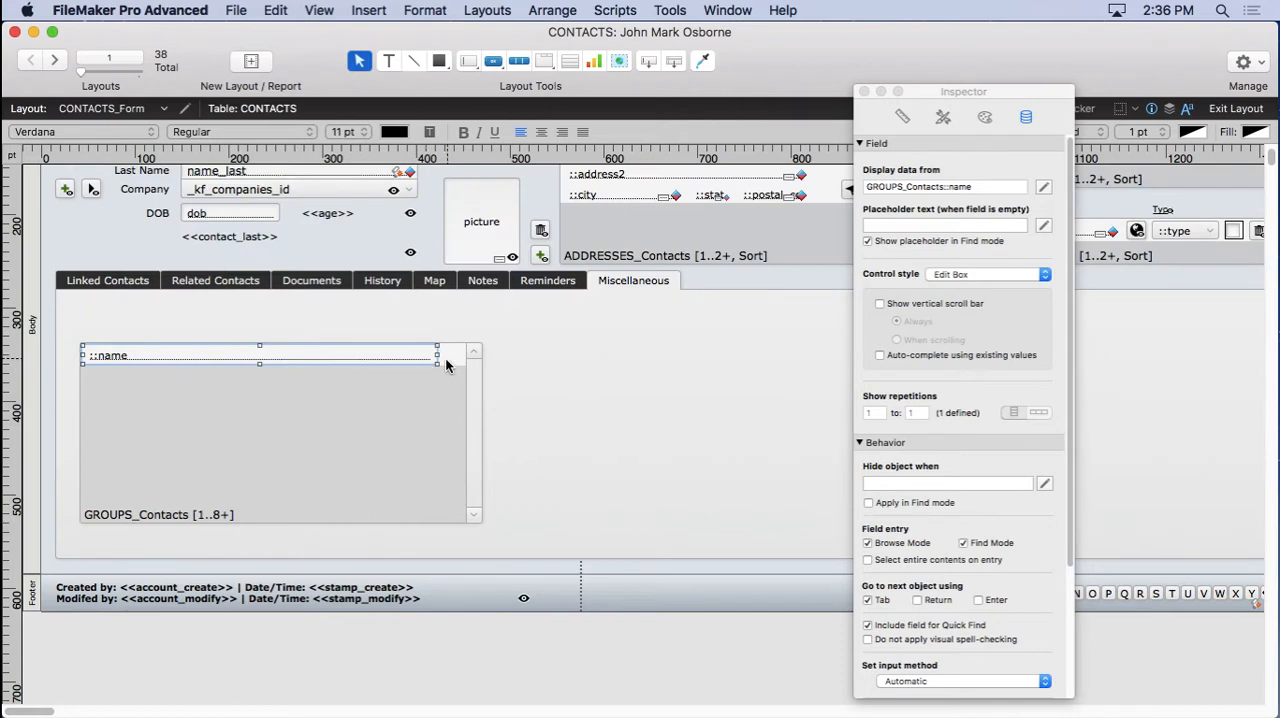
pyautogui.moveTo(406, 413)
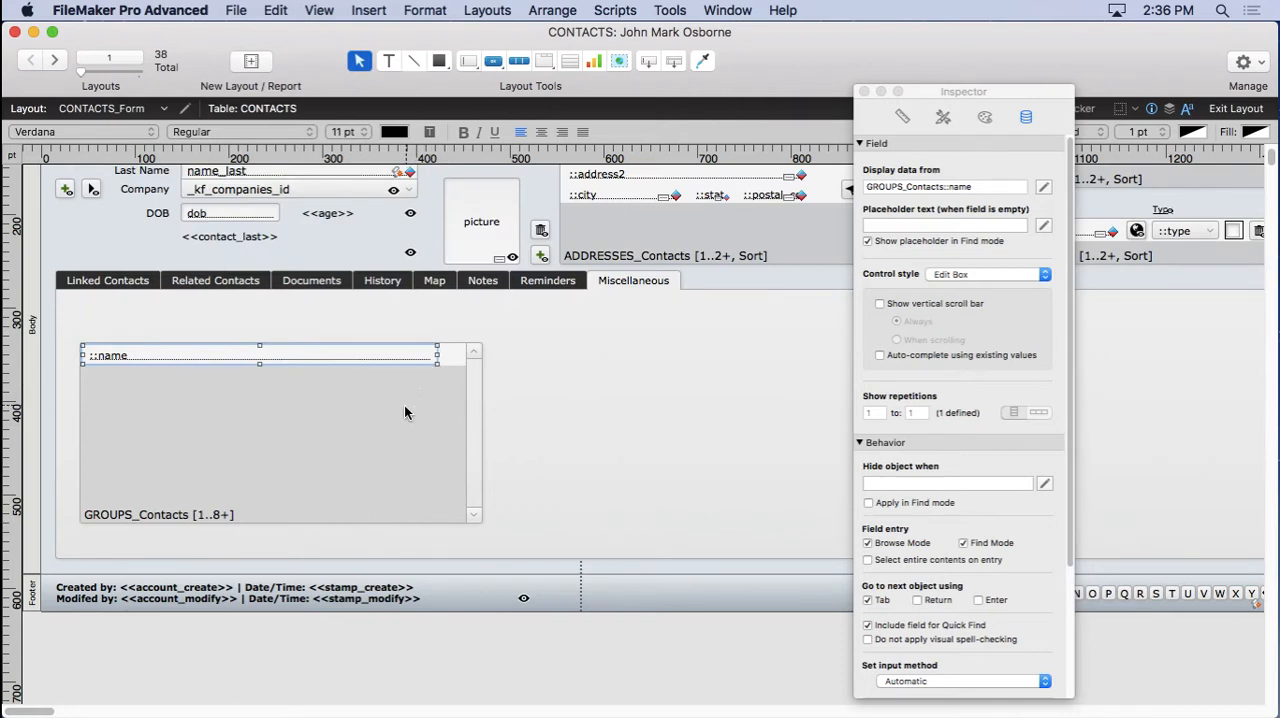
pyautogui.moveTo(170, 345)
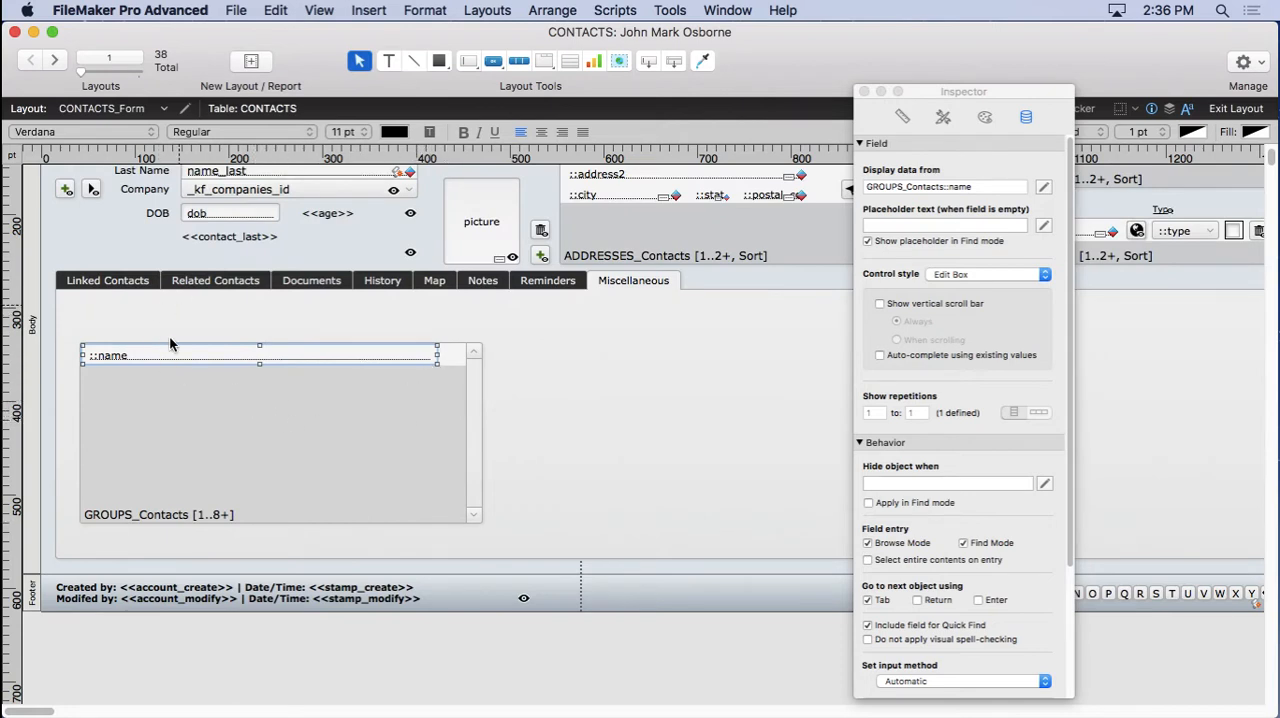
# Create a label for the portal's name field and retype it as Groups.
pyautogui.click(1044, 187)
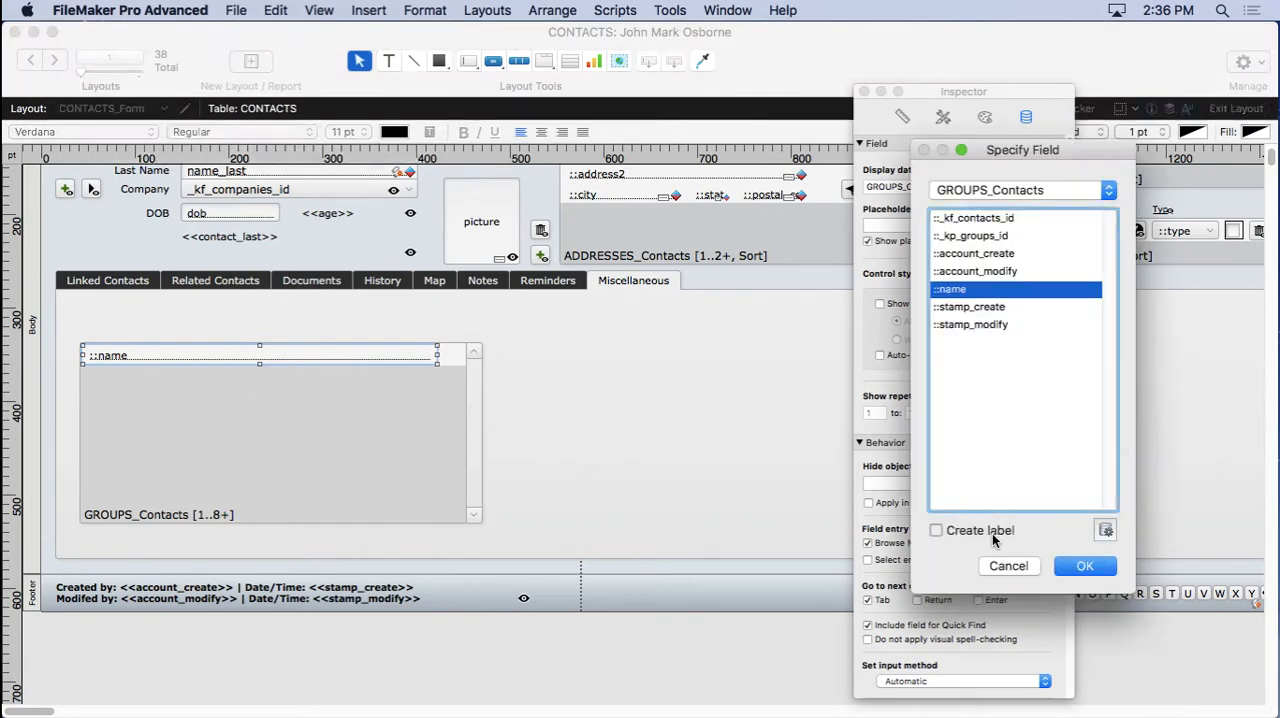
pyautogui.click(1084, 565)
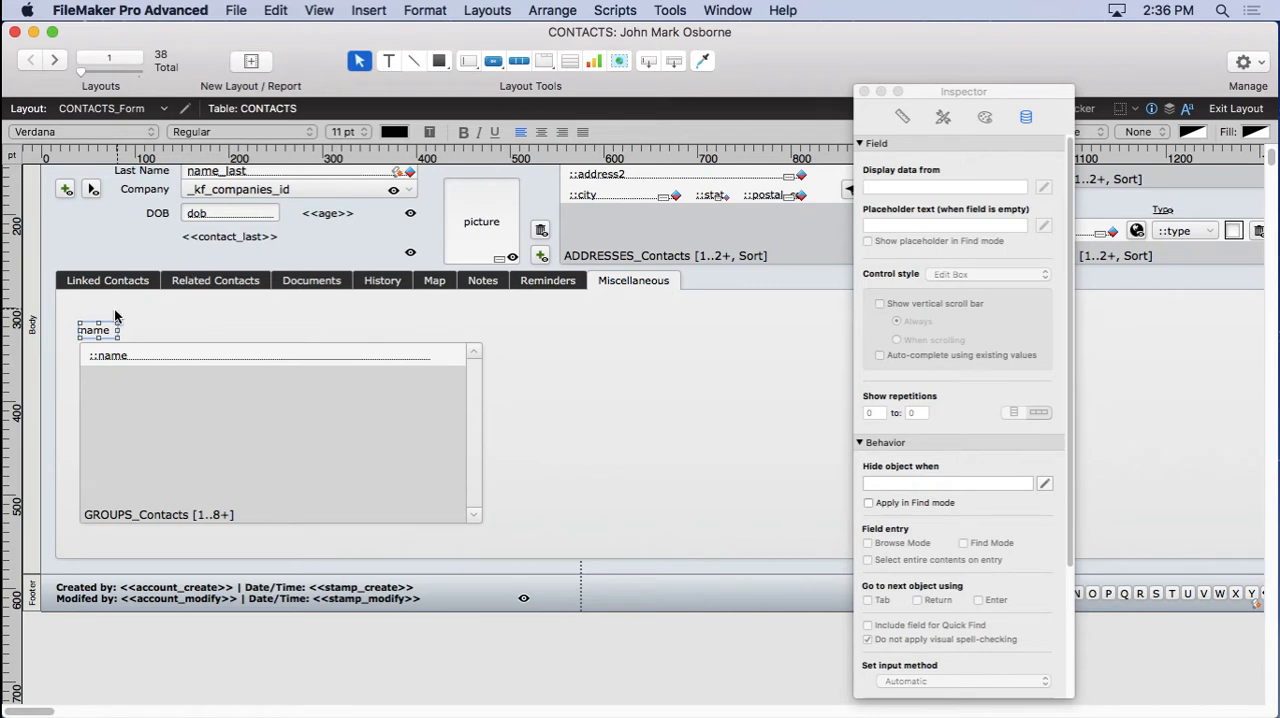
pyautogui.moveTo(113, 330); pyautogui.dragTo(170, 330)
pyautogui.write('G')
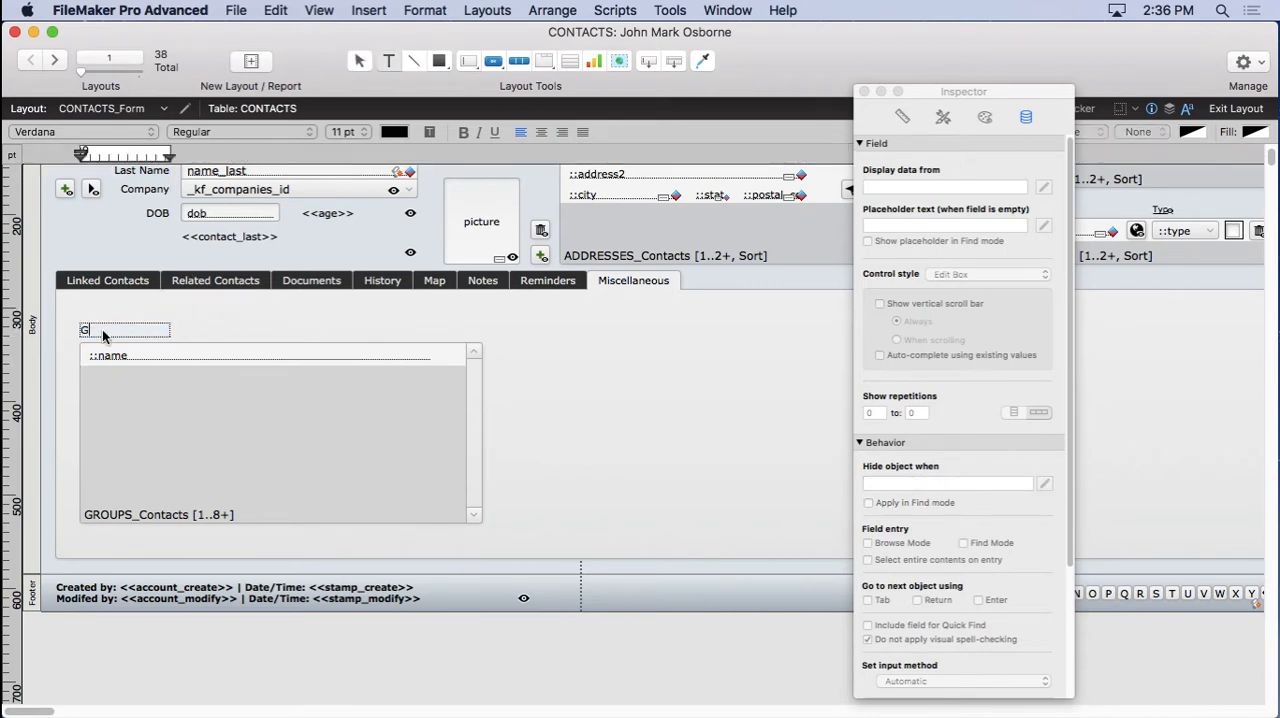
pyautogui.write('roups')
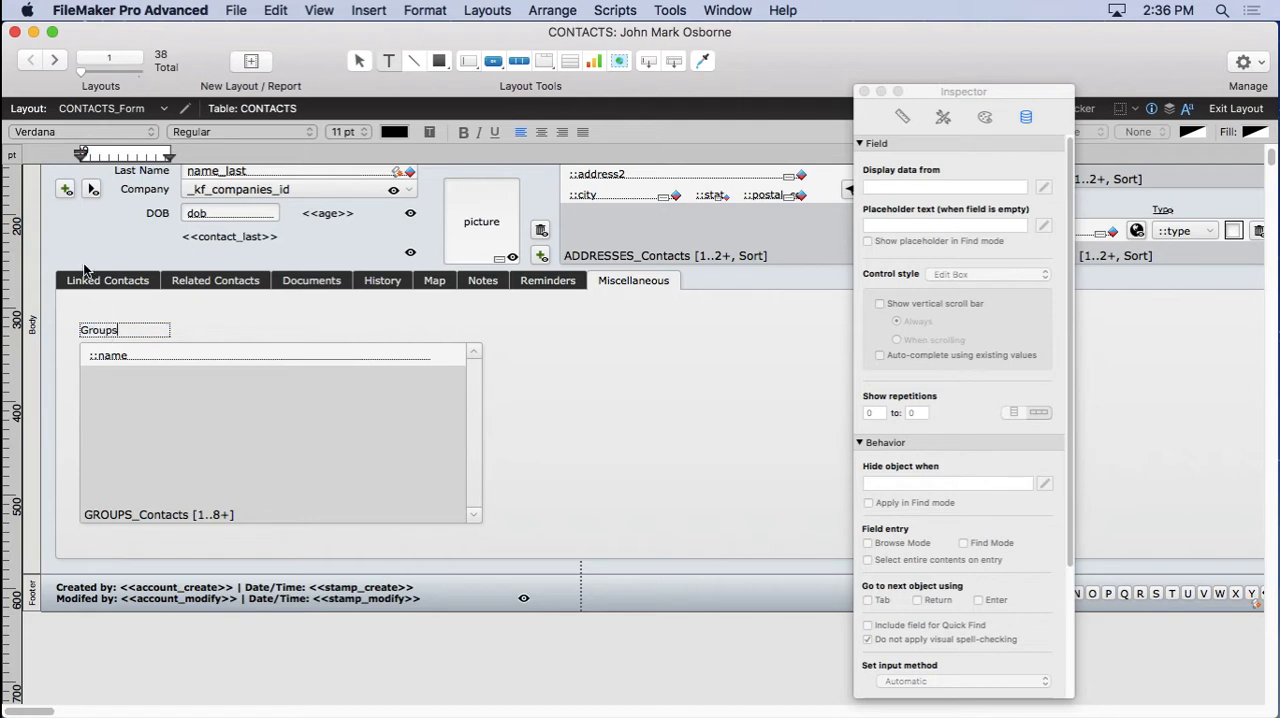
# Copy the Reminders header style onto the Groups label with Format Painter.
pyautogui.click(547, 280)
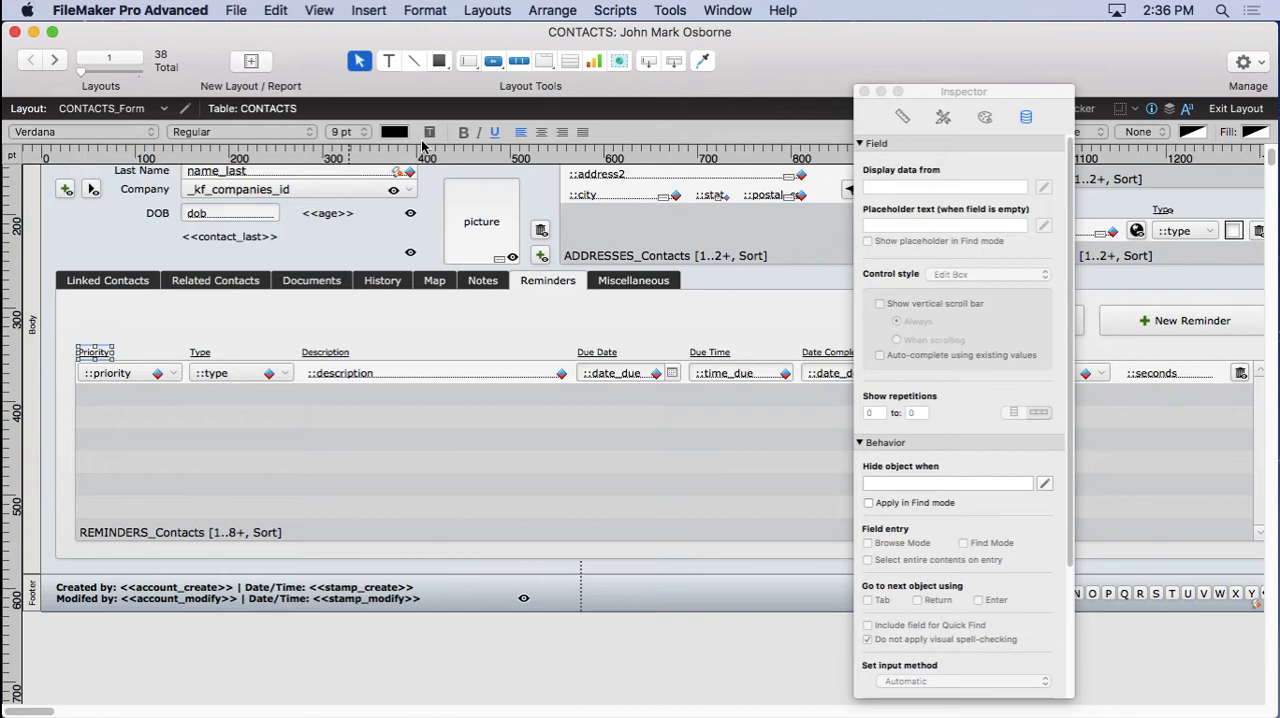
pyautogui.moveTo(360, 337)
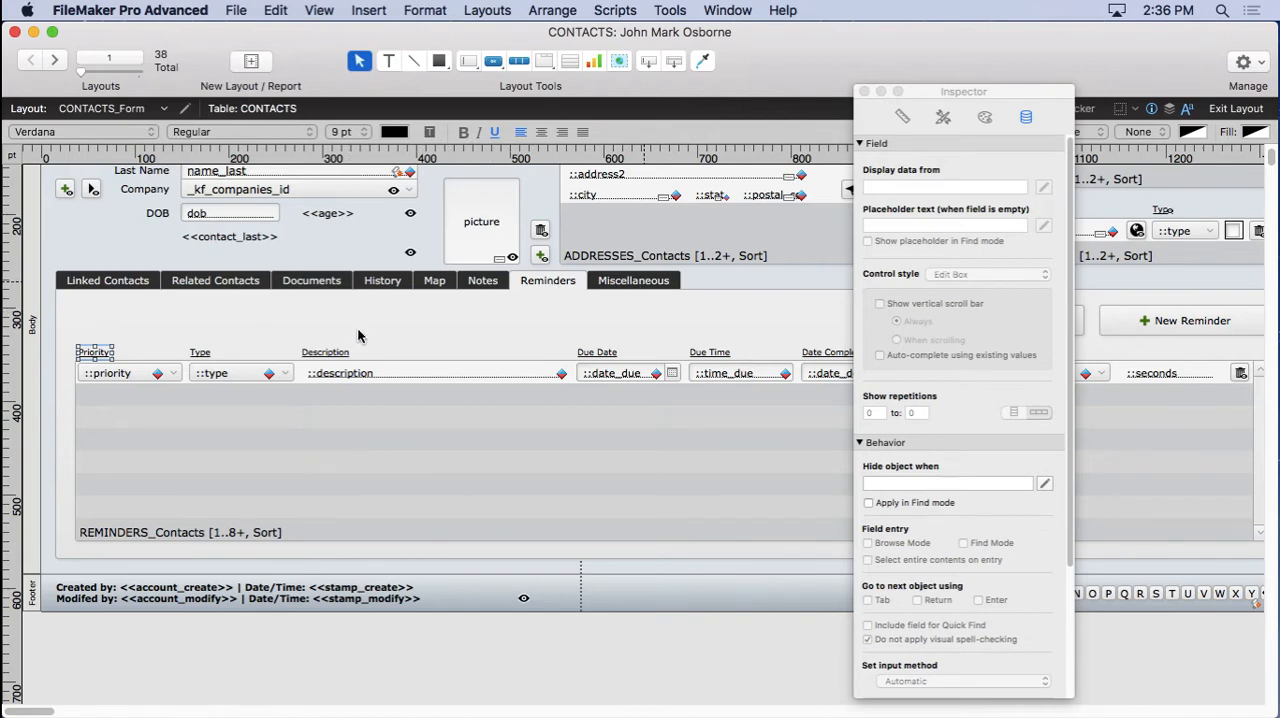
pyautogui.click(633, 280)
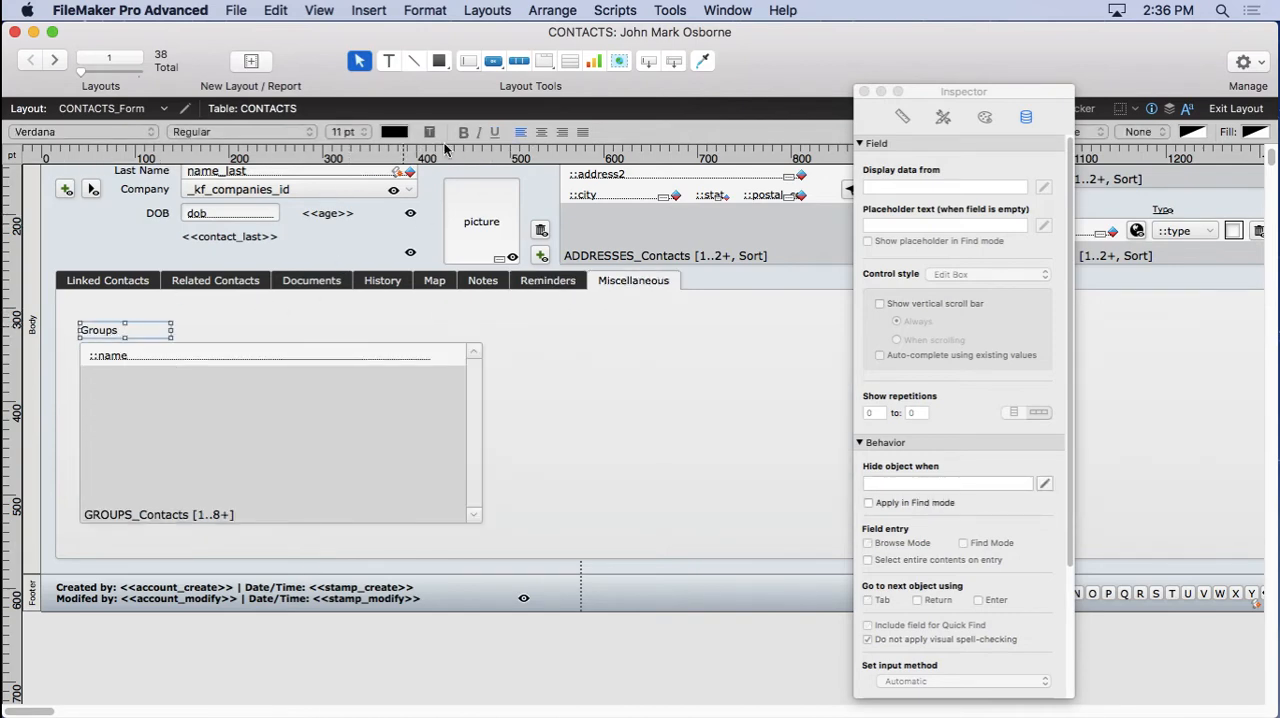
pyautogui.click(345, 131)
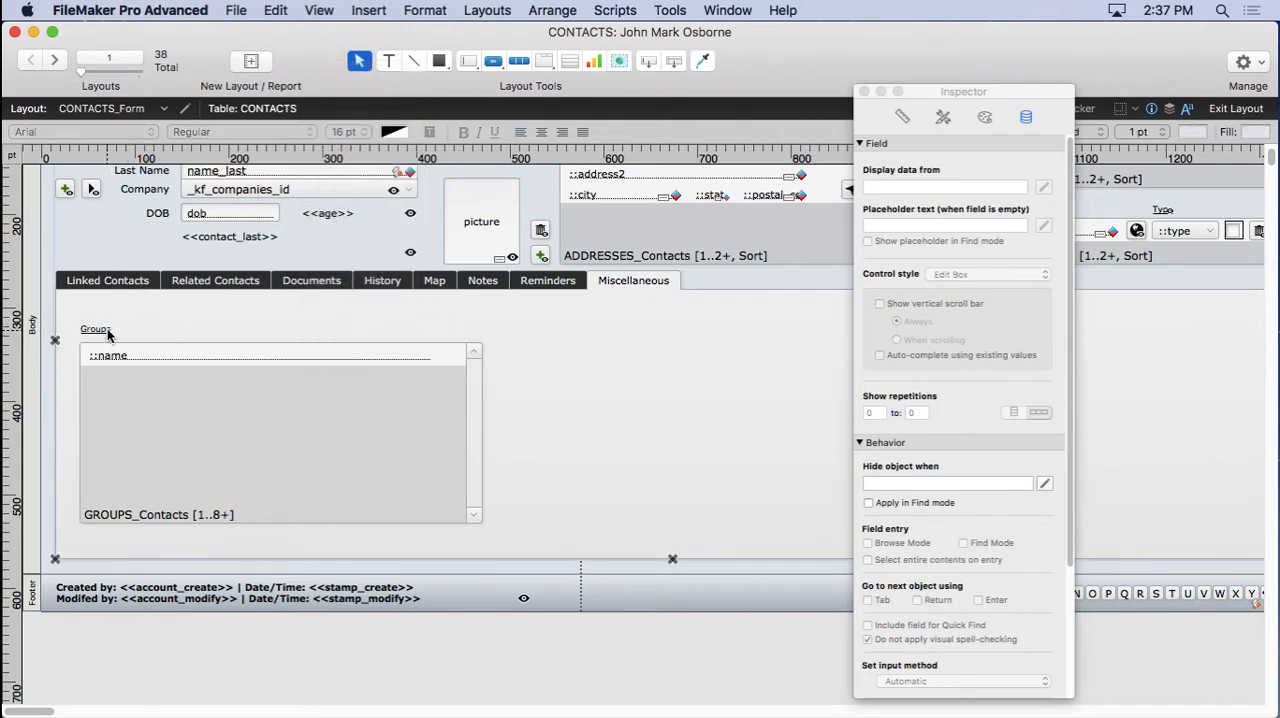
pyautogui.click(95, 329)
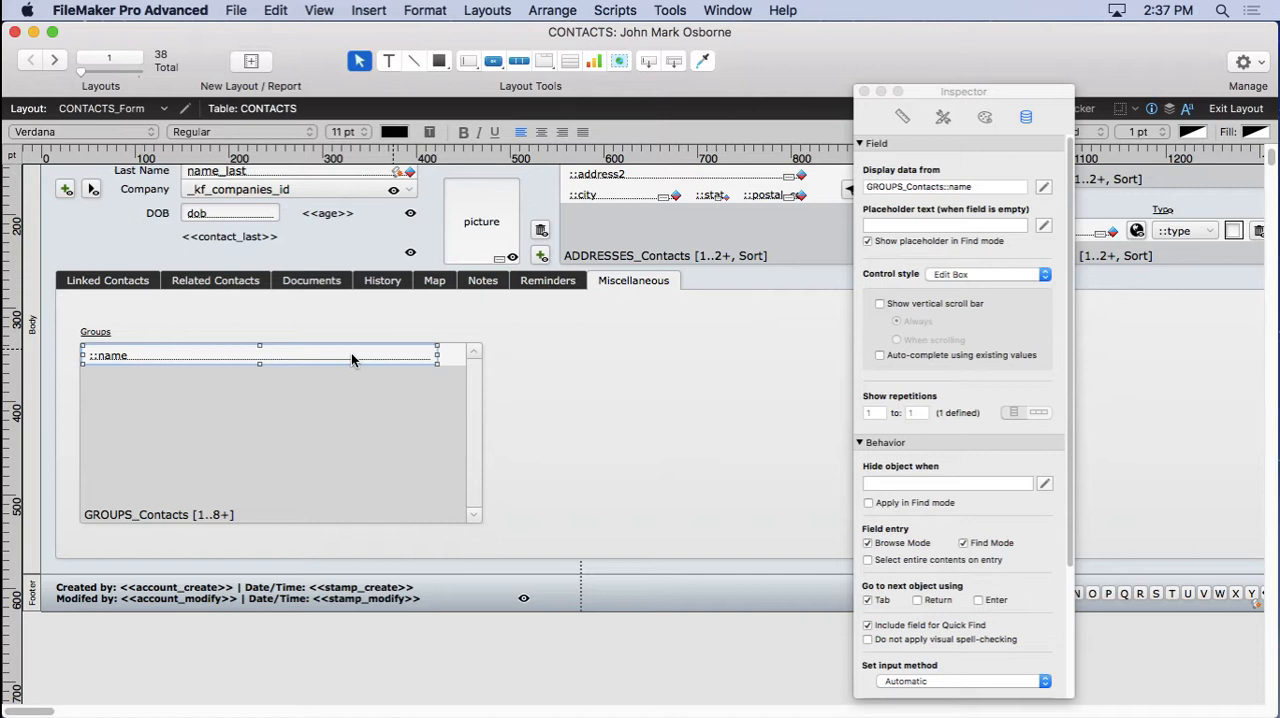
pyautogui.moveTo(968, 274)
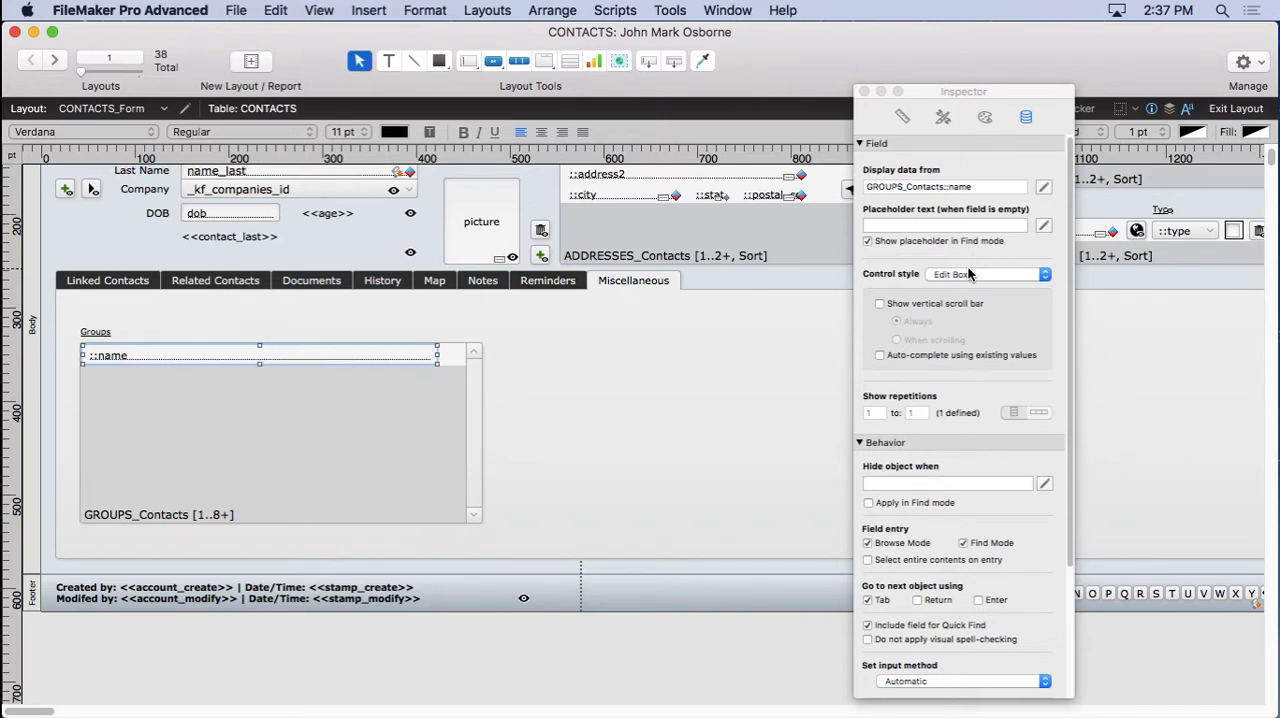
# Set the portal name field's control style to Pop-up Menu.
pyautogui.click(988, 274)
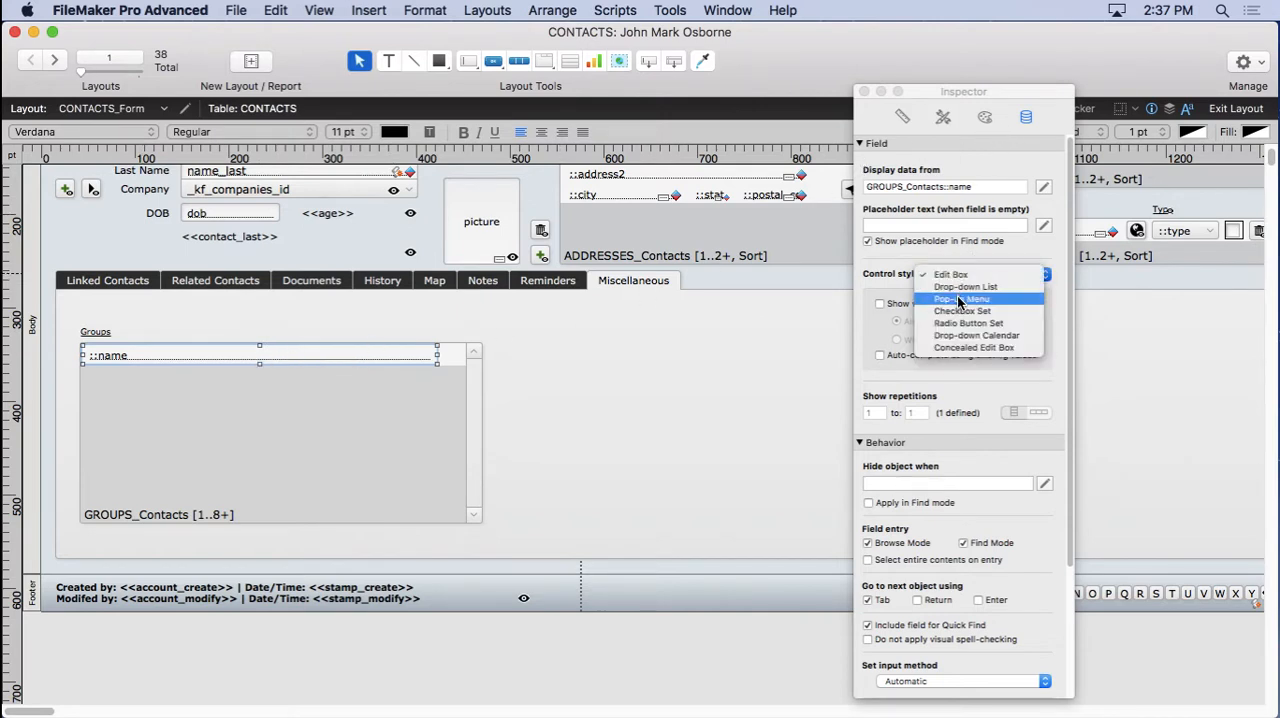
pyautogui.click(961, 298)
pyautogui.write('G')
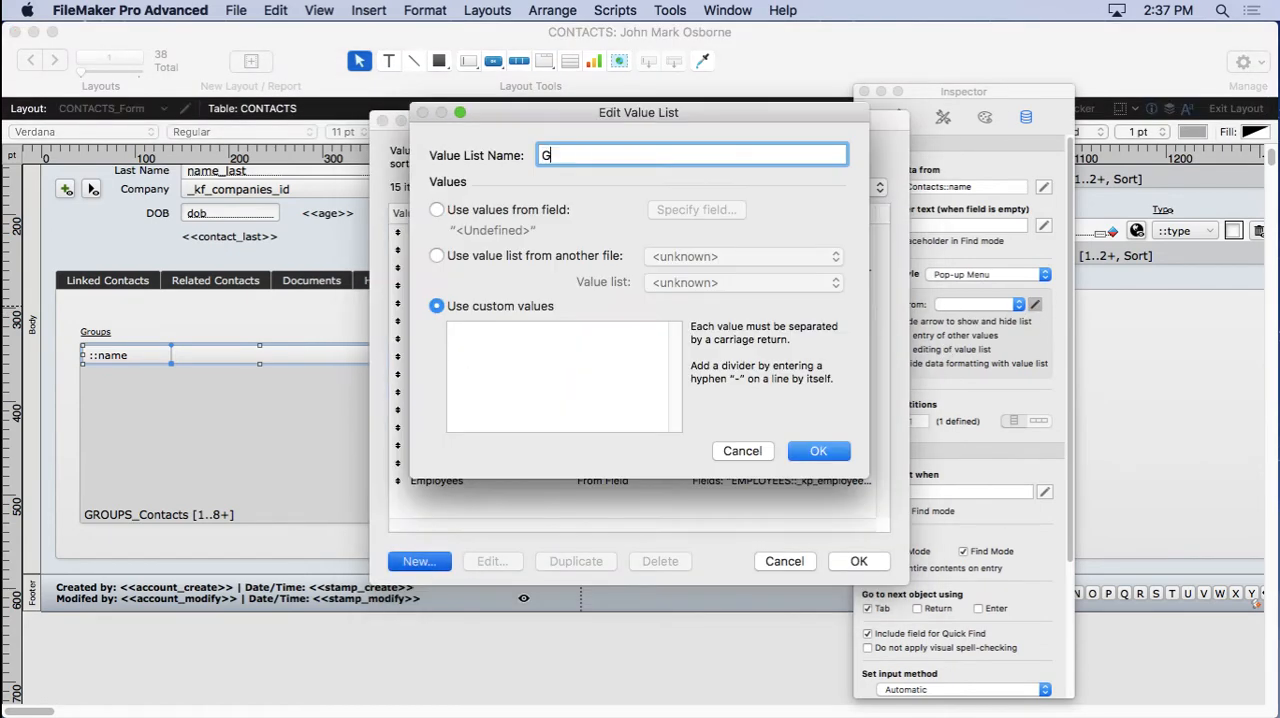
# Name the value list Groups with custom values Christmas Party, Charity Drive, Financial Consultant.
pyautogui.write('roups')
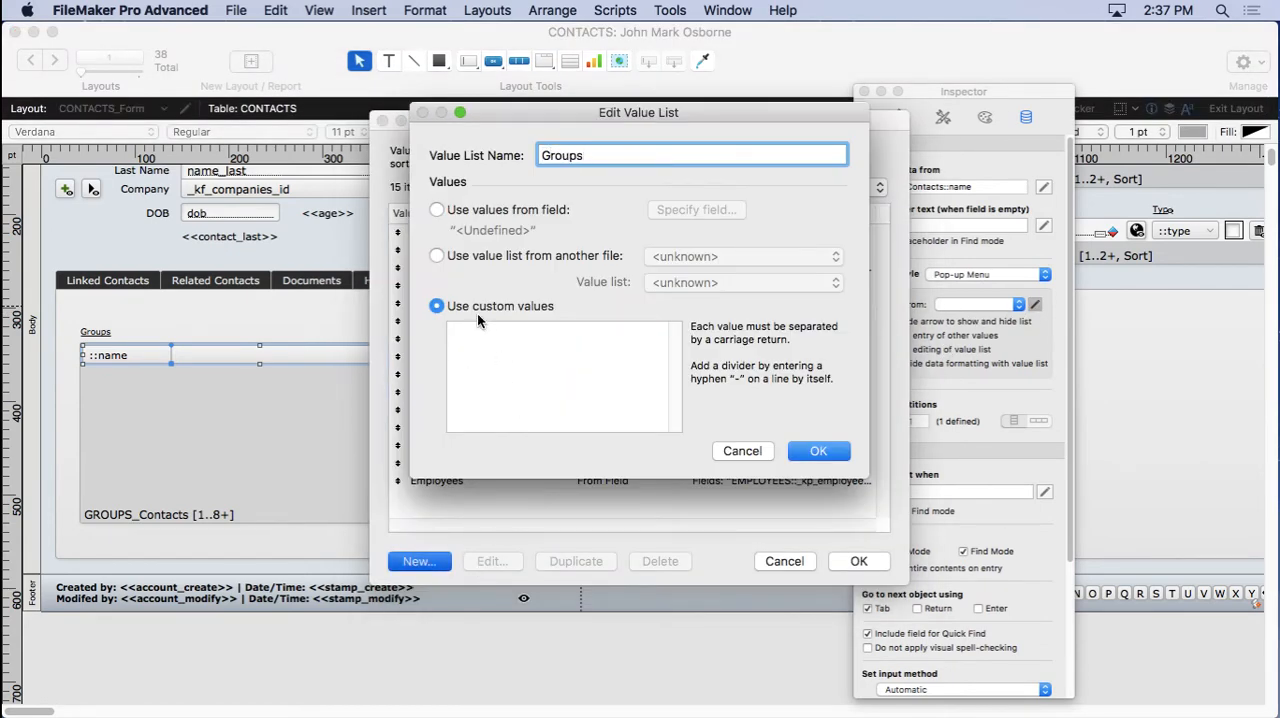
pyautogui.write('Christm')
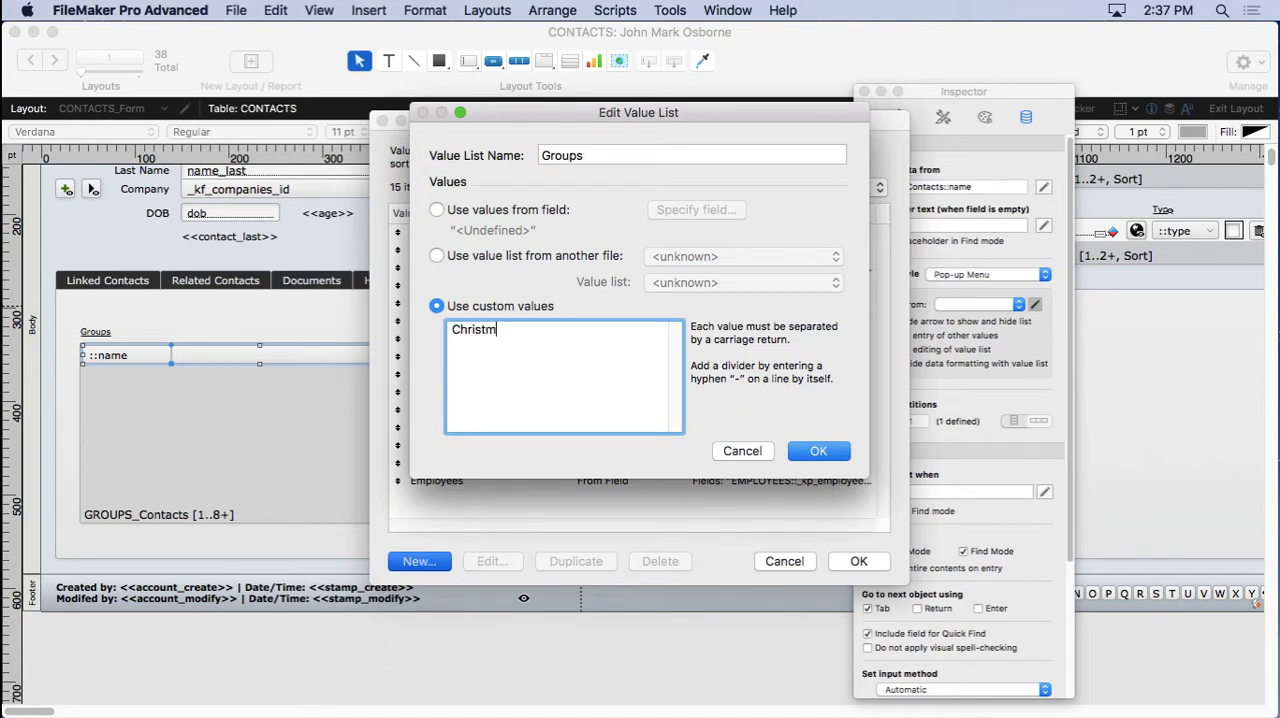
pyautogui.write('as Part')
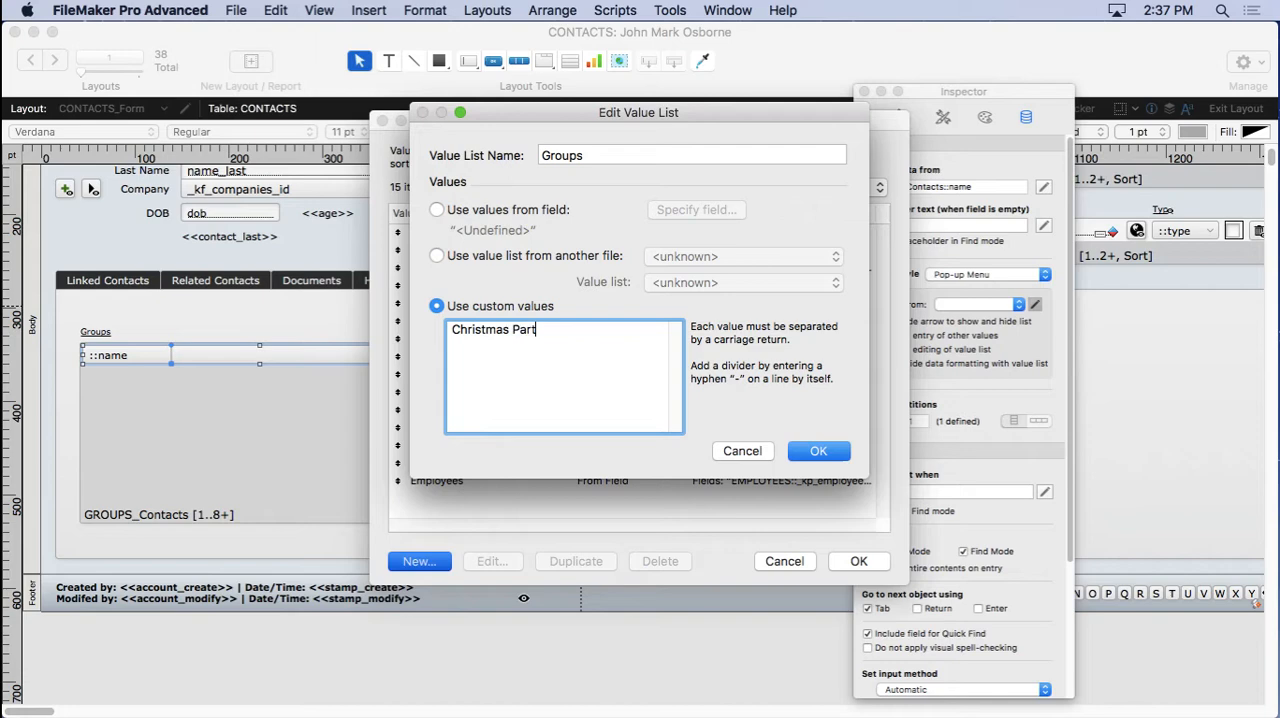
pyautogui.write('Chari')
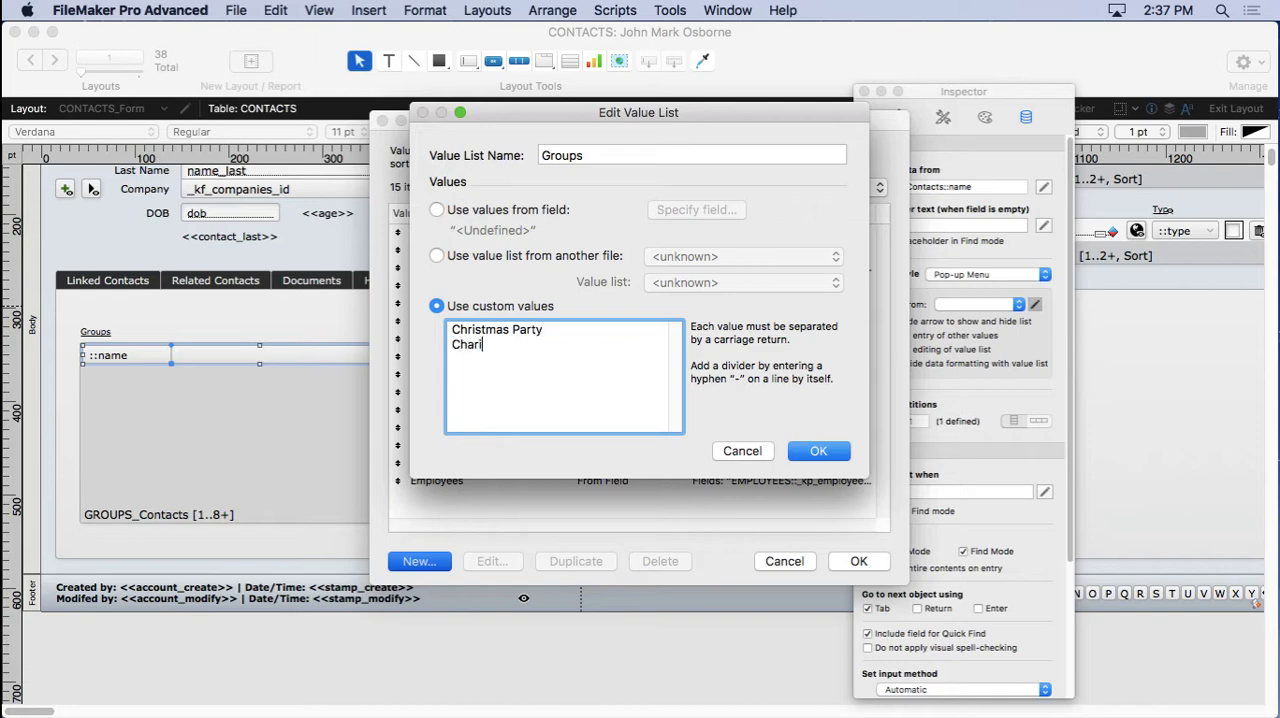
pyautogui.write('ty Drive')
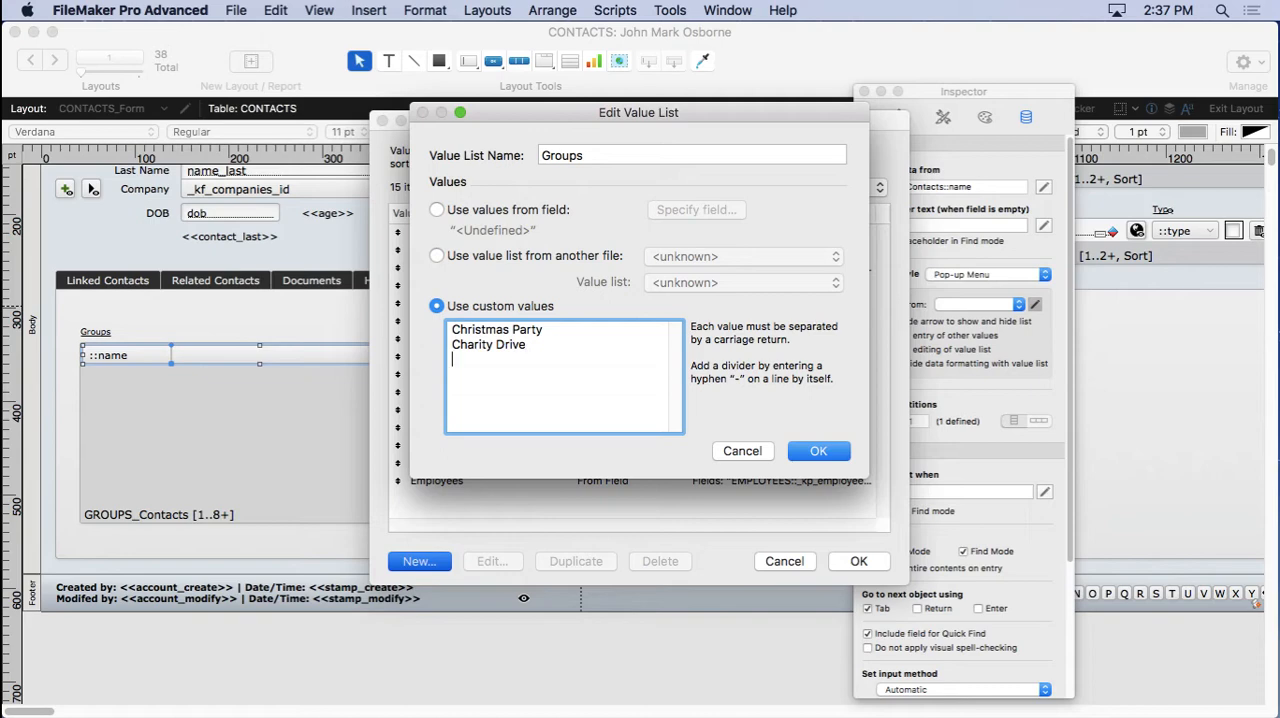
pyautogui.write('Financial')
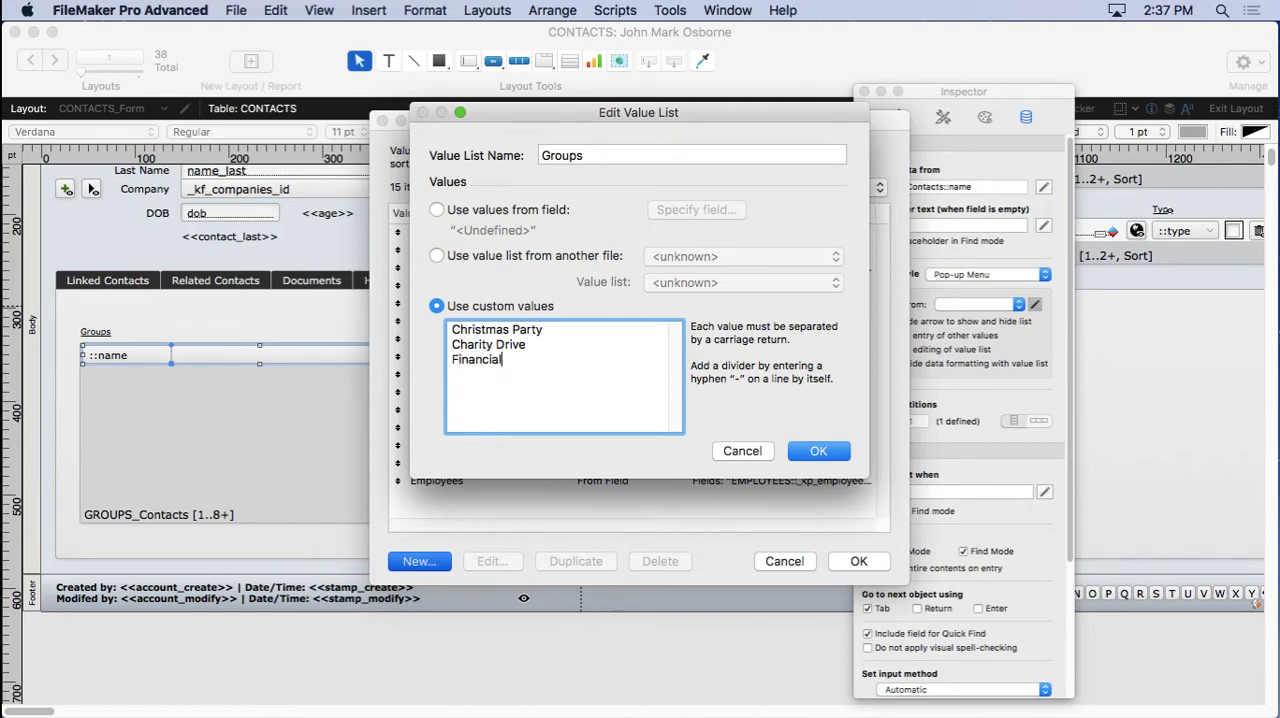
pyautogui.write('Consult')
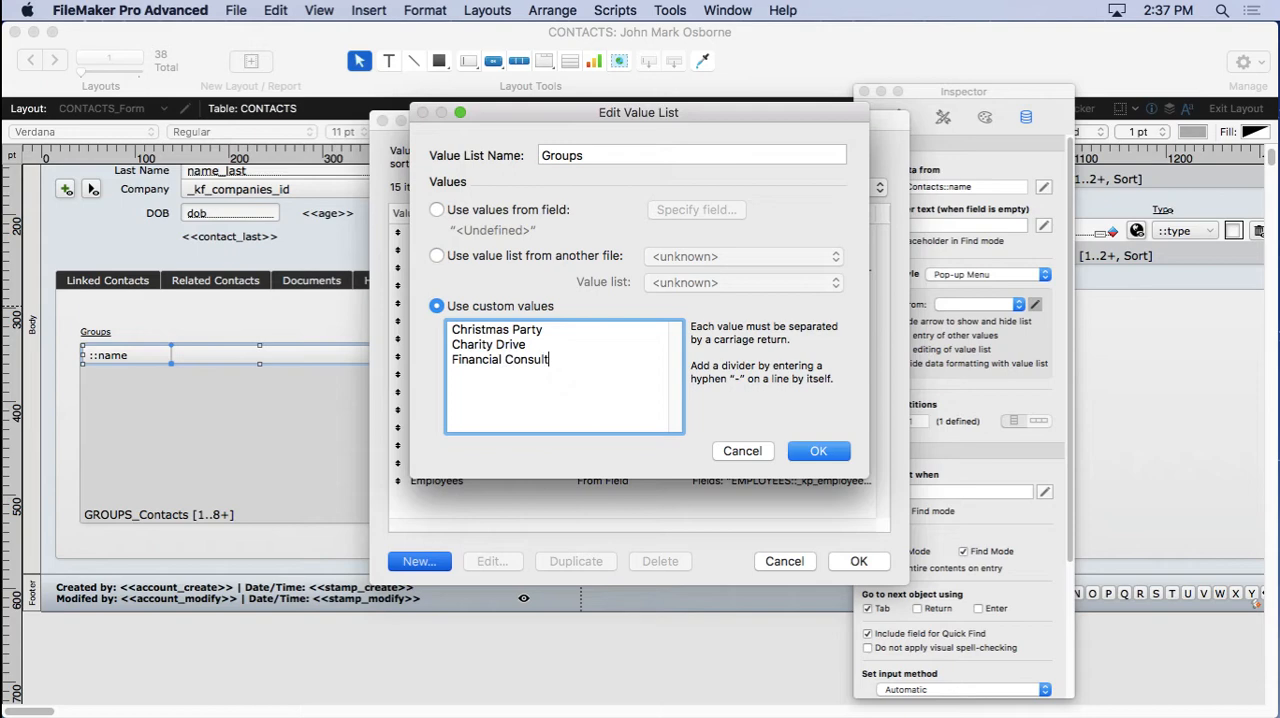
pyautogui.write('ant')
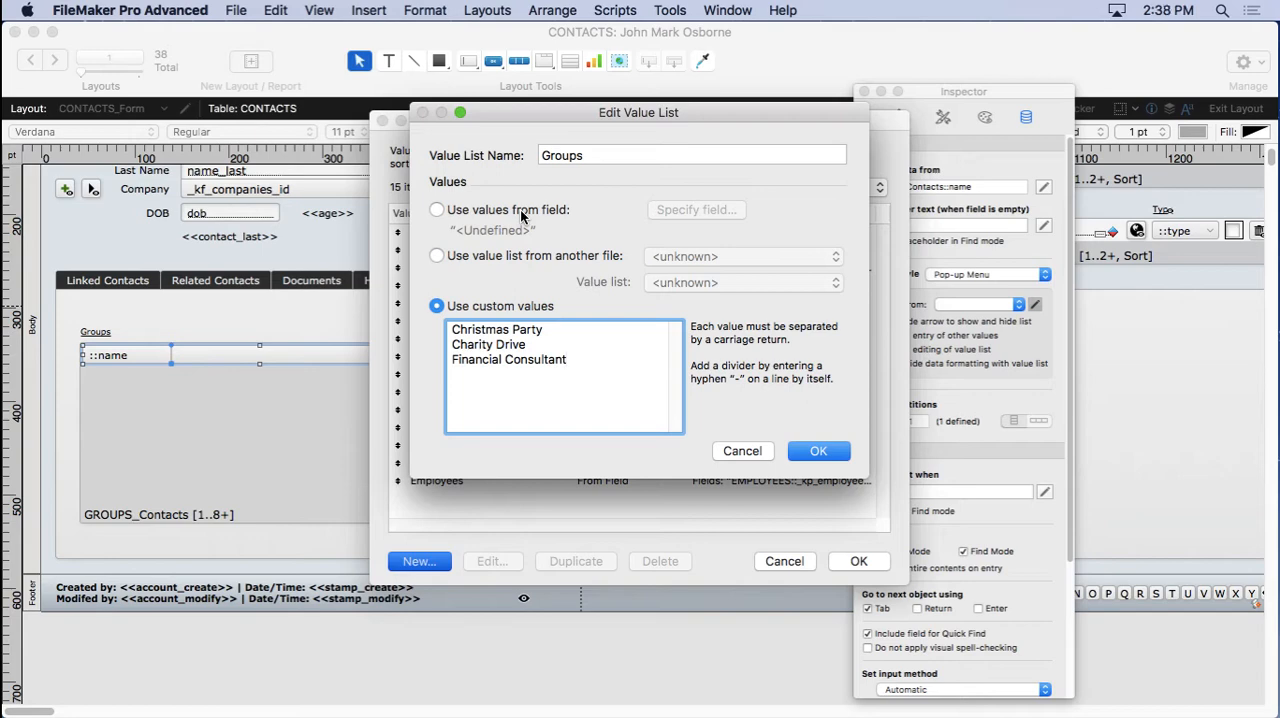
pyautogui.click(566, 359)
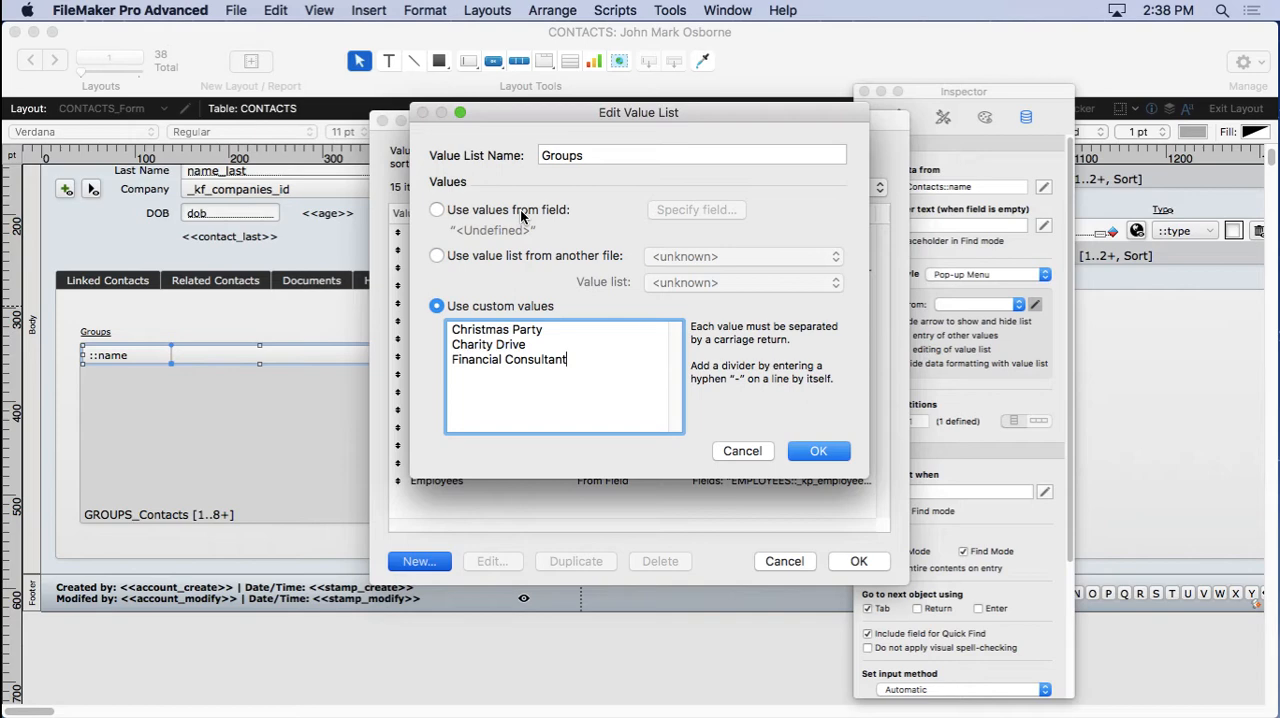
pyautogui.moveTo(793, 442)
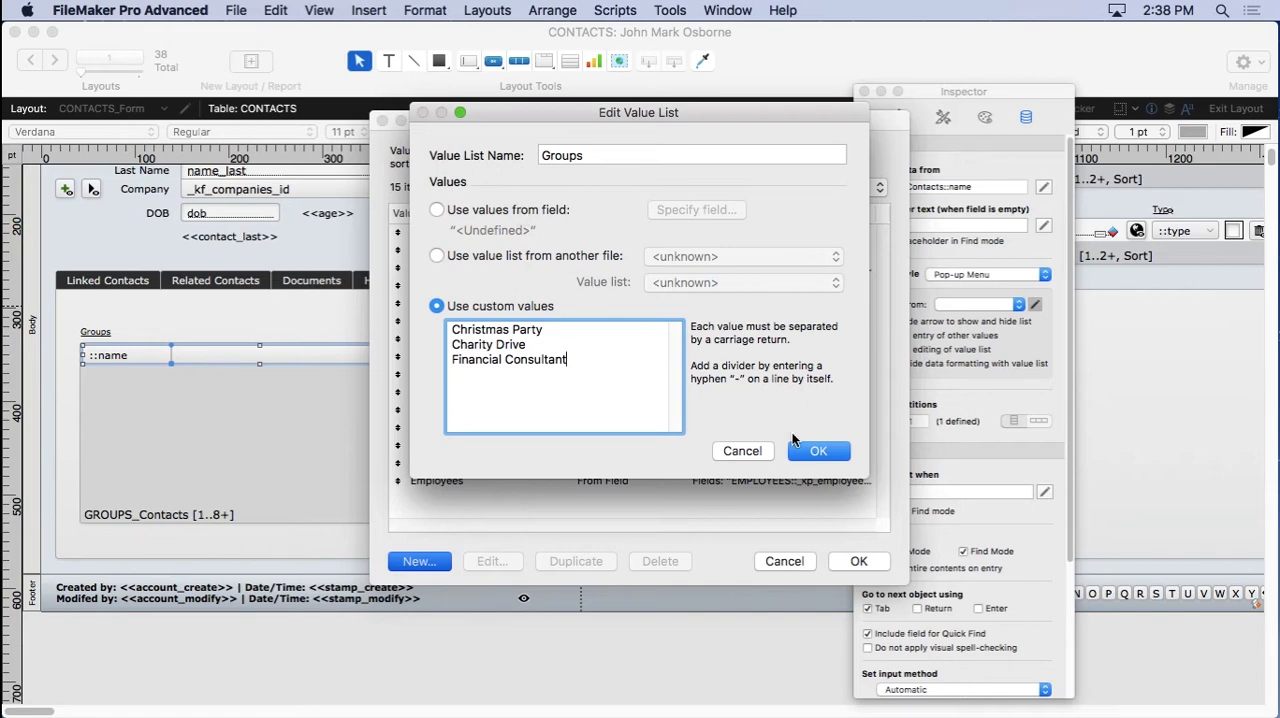
pyautogui.click(818, 451)
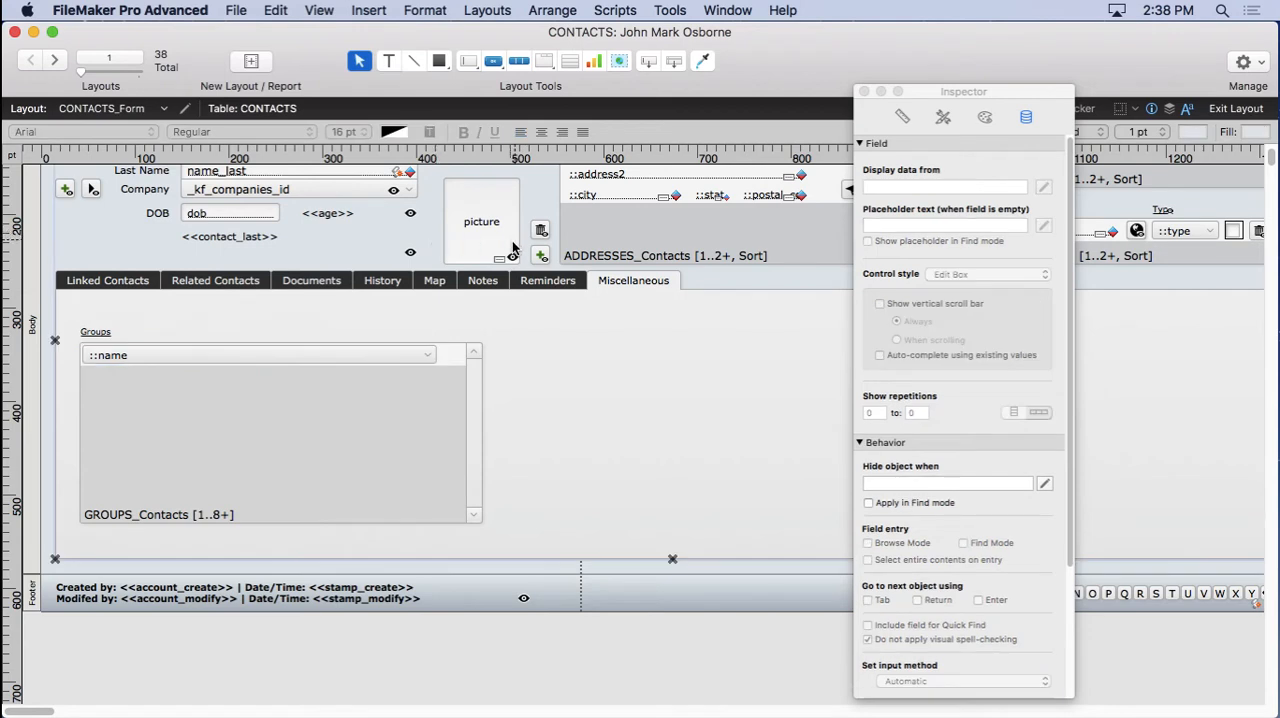
# Reuse the Reminders portal's delete button in the Groups portal with a Groups script parameter.
pyautogui.click(547, 280)
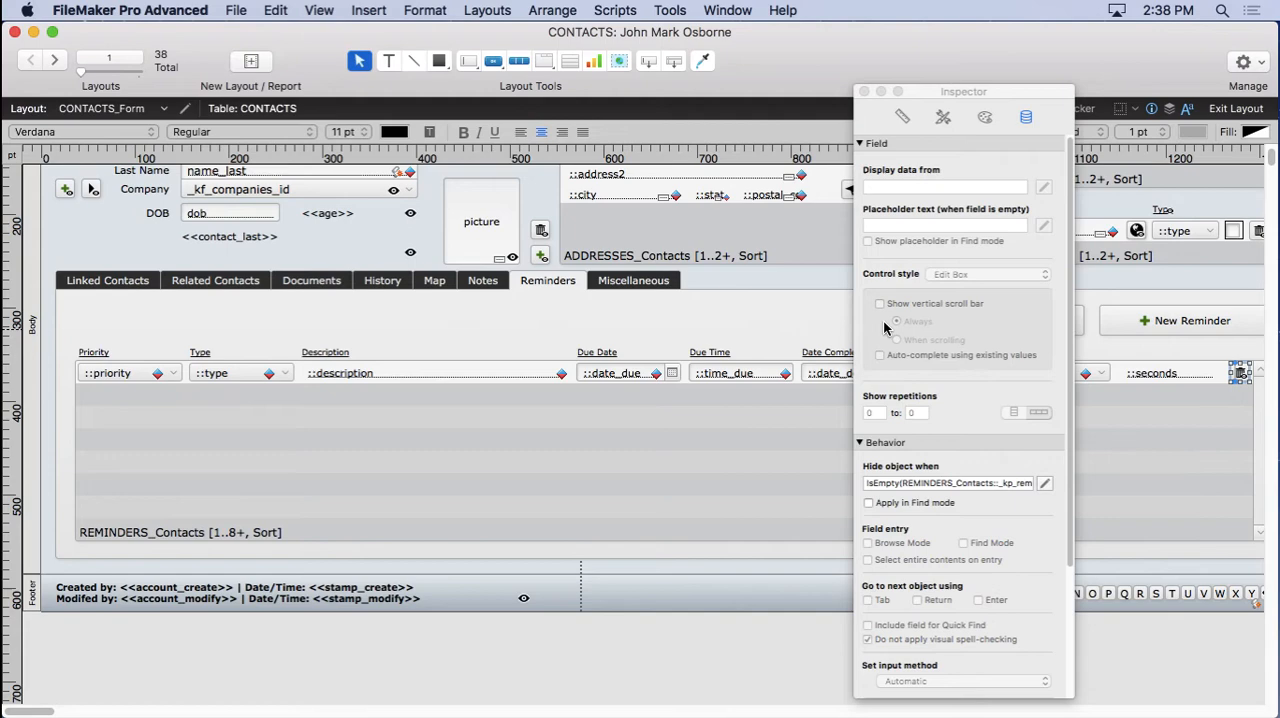
pyautogui.click(632, 280)
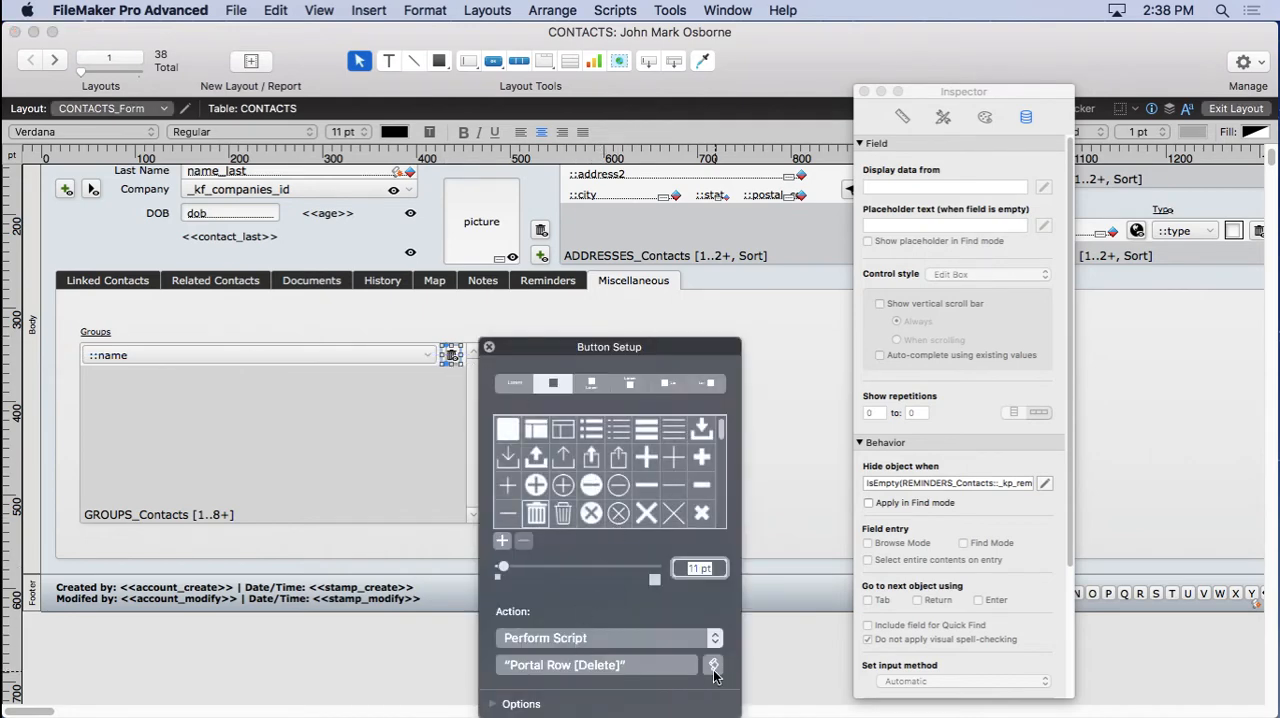
pyautogui.click(714, 665)
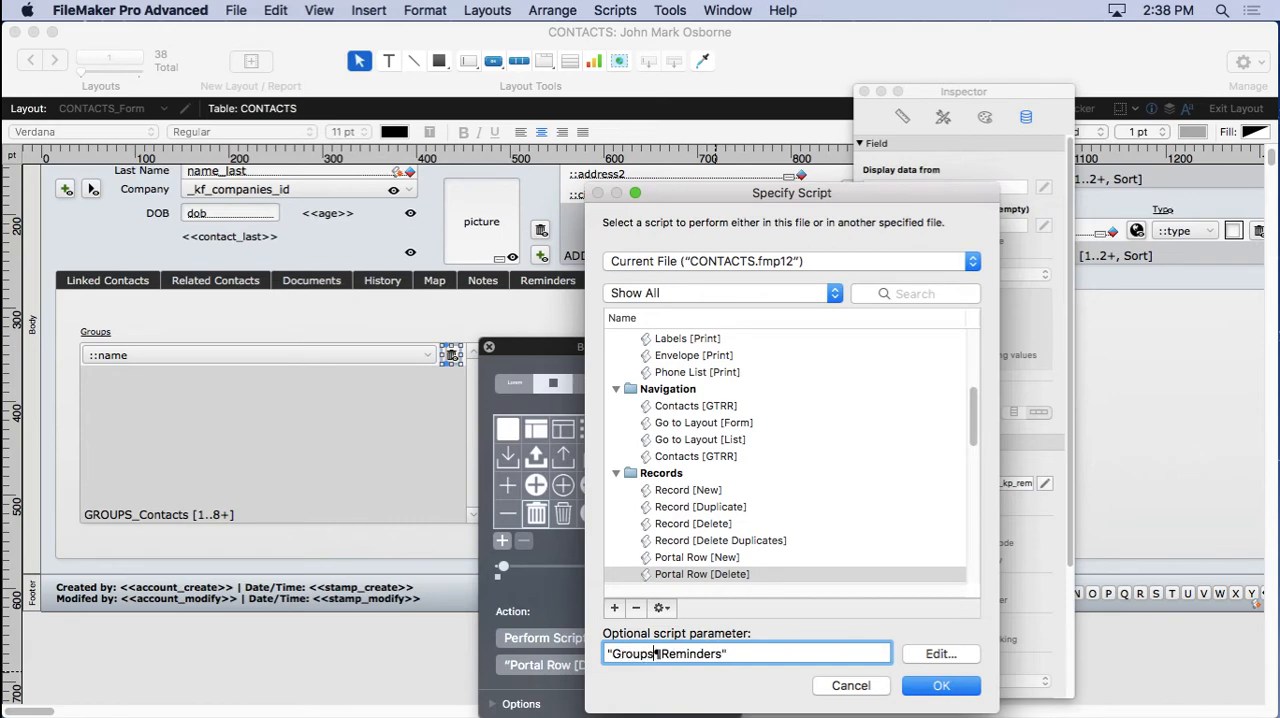
pyautogui.write('Grou')
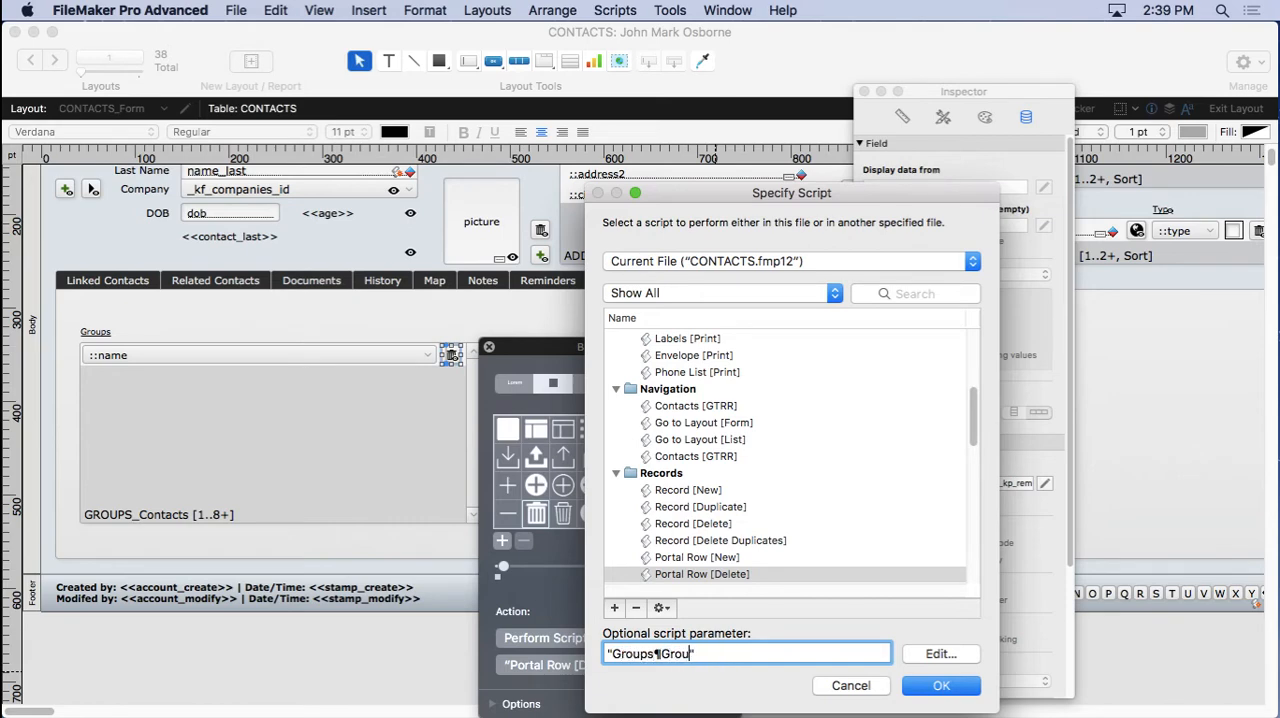
pyautogui.click(940, 685)
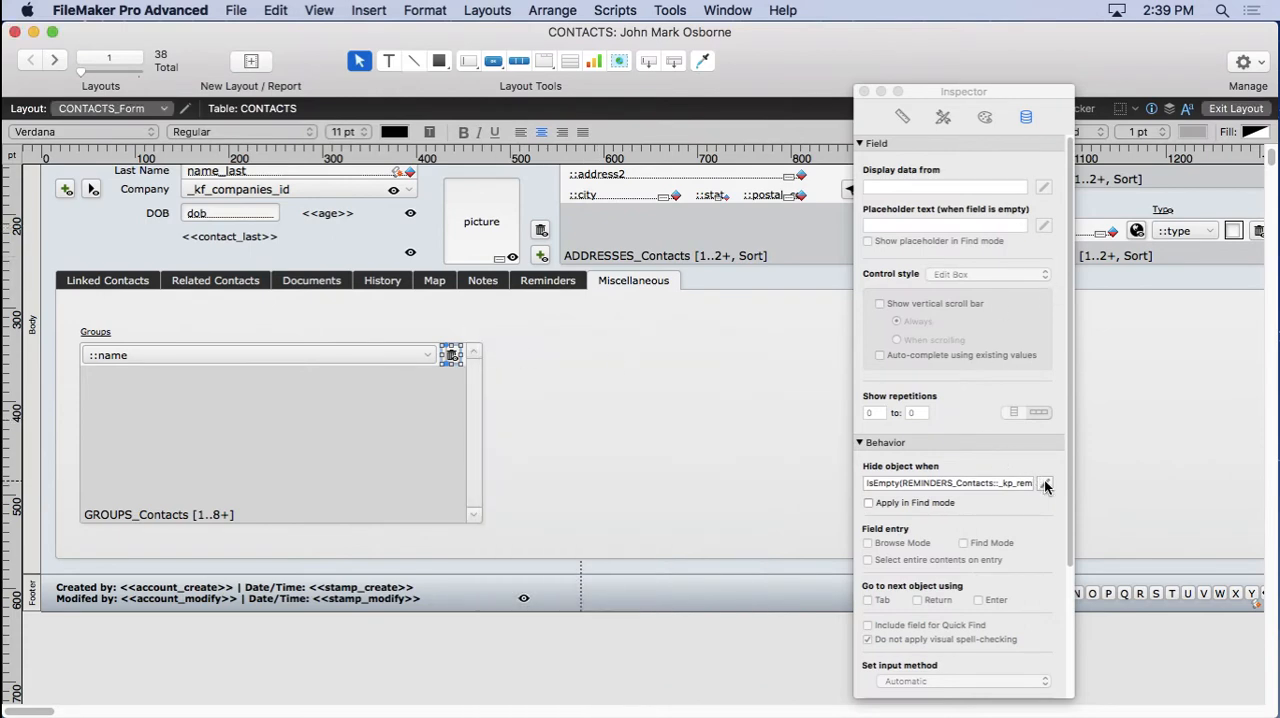
# Hide the delete button when GROUPS_Contacts::_kp_groups_id is empty.
pyautogui.click(1045, 483)
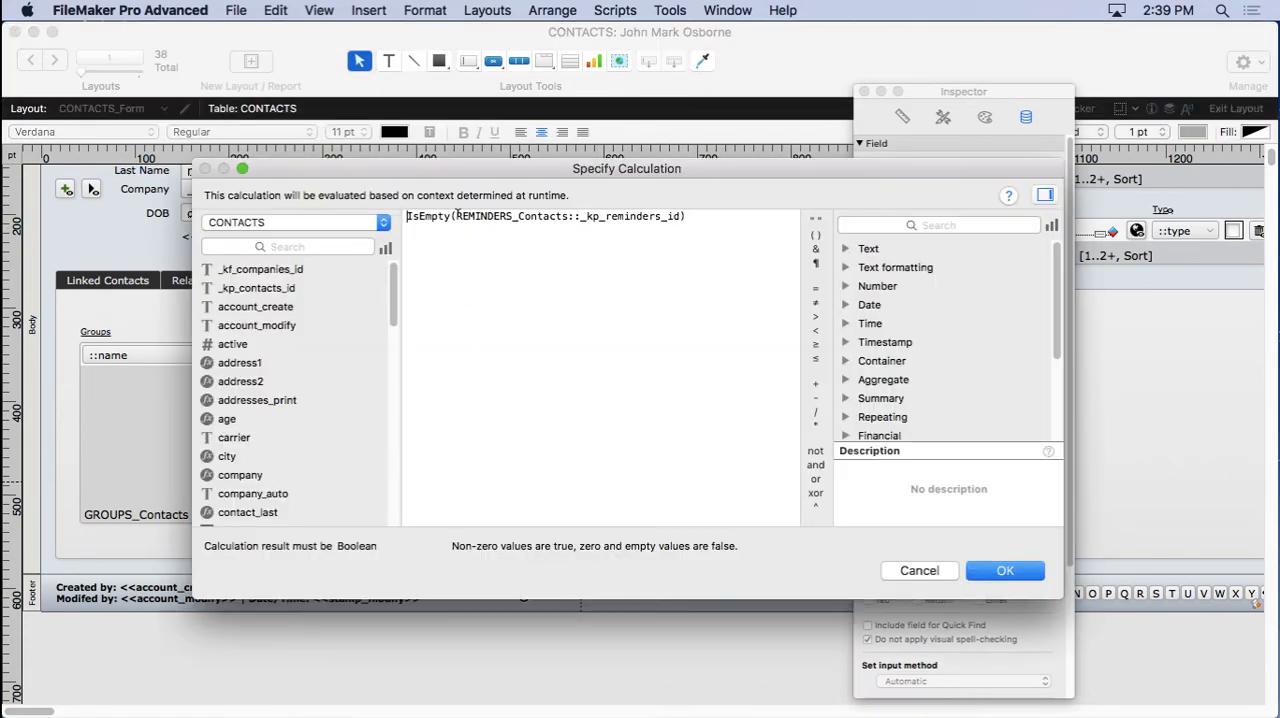
pyautogui.click(290, 222)
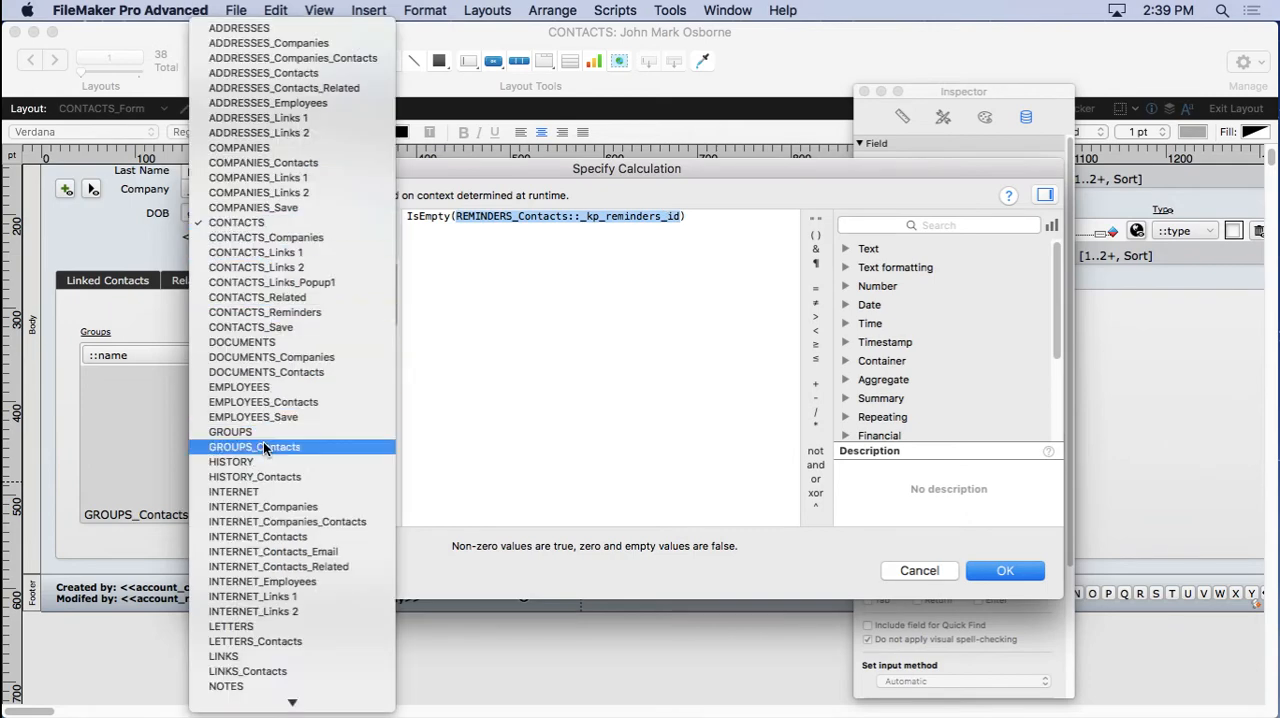
pyautogui.click(253, 447)
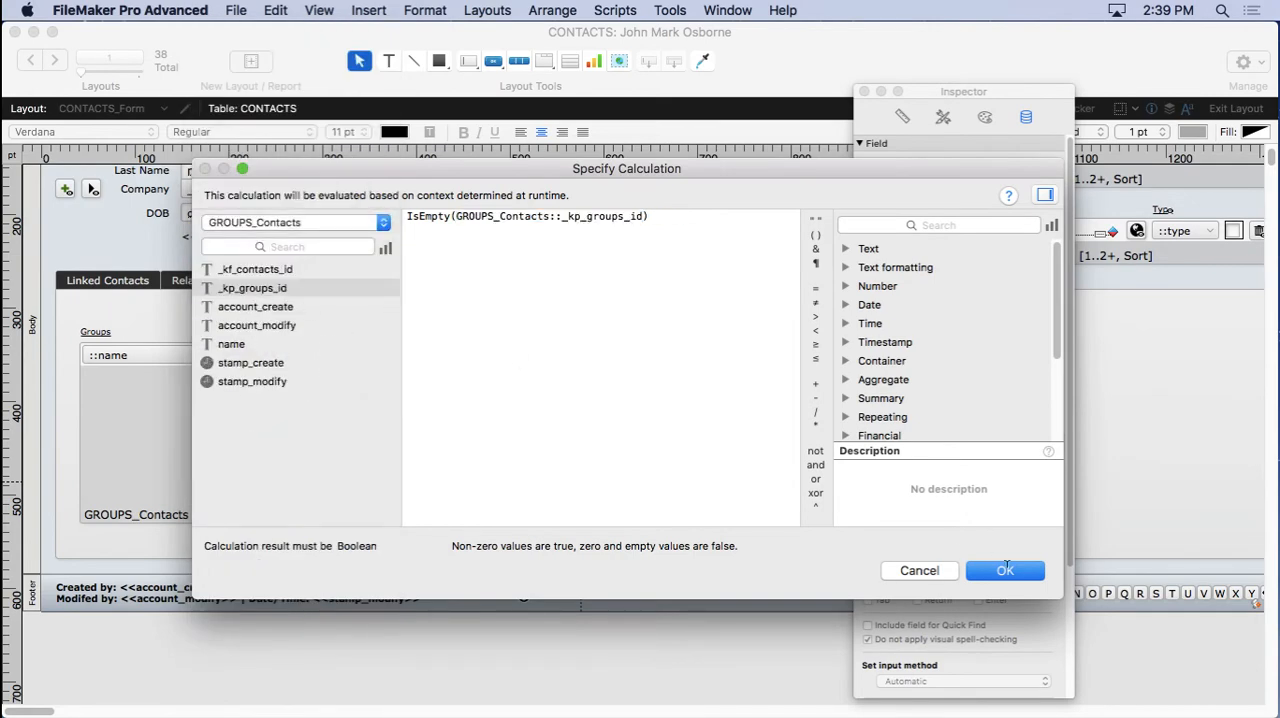
pyautogui.click(1005, 570)
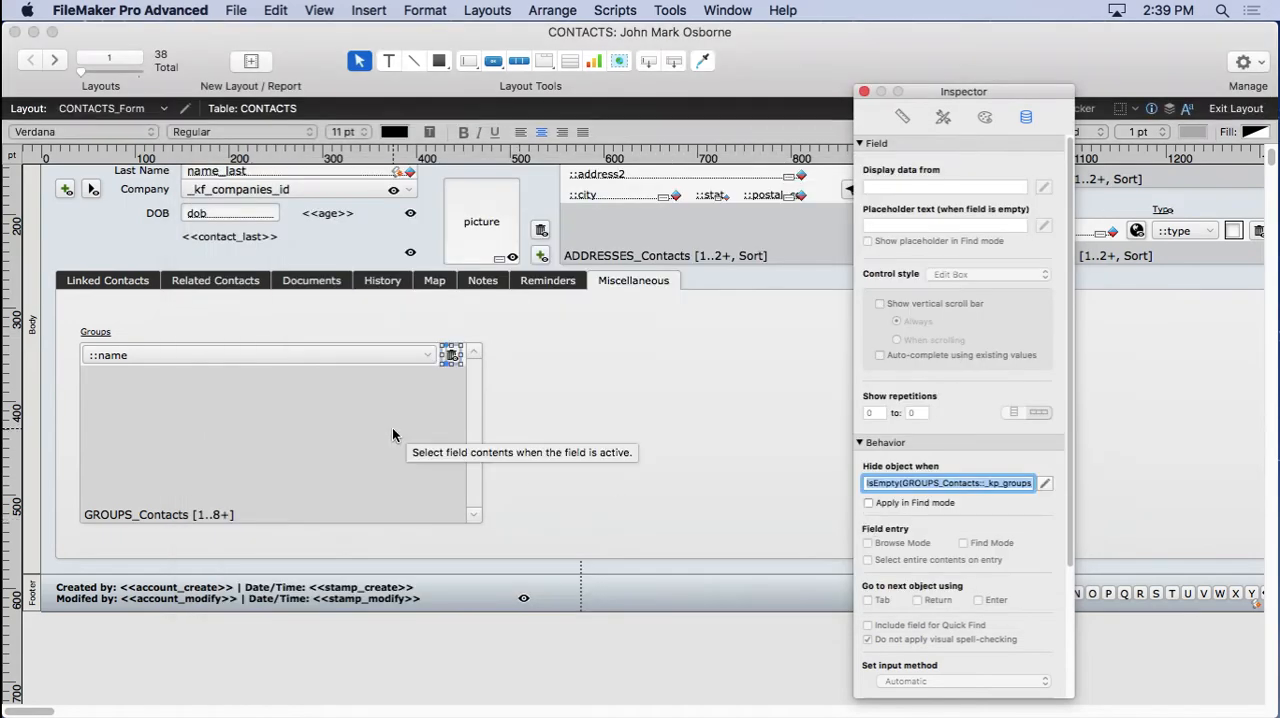
pyautogui.moveTo(323, 401)
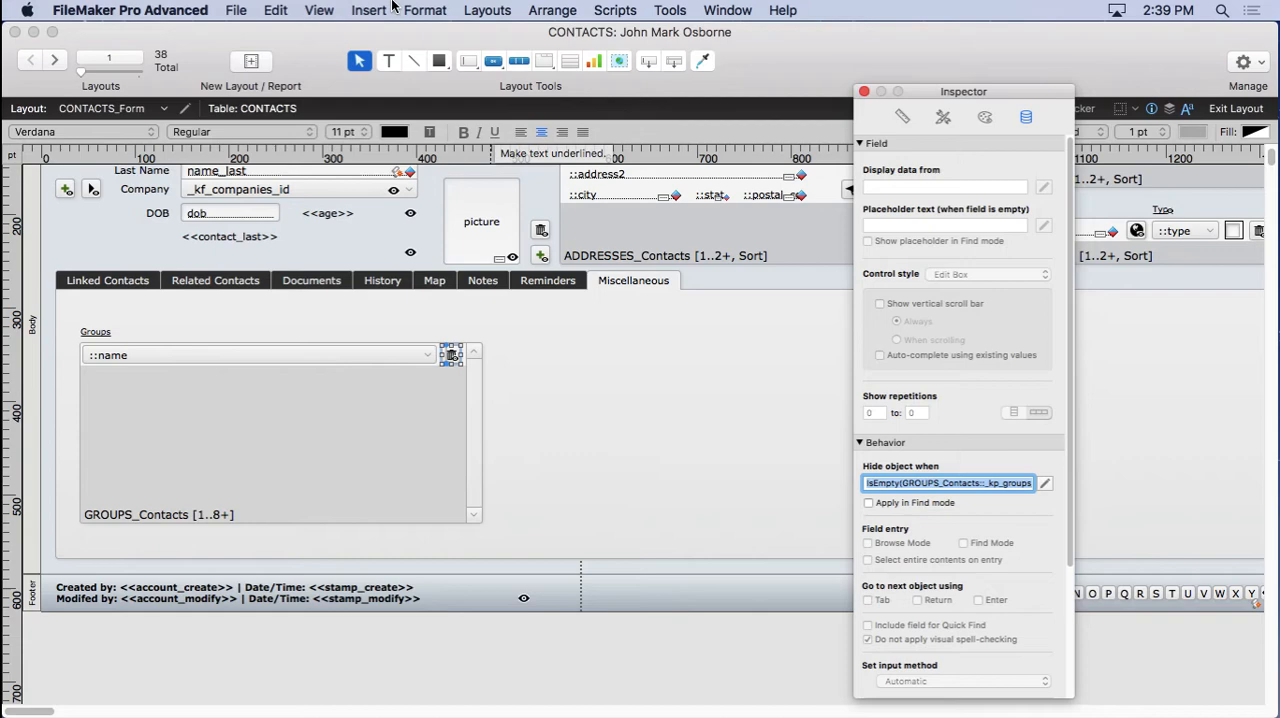
# Switch to Browse mode and show the Miscellaneous tab's Groups portal.
pyautogui.click(318, 10)
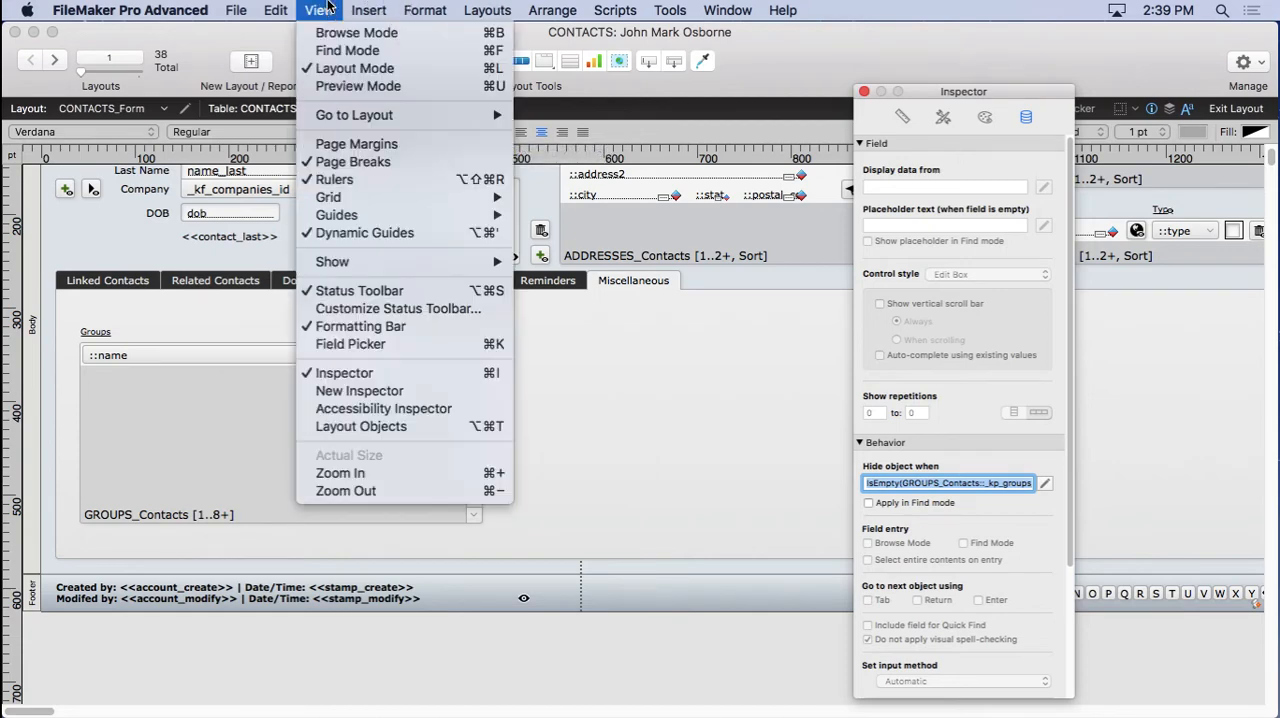
pyautogui.click(356, 32)
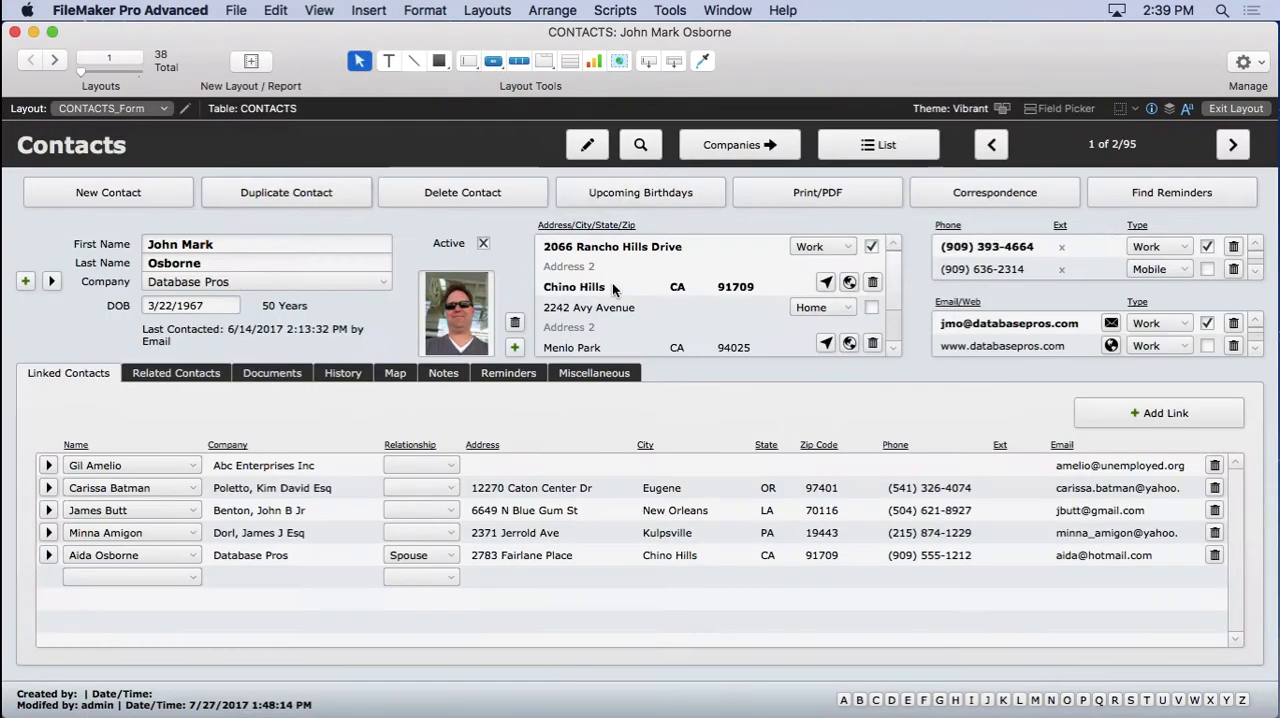
pyautogui.click(594, 372)
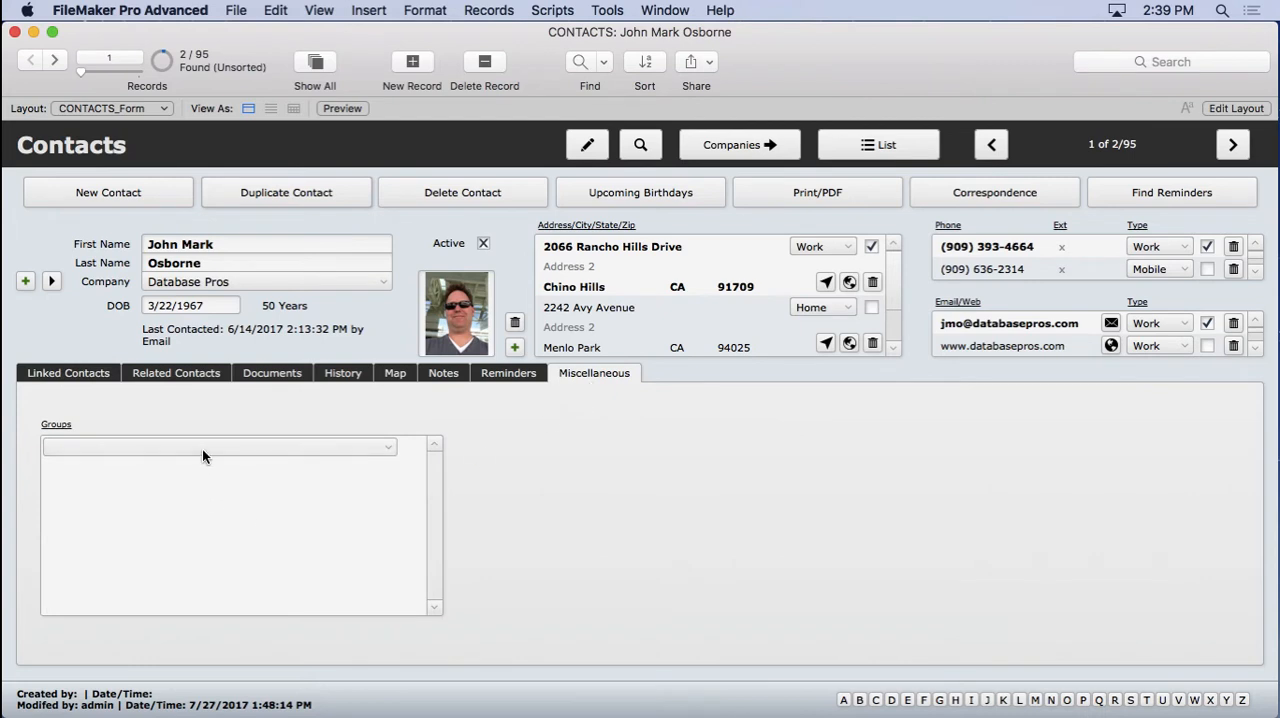
# Add Charity Drive to the first contact, then Christmas Party and Financial Consultant to the second.
pyautogui.click(218, 447)
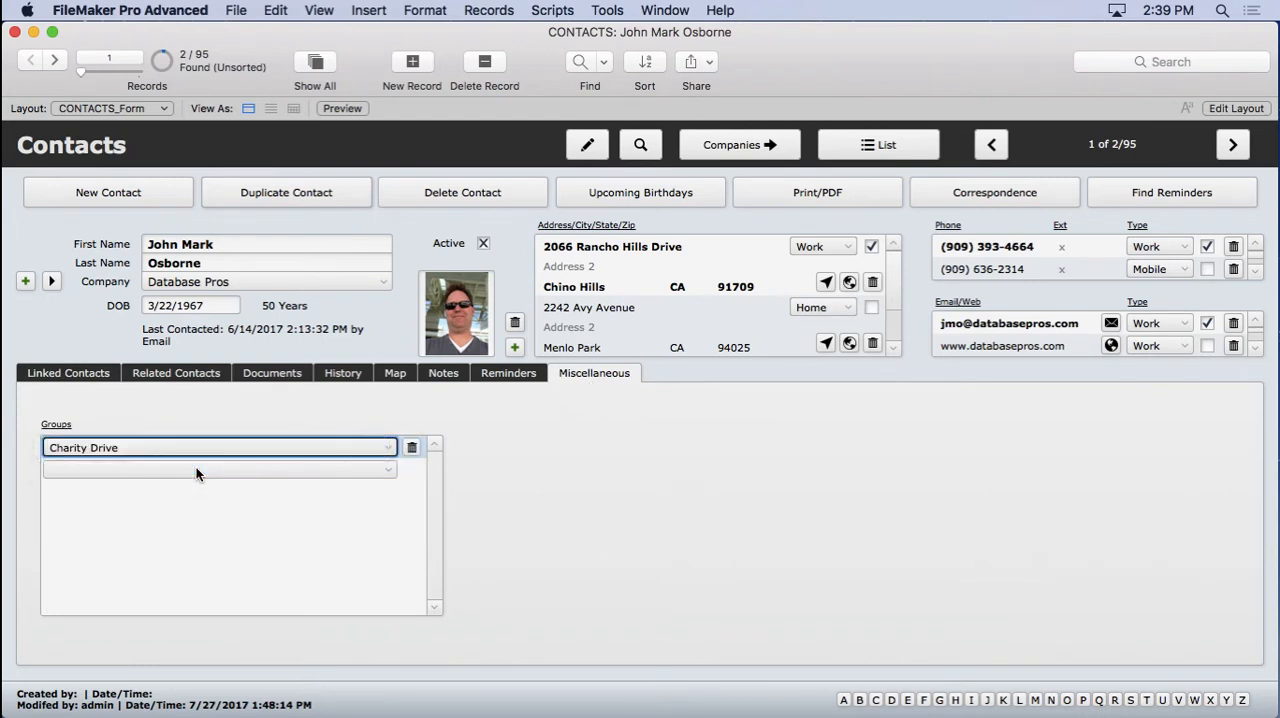
pyautogui.click(218, 469)
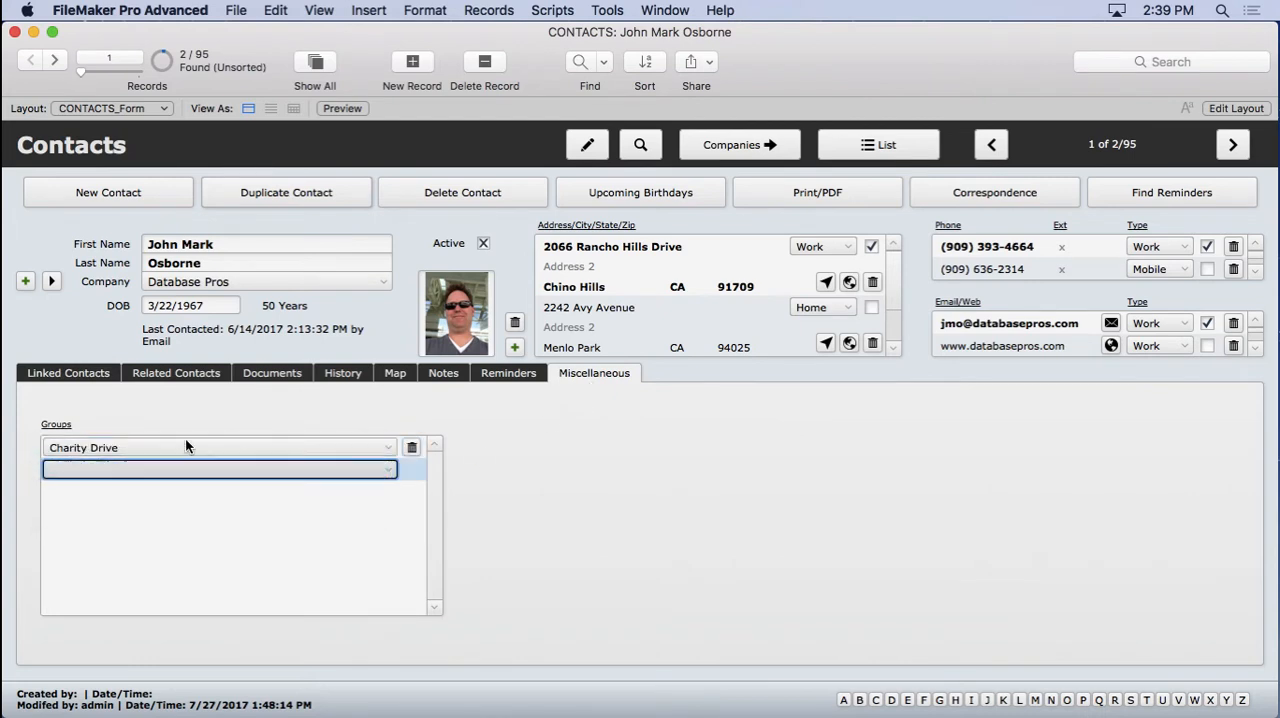
pyautogui.click(218, 469)
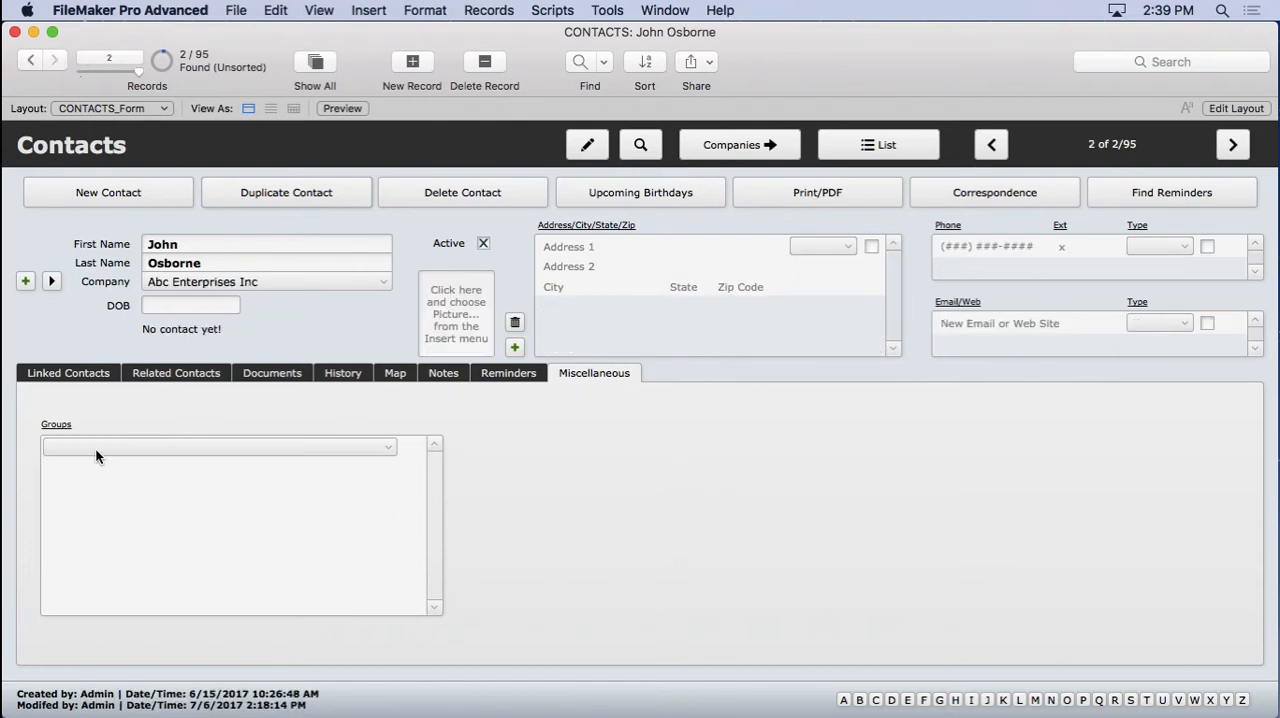
pyautogui.click(215, 447)
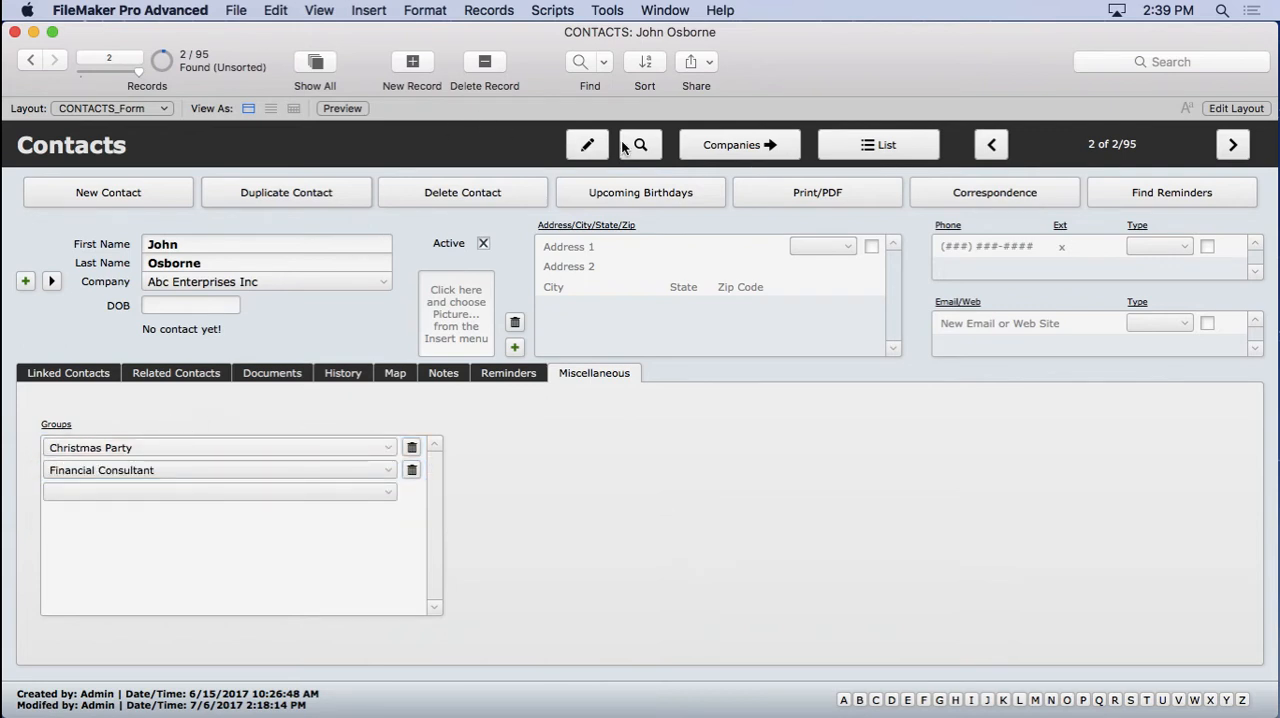
pyautogui.click(640, 144)
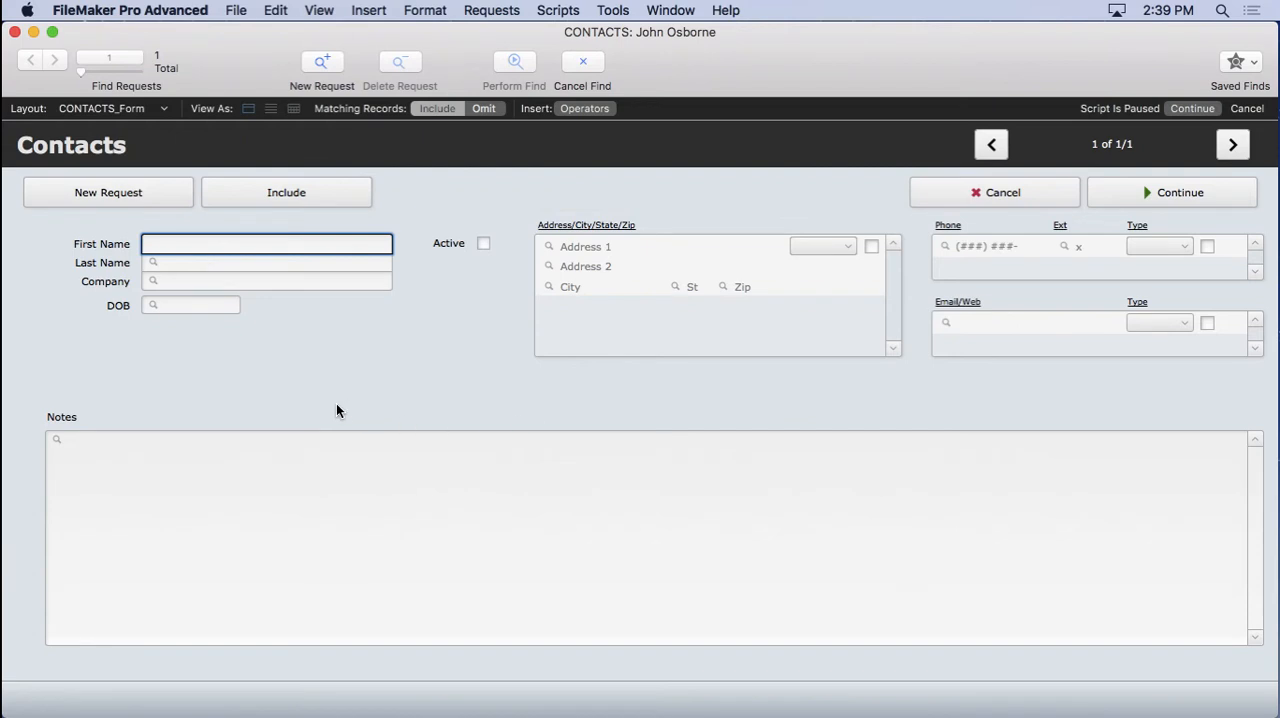
pyautogui.moveTo(250, 476)
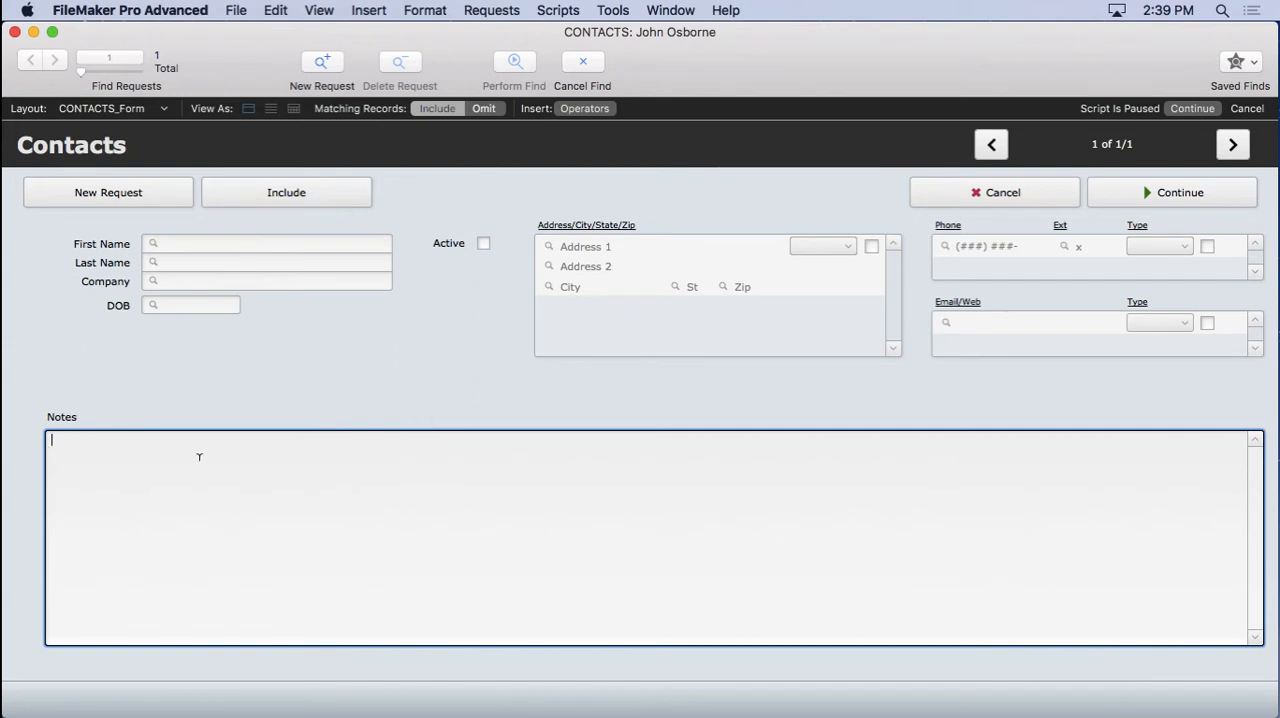
pyautogui.moveTo(331, 429)
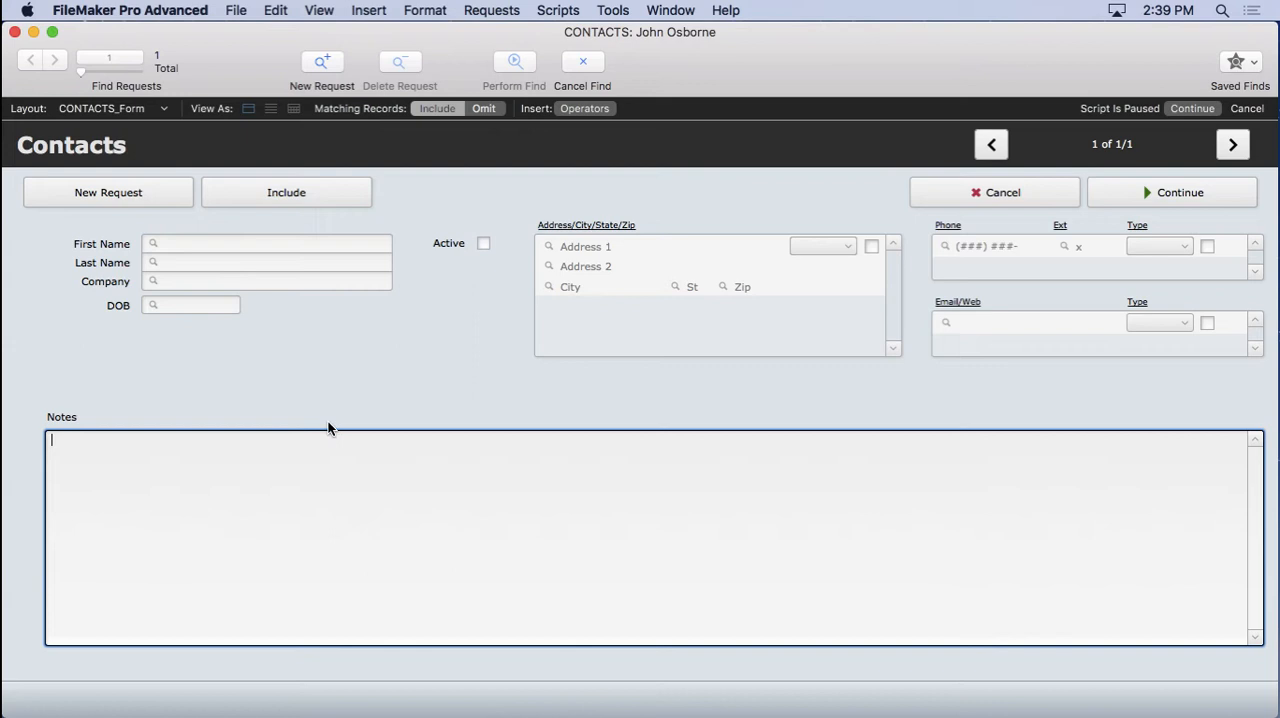
pyautogui.moveTo(855, 371)
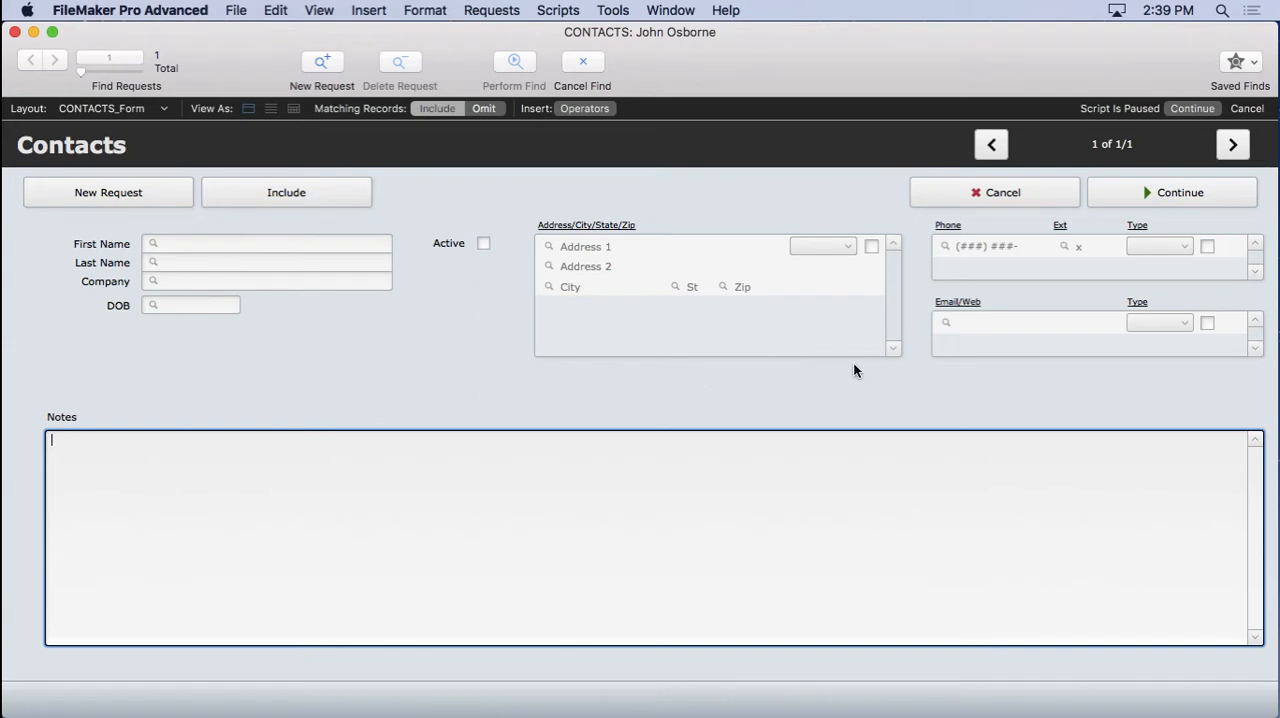
pyautogui.moveTo(1174, 390)
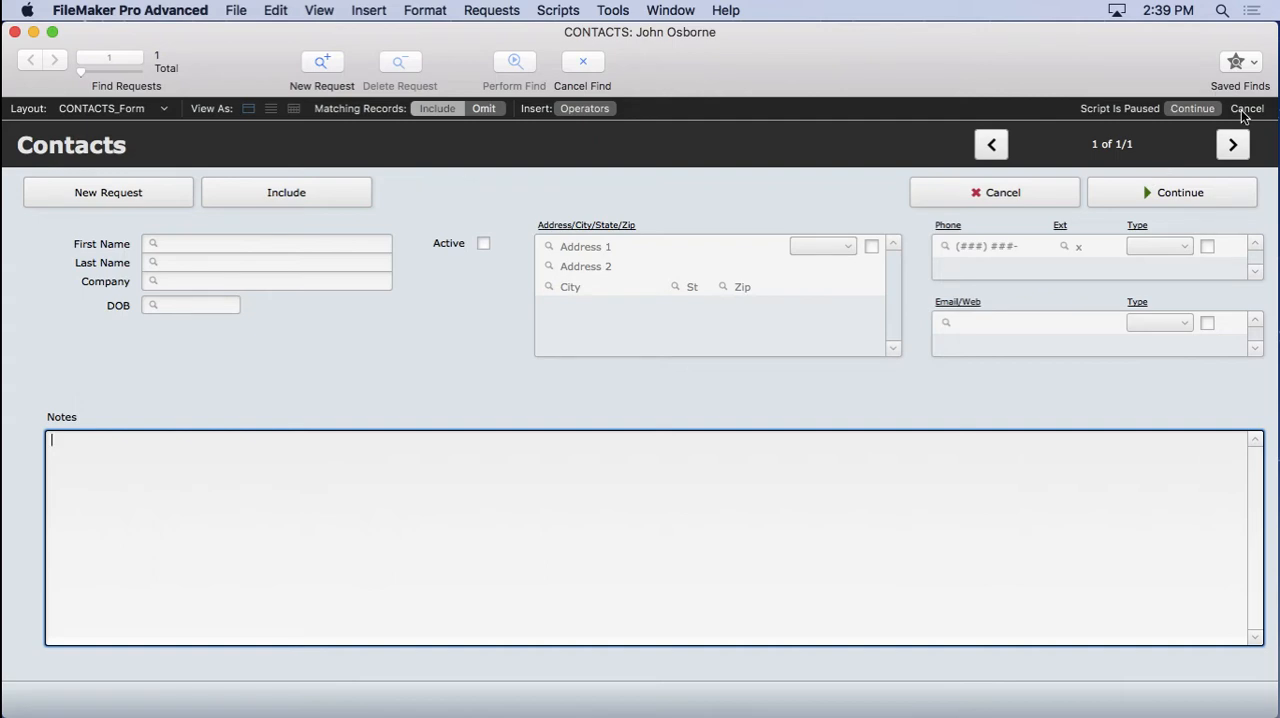
pyautogui.click(1247, 108)
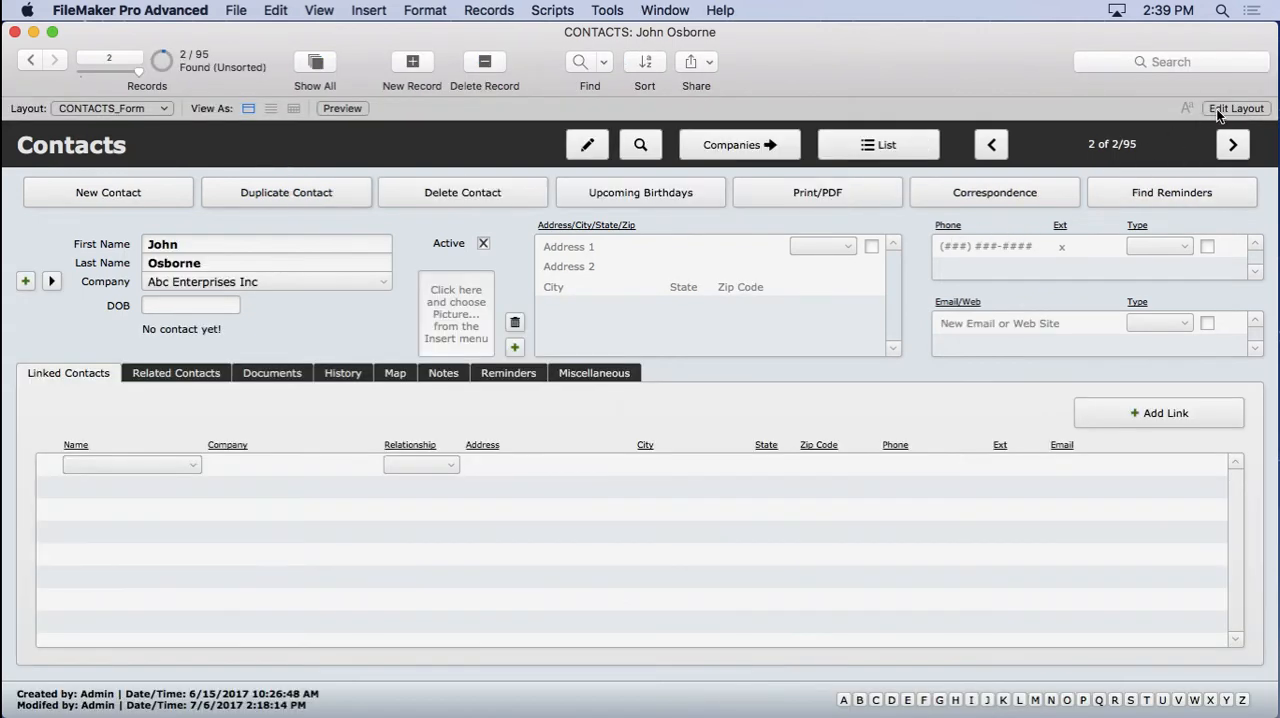
# In Layout mode, hide the Group label and field when Get(WindowMode) ≠ 1, applied in Find mode.
pyautogui.click(1236, 108)
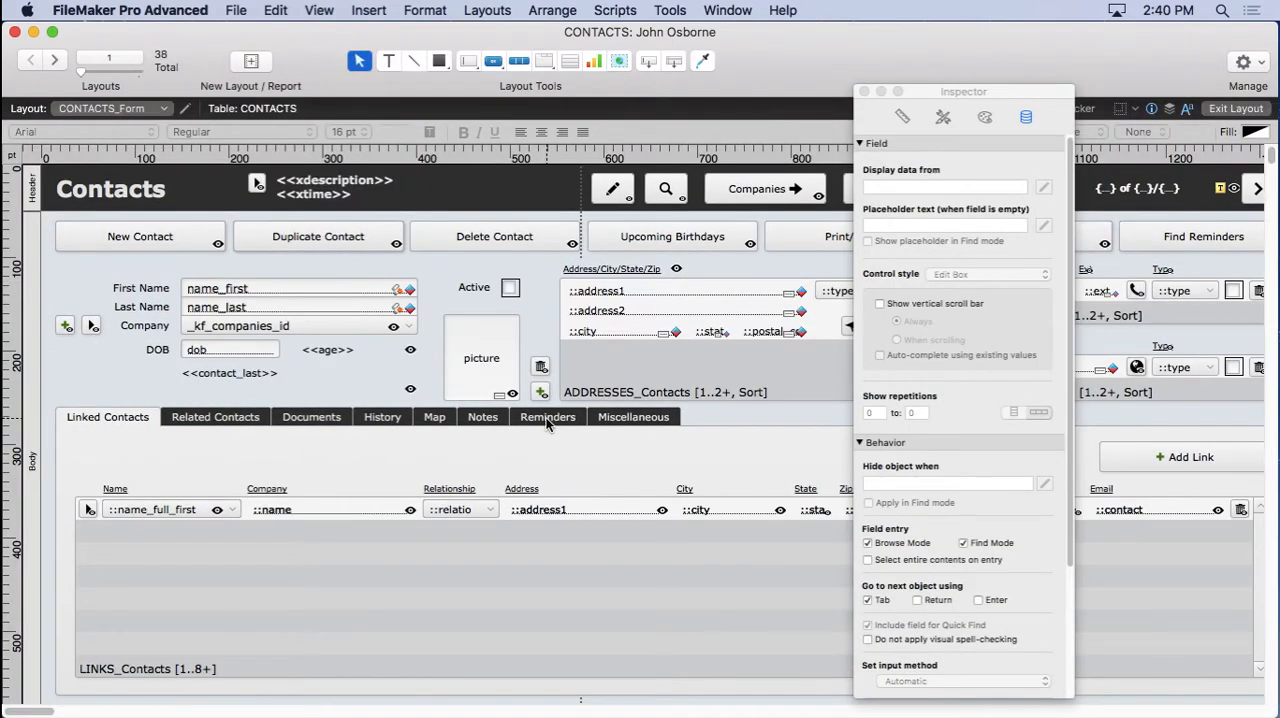
pyautogui.click(633, 417)
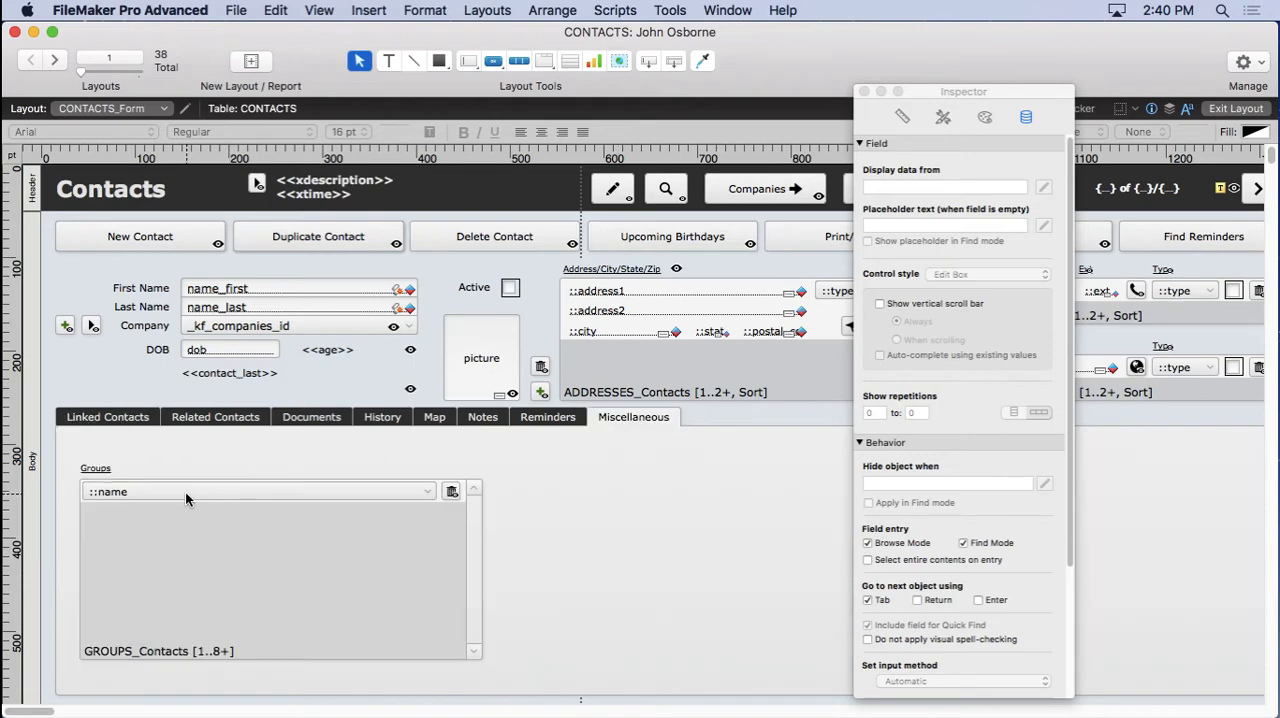
pyautogui.click(150, 490)
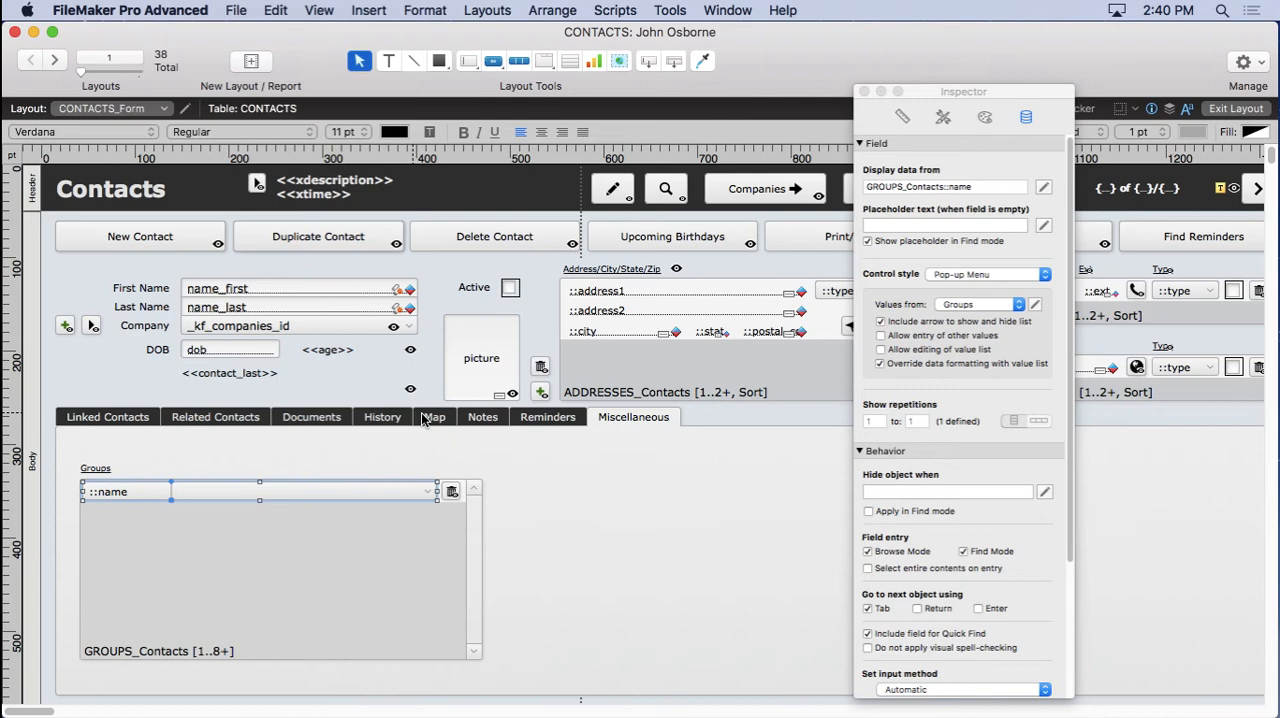
pyautogui.hscroll(3)
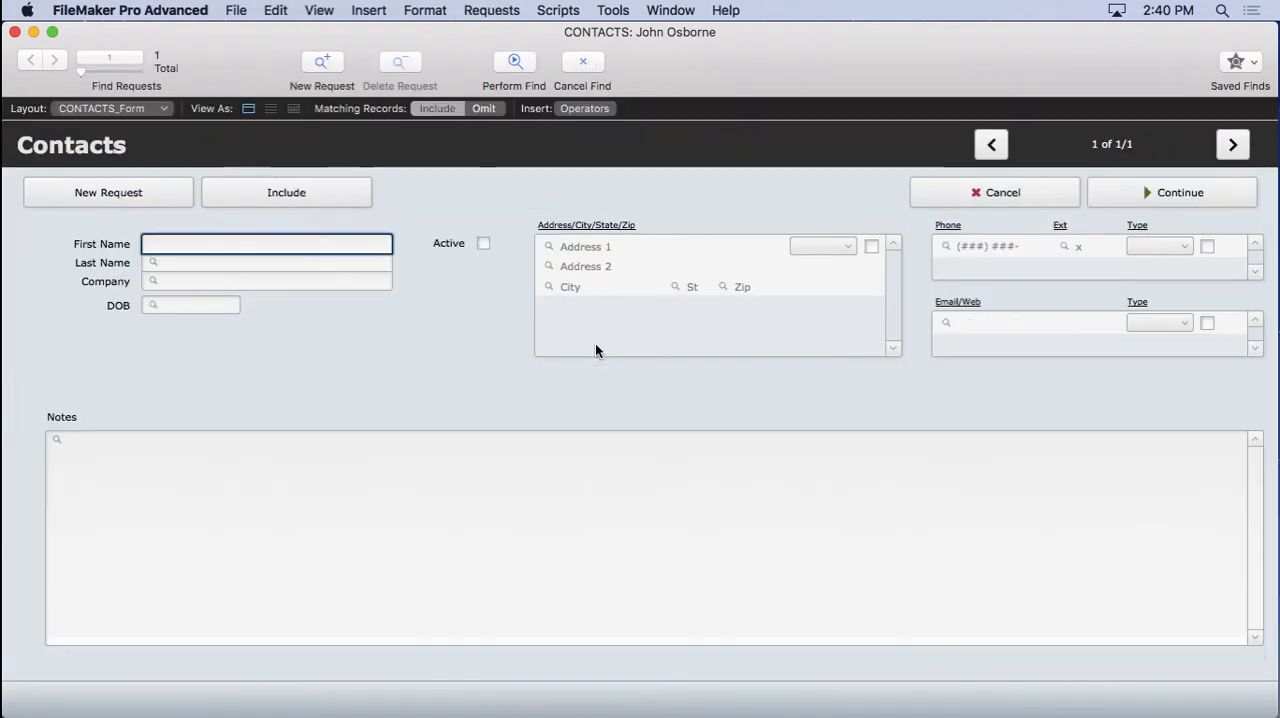
pyautogui.moveTo(935, 411)
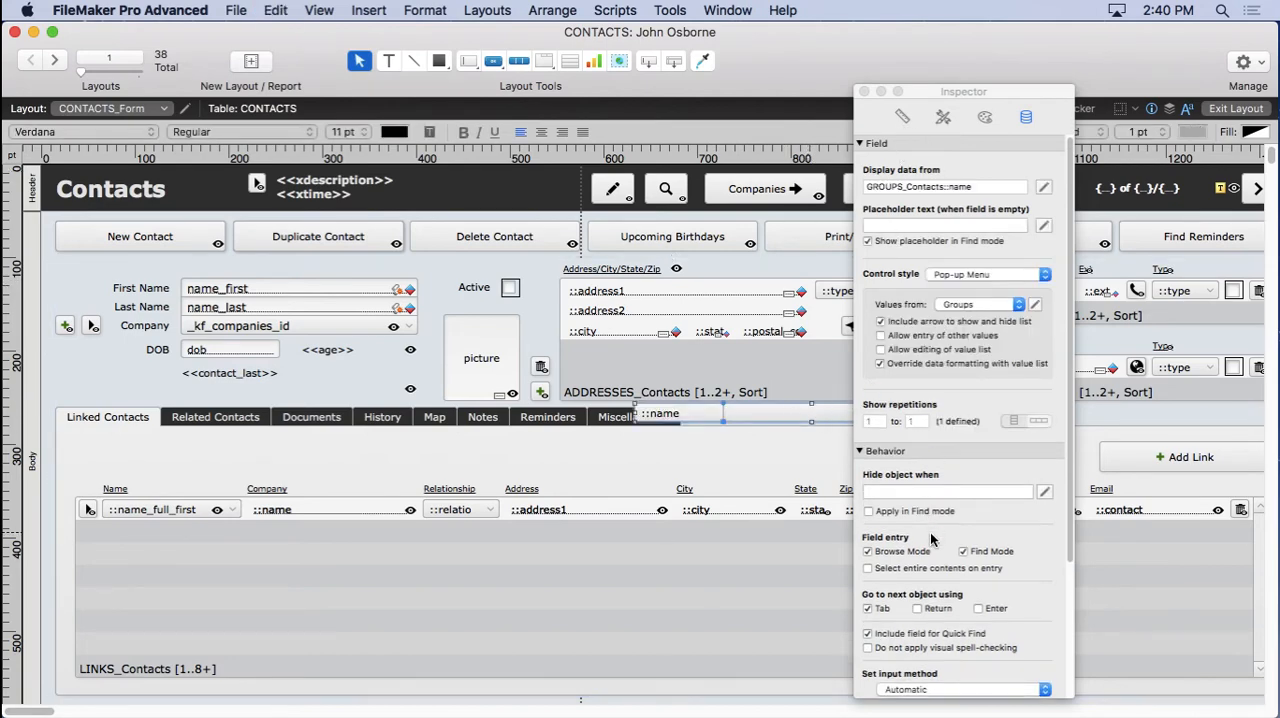
pyautogui.click(868, 551)
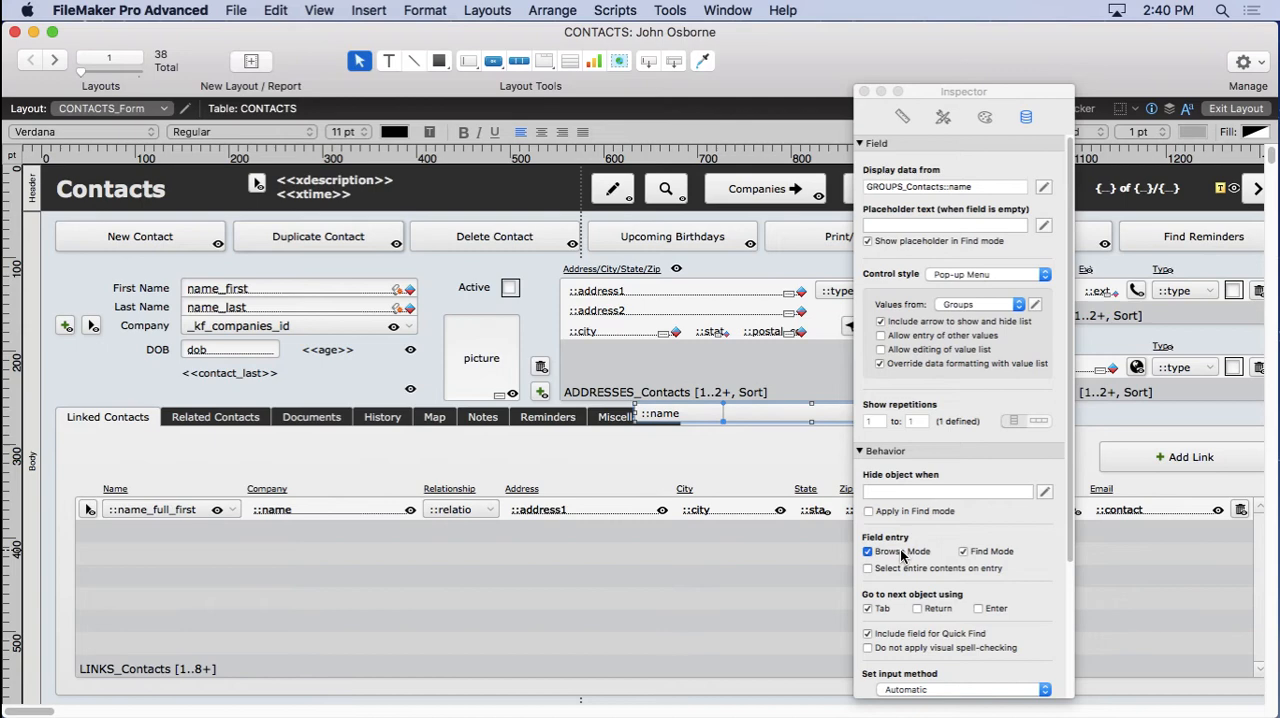
pyautogui.click(867, 551)
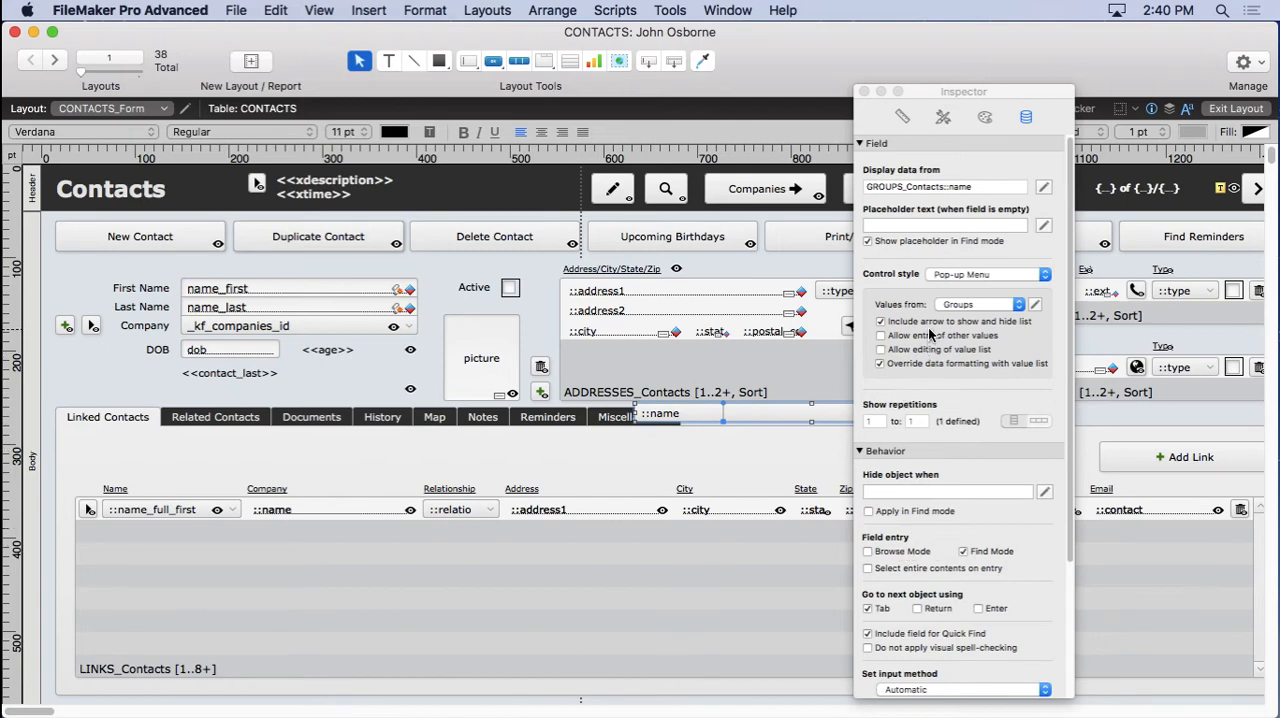
pyautogui.write('get(windowmode) =')
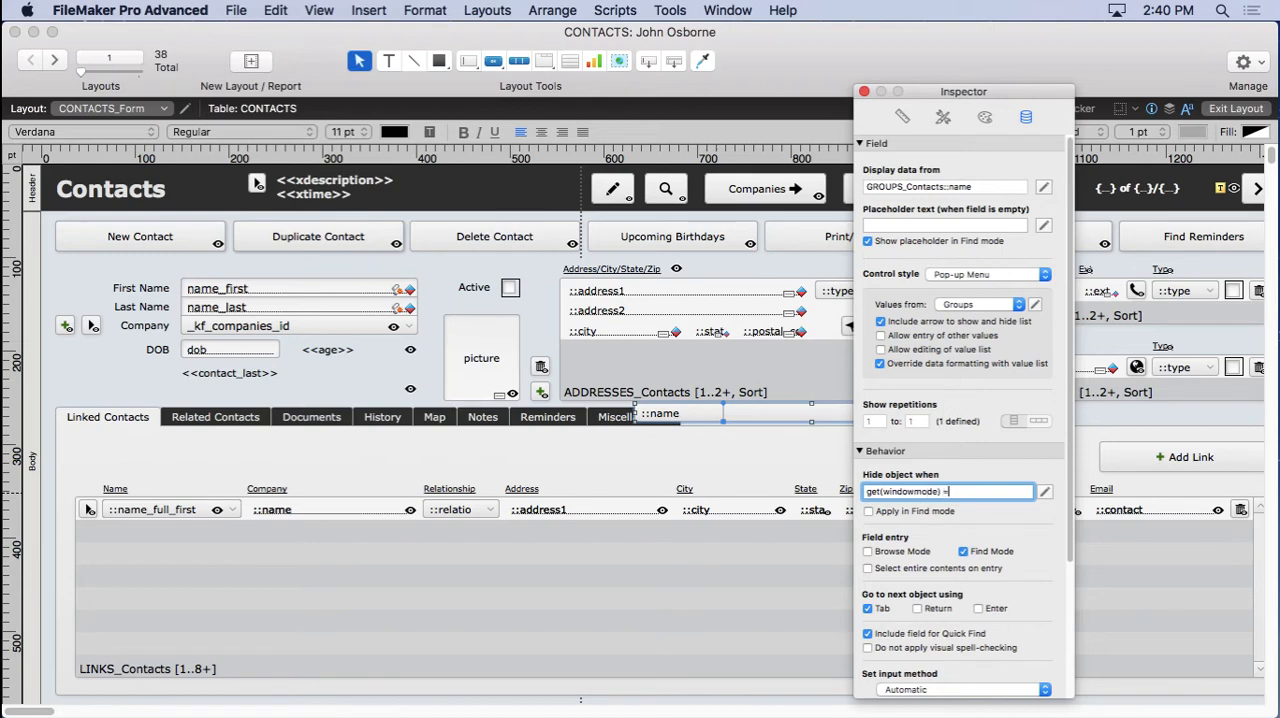
pyautogui.write('1')
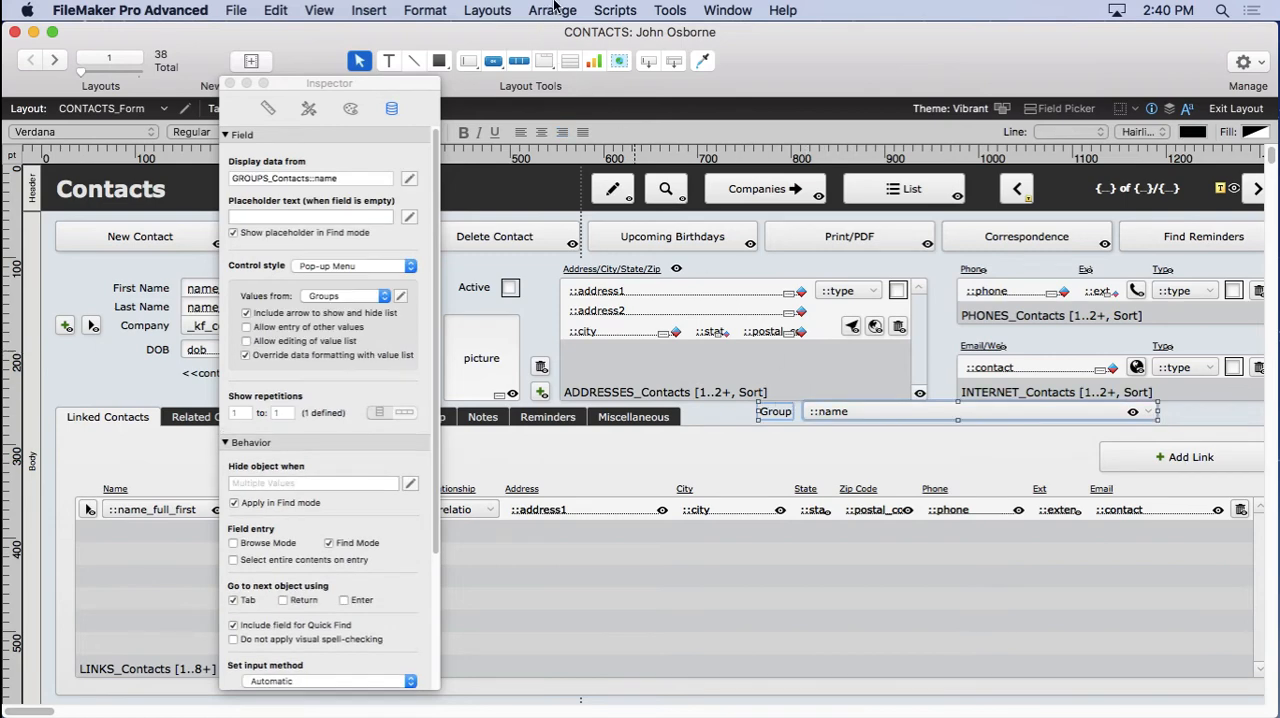
# Move the tab panel aside and drag the Group field down over the Notes area.
pyautogui.click(552, 10)
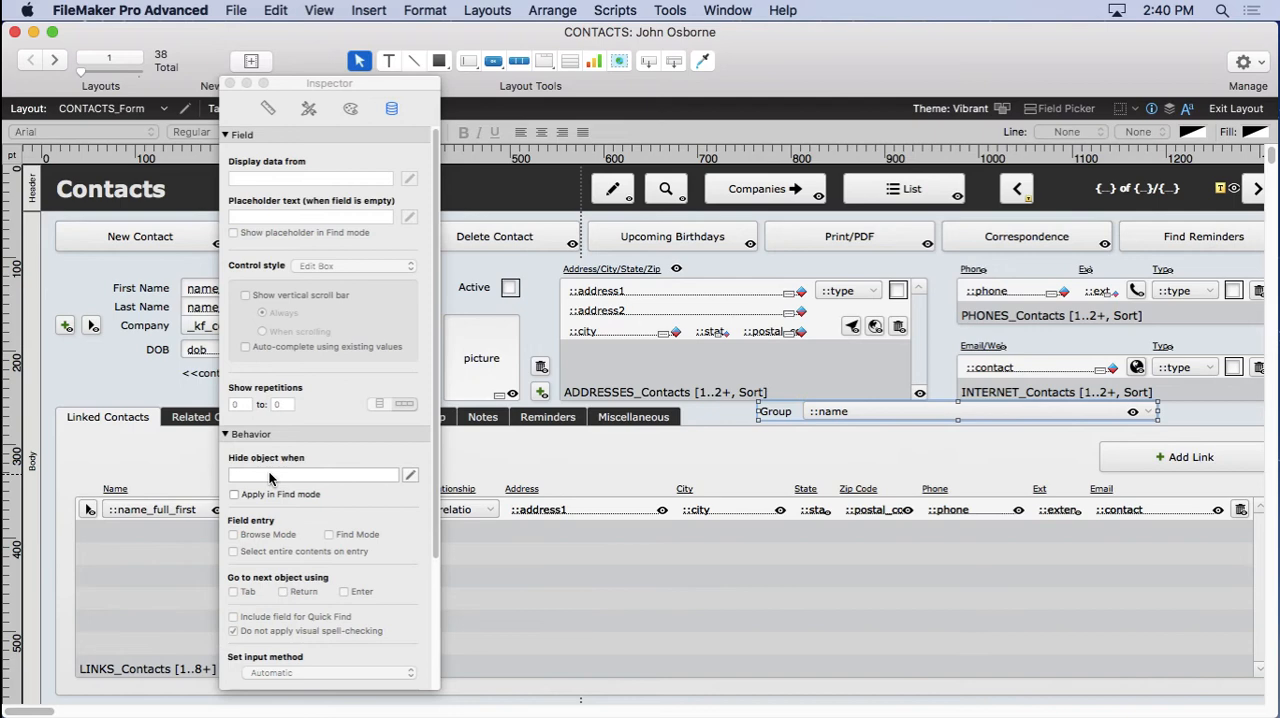
pyautogui.click(107, 416)
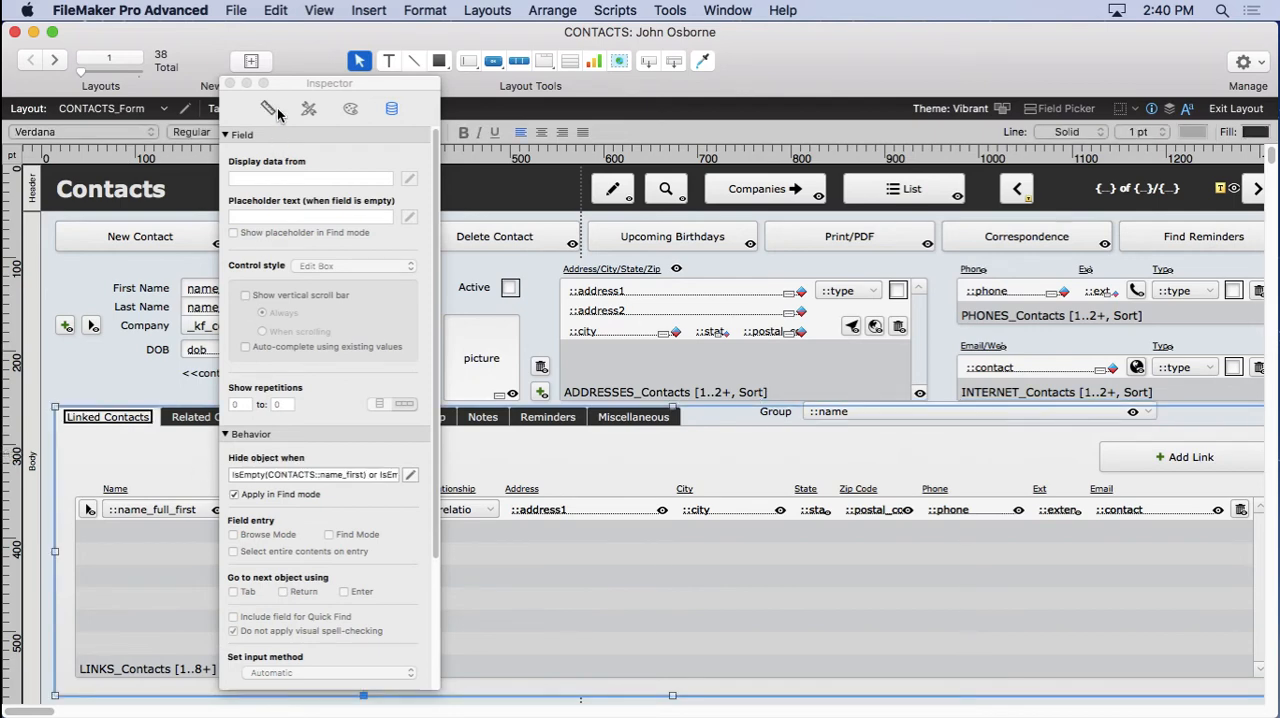
pyautogui.click(267, 108)
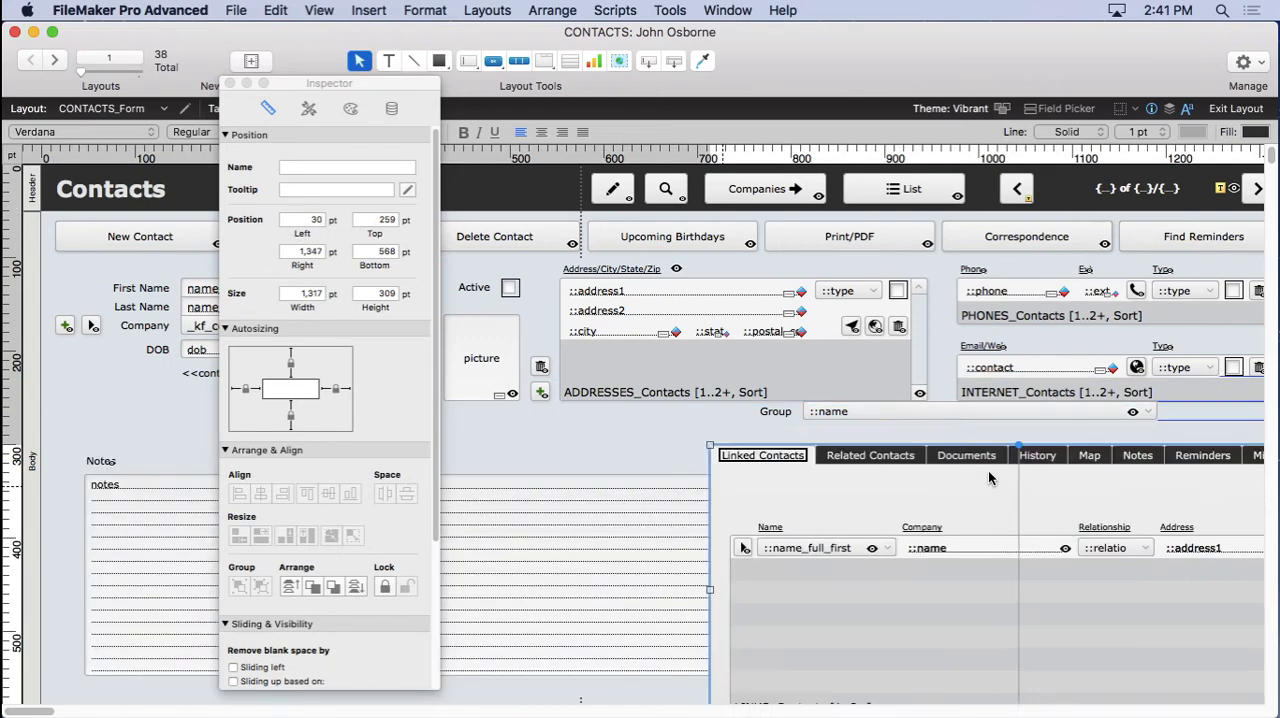
pyautogui.hscroll(3)
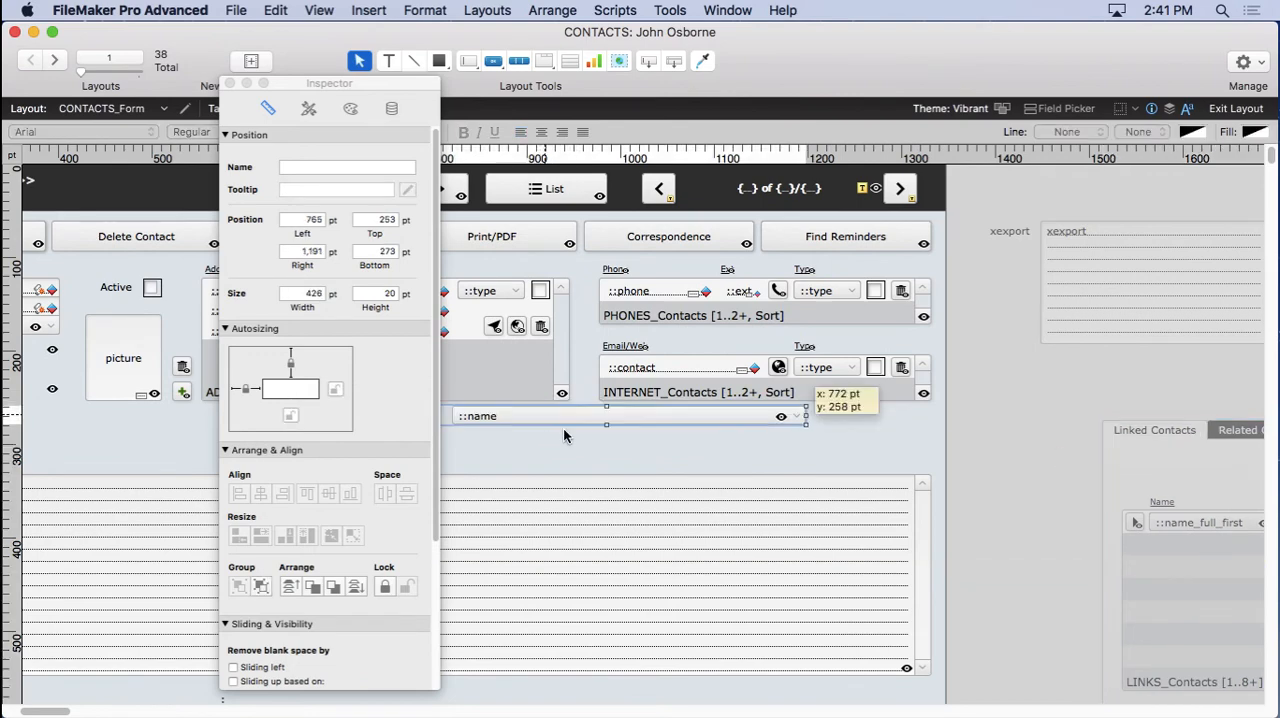
pyautogui.moveTo(565, 416); pyautogui.dragTo(673, 458)
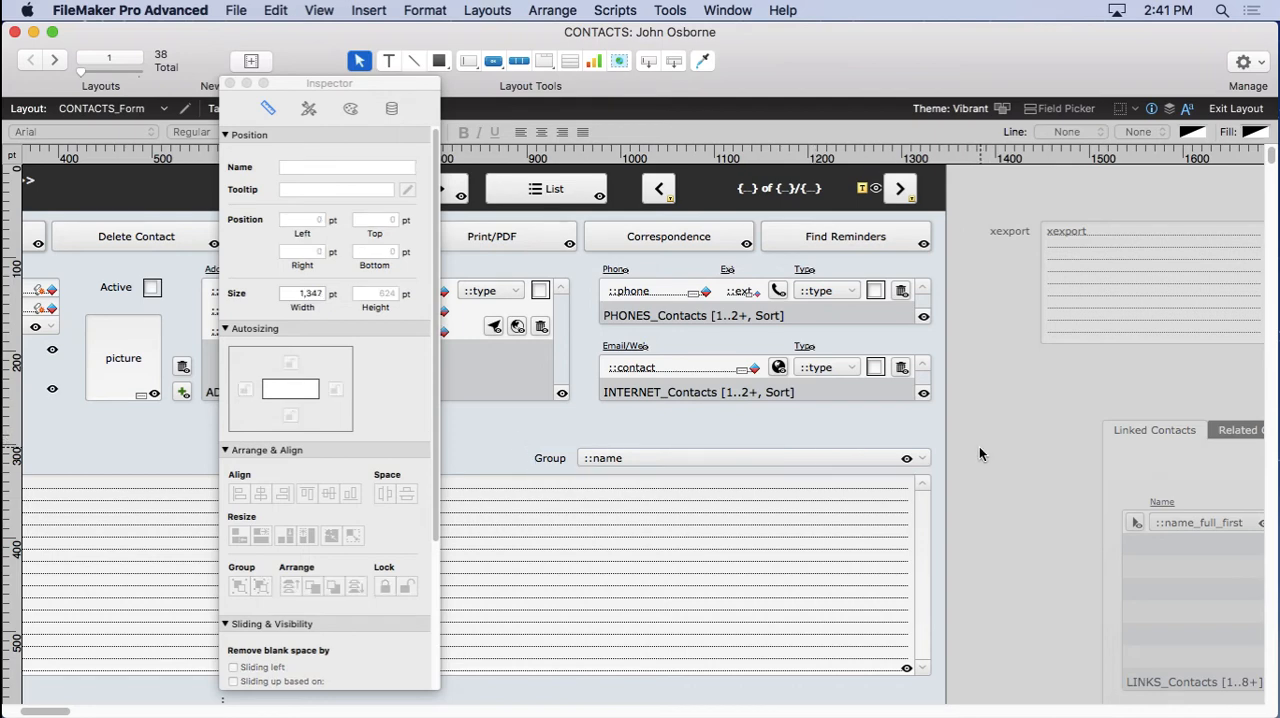
# Lock the Notes field and put the tab panel back at top 251 pt.
pyautogui.click(1154, 429)
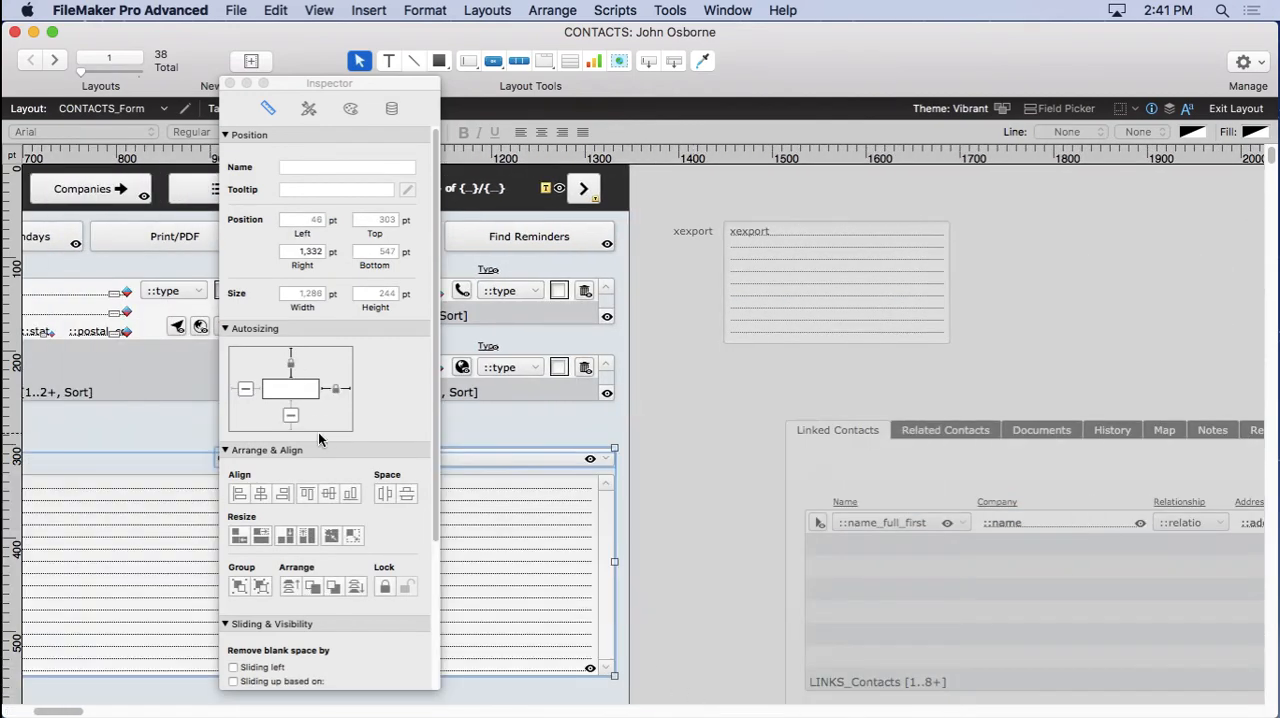
pyautogui.click(552, 10)
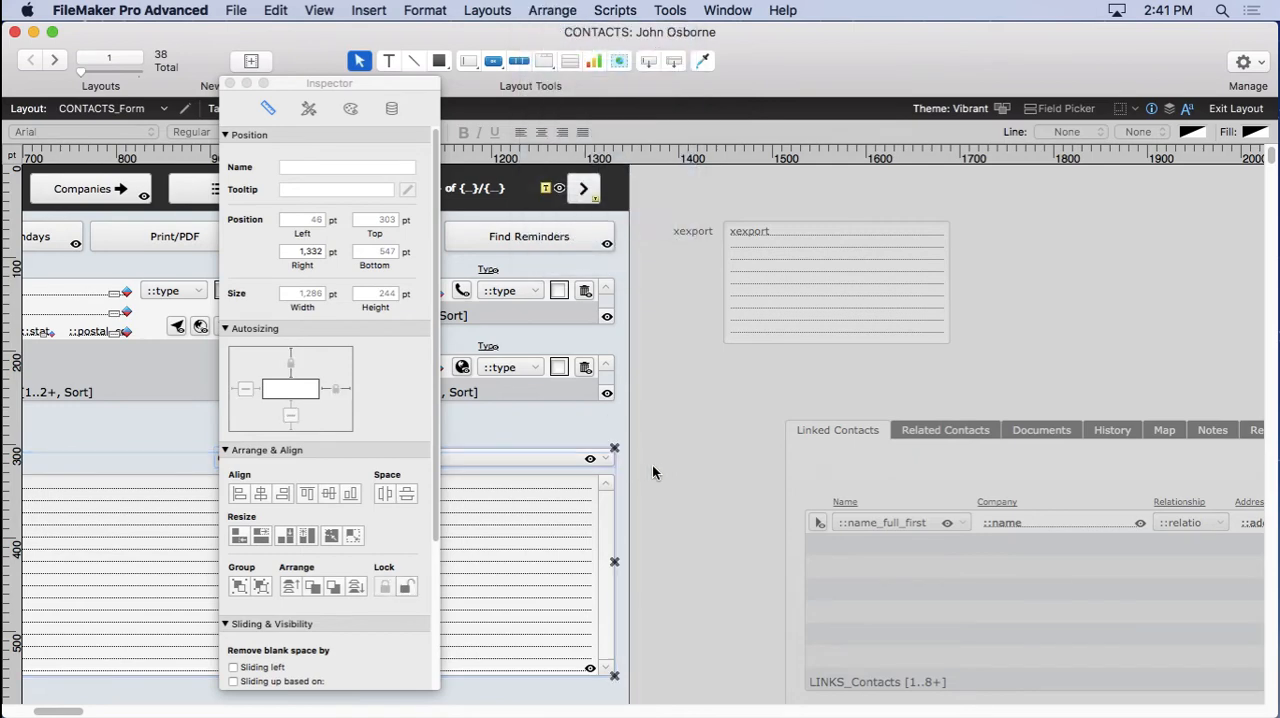
pyautogui.click(837, 429)
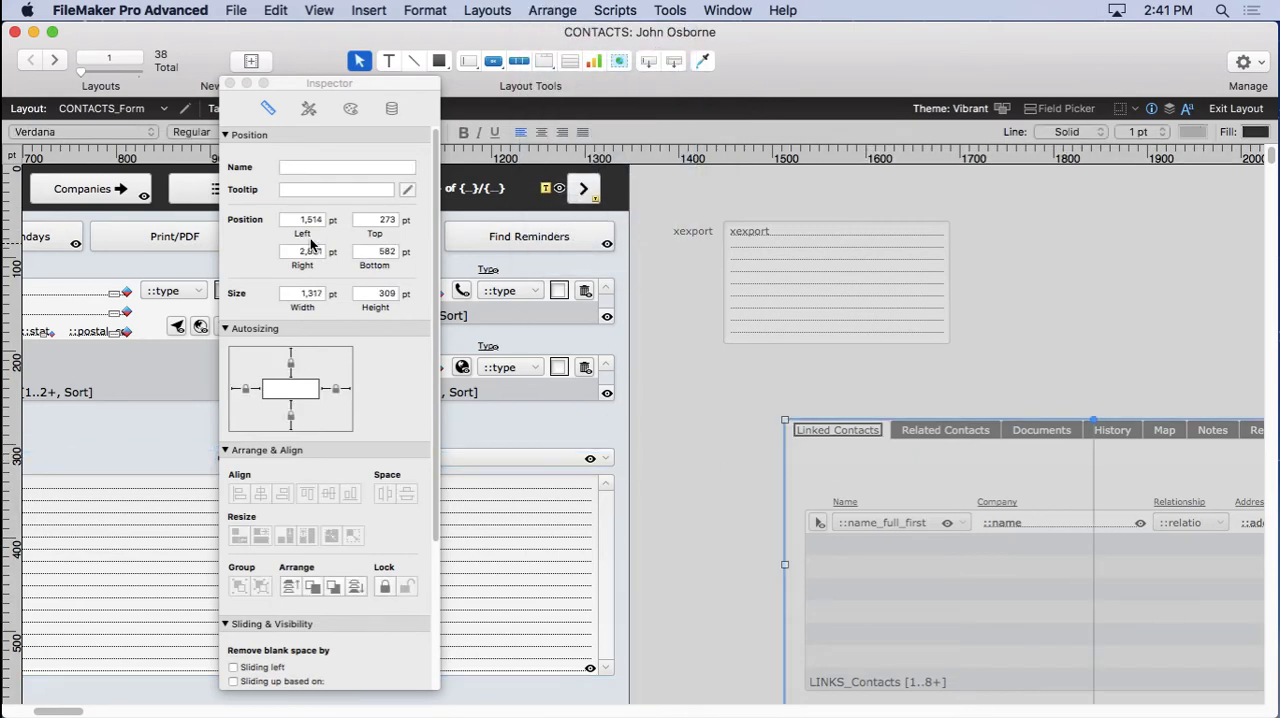
pyautogui.click(302, 219)
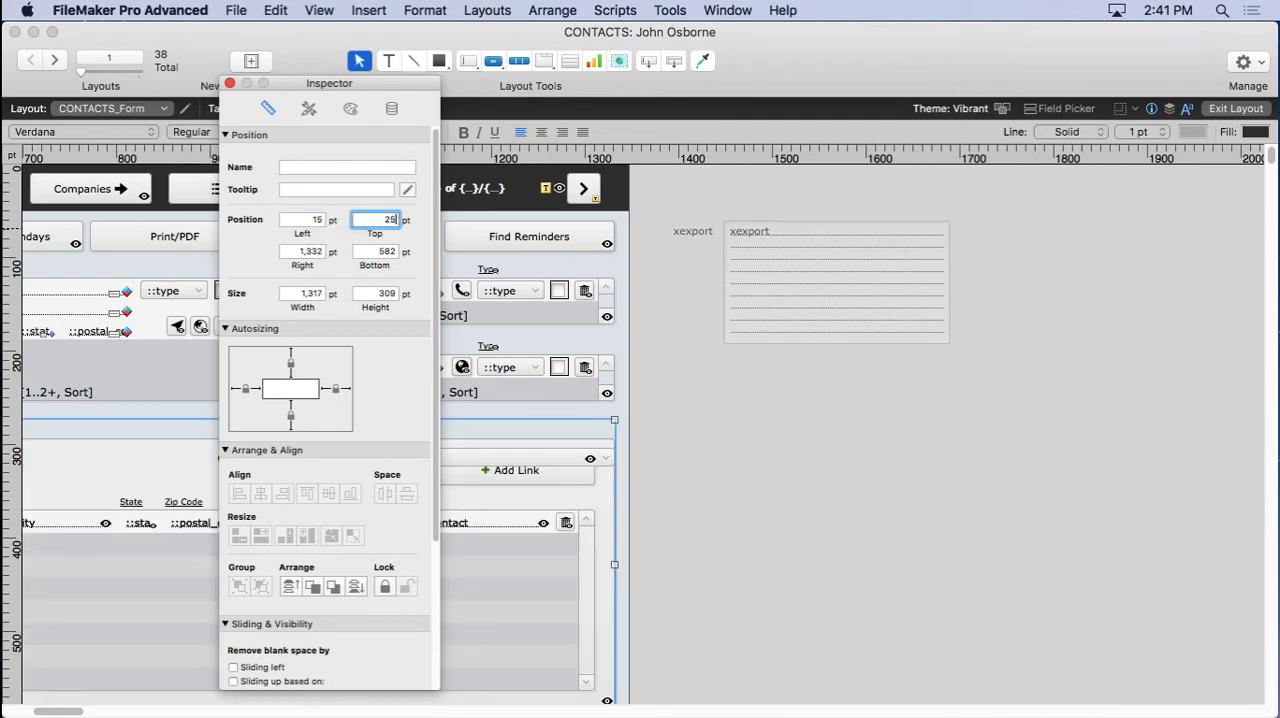
pyautogui.write('251')
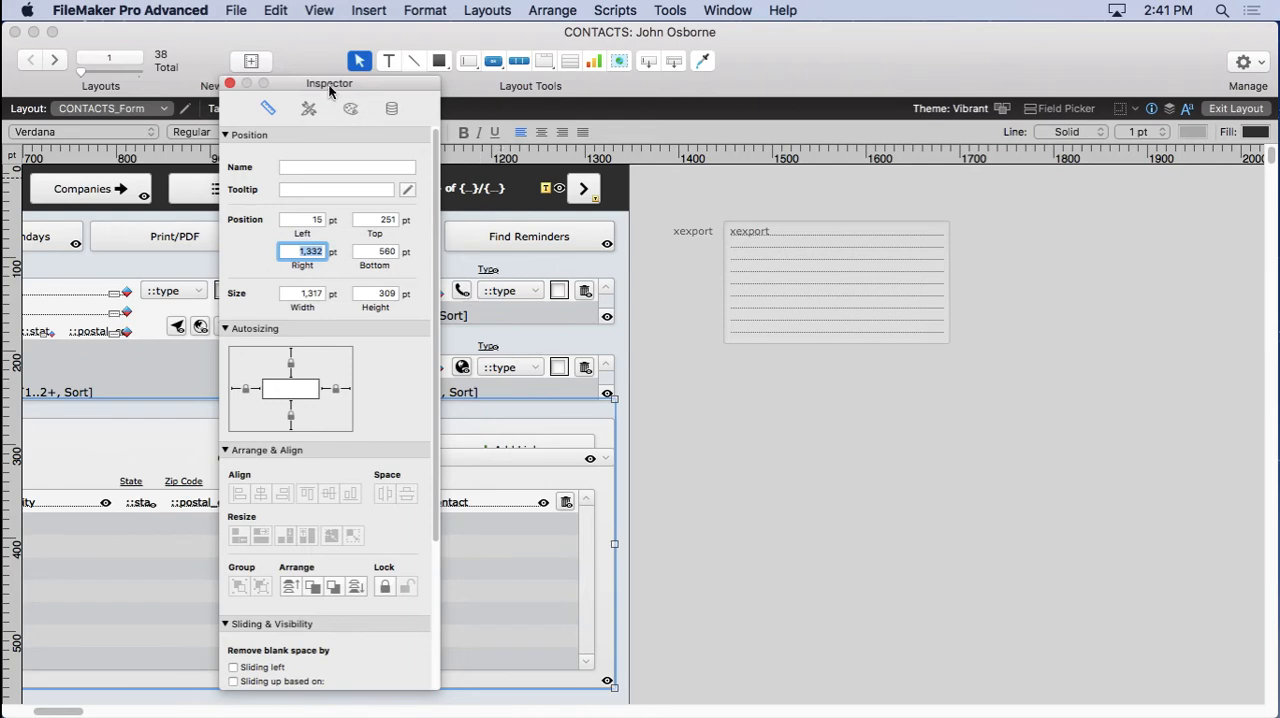
pyautogui.moveTo(329, 83); pyautogui.dragTo(936, 111)
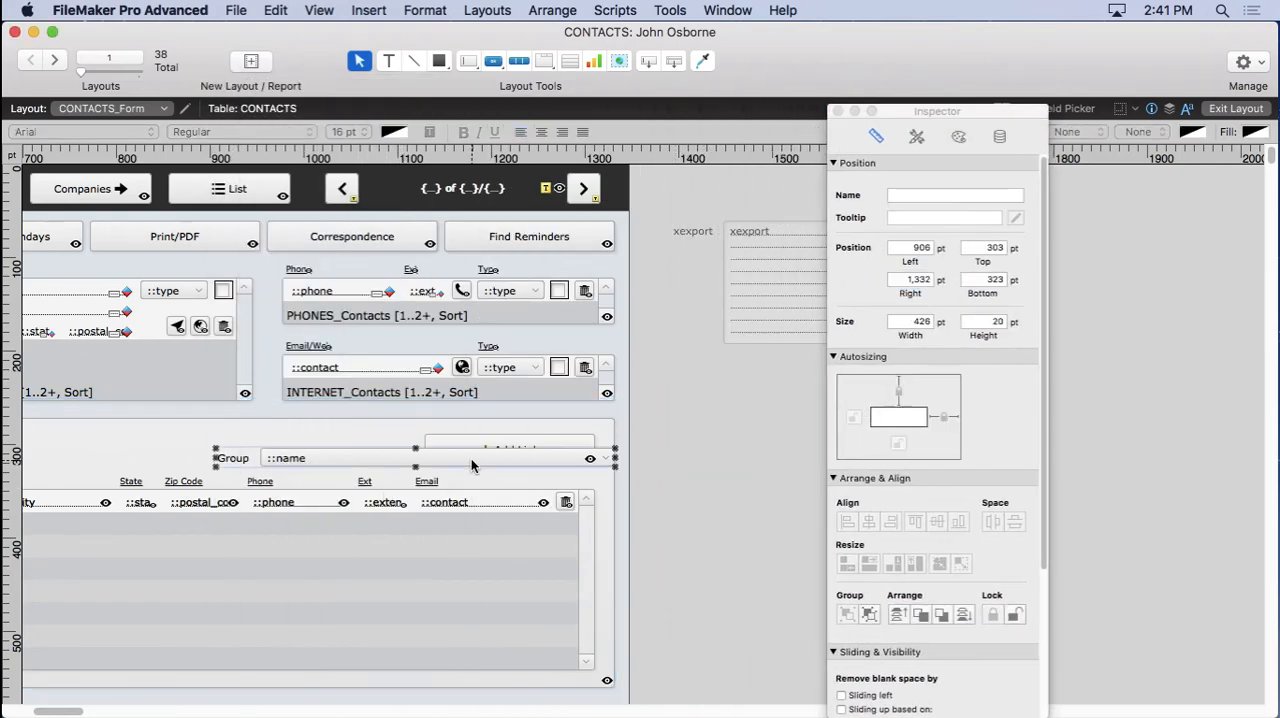
# Unlock the Group field, send it behind the tab panel, and exit to Browse mode.
pyautogui.click(552, 10)
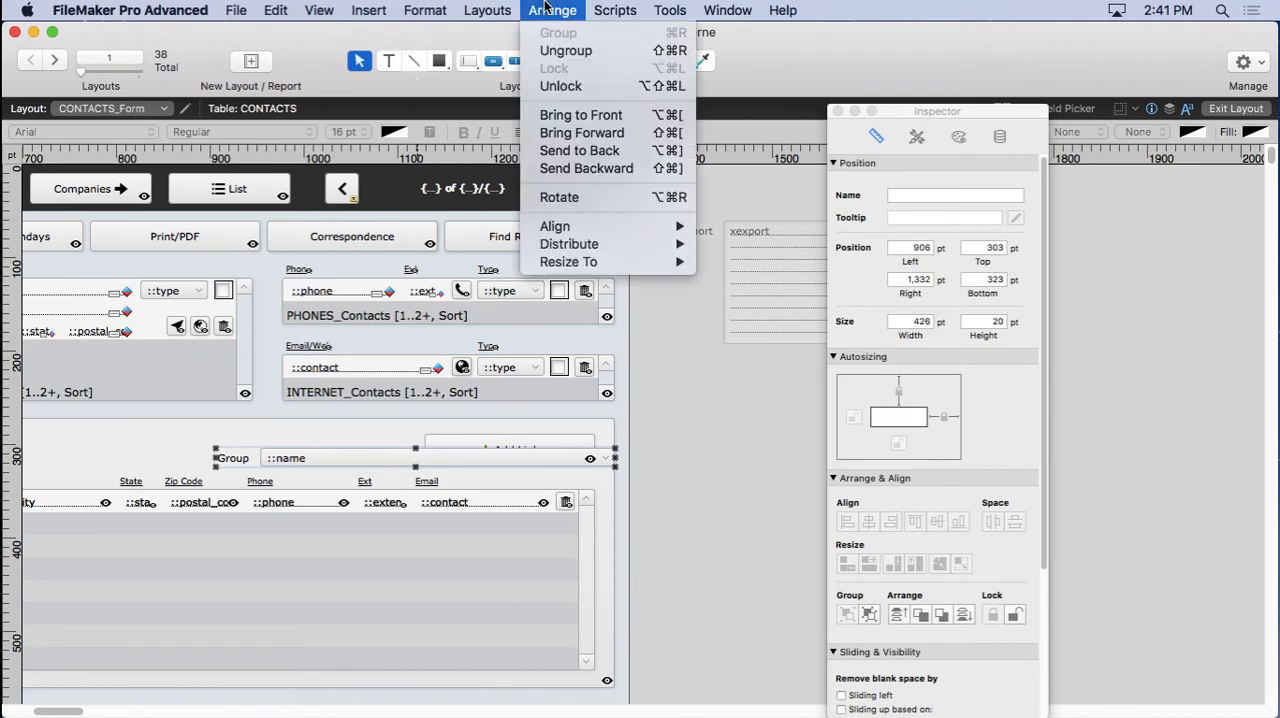
pyautogui.click(552, 10)
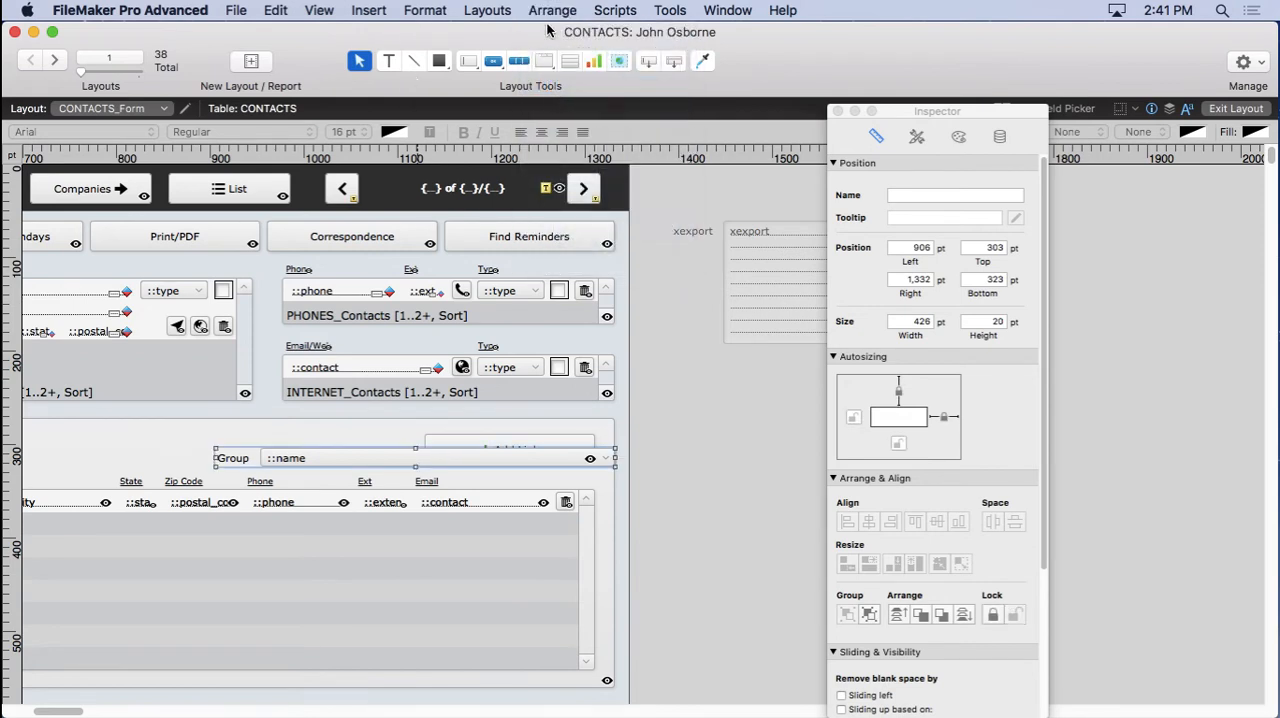
pyautogui.click(552, 10)
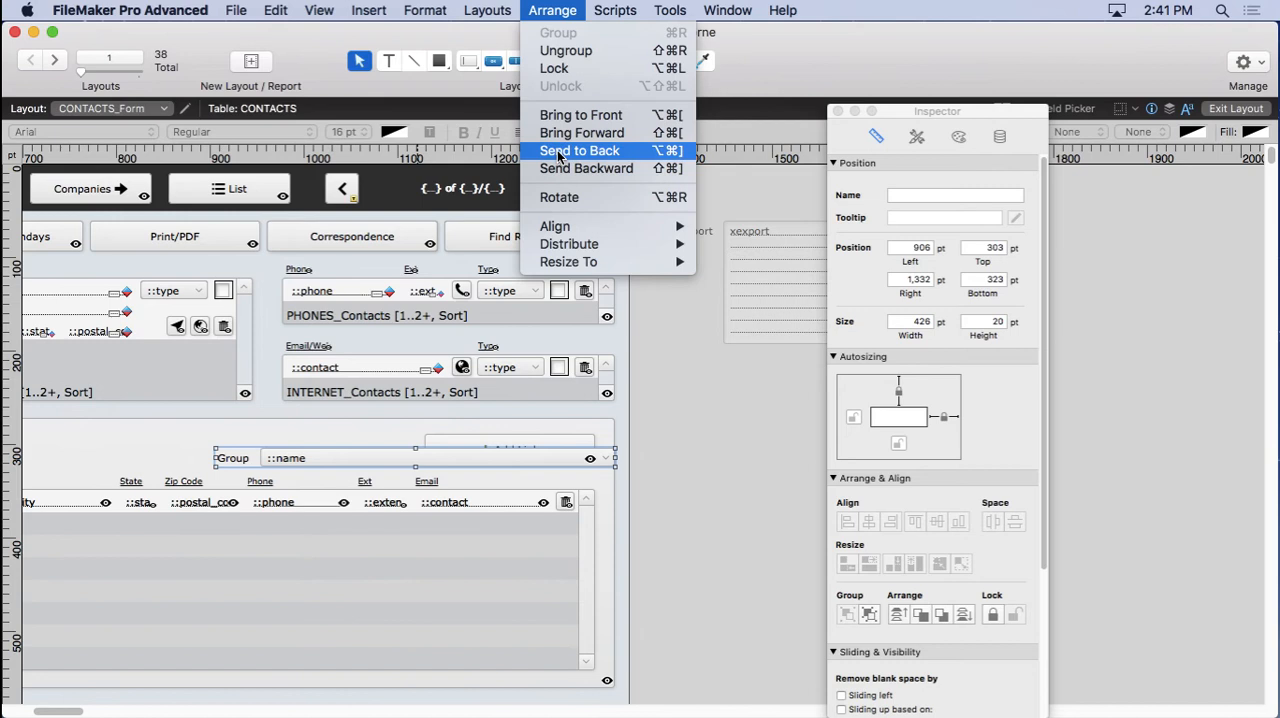
pyautogui.click(579, 150)
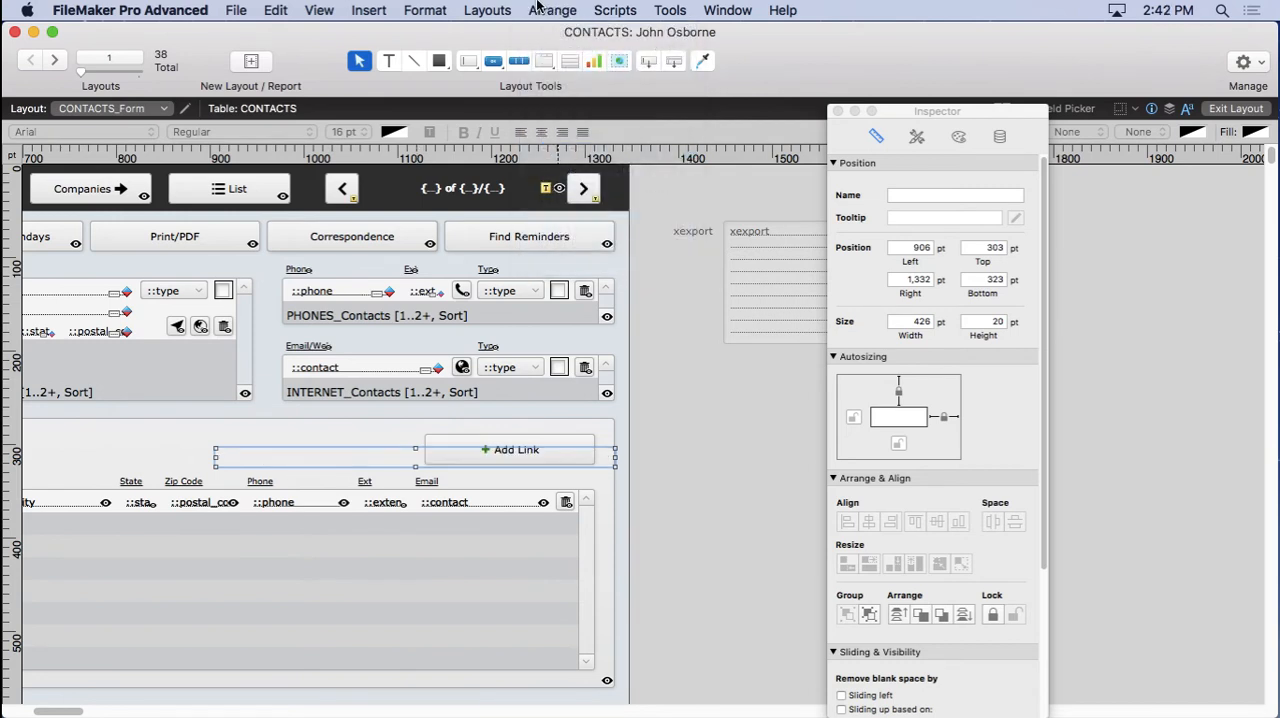
pyautogui.moveTo(555, 78)
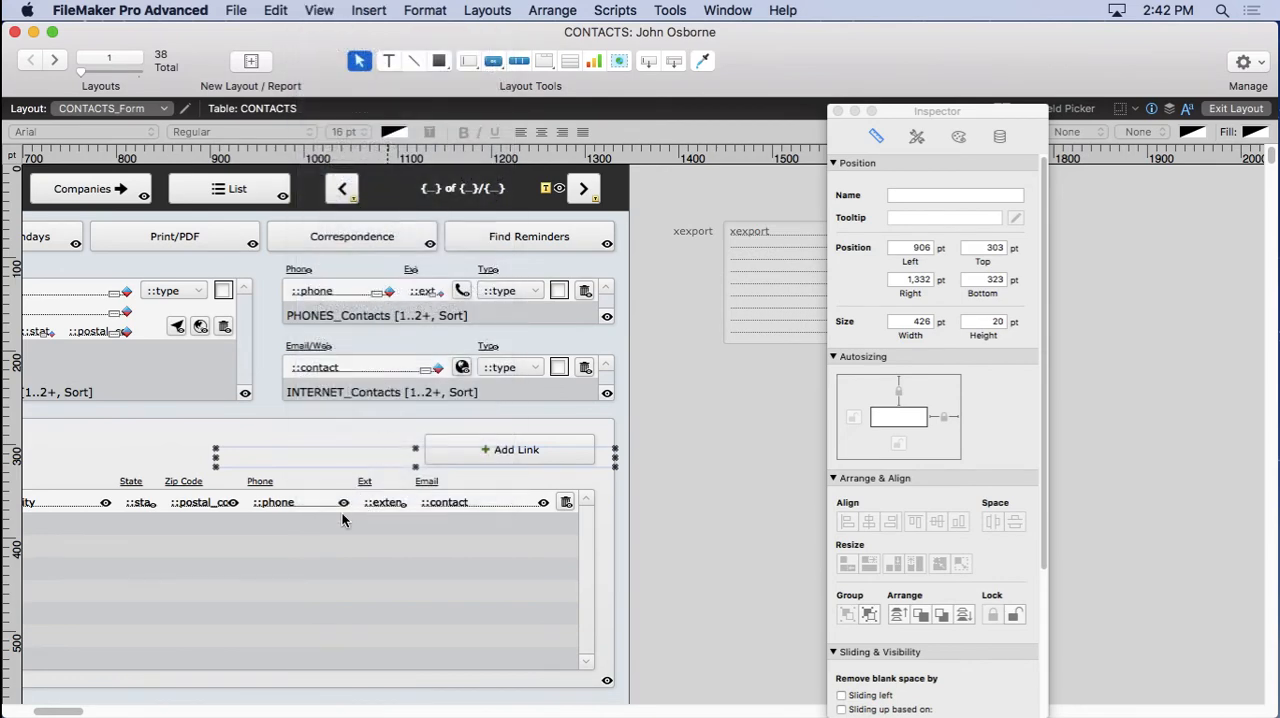
pyautogui.click(1235, 108)
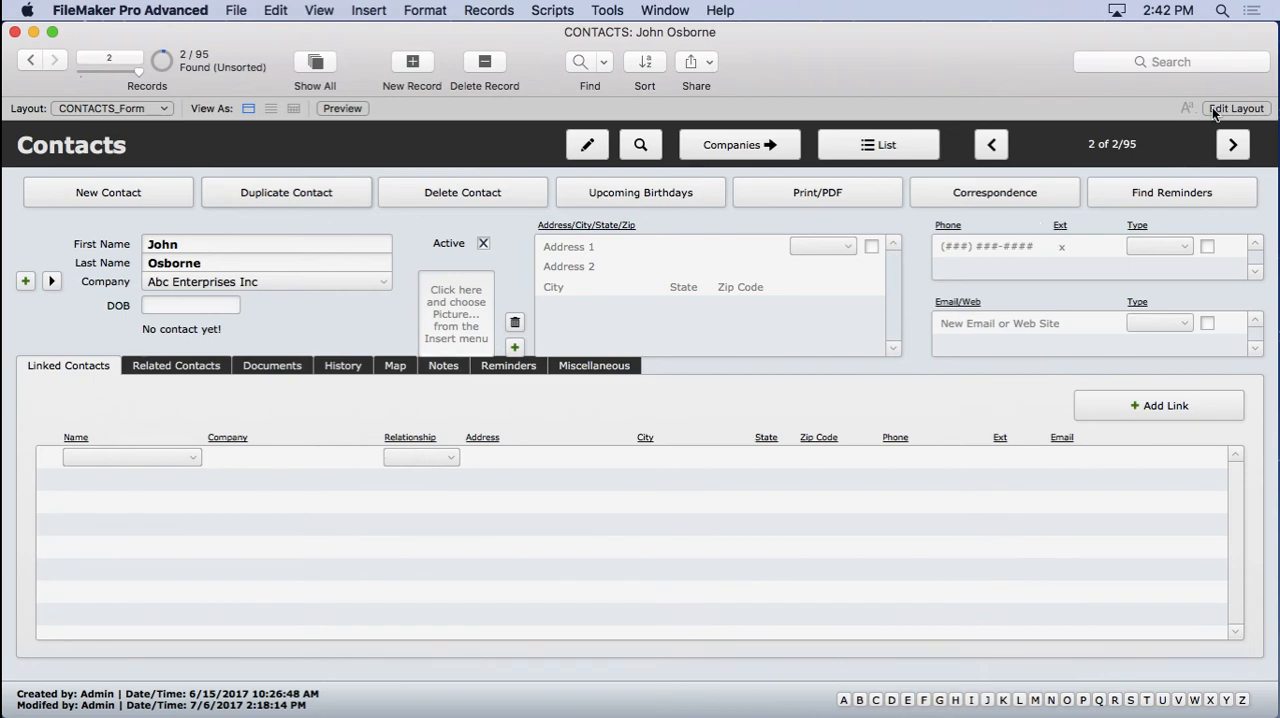
# Match the Contacts tab panel to the Companies form's top of 259 pt.
pyautogui.click(1237, 108)
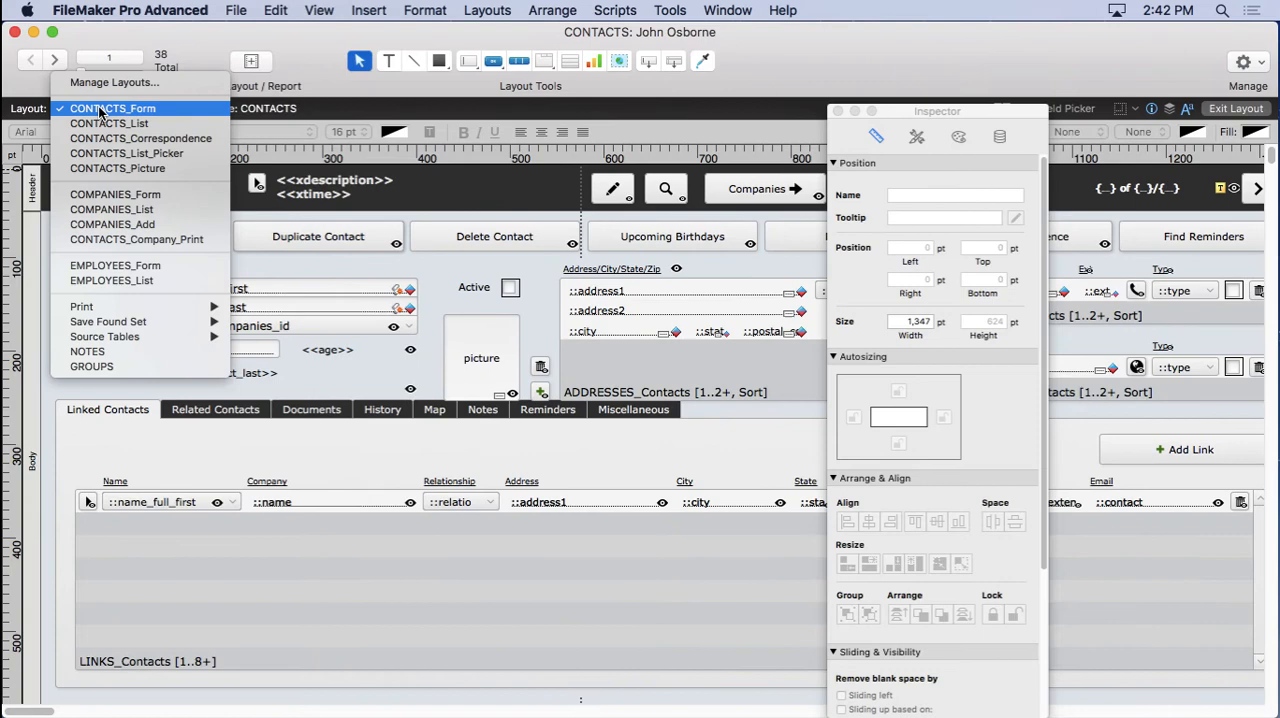
pyautogui.click(112, 108)
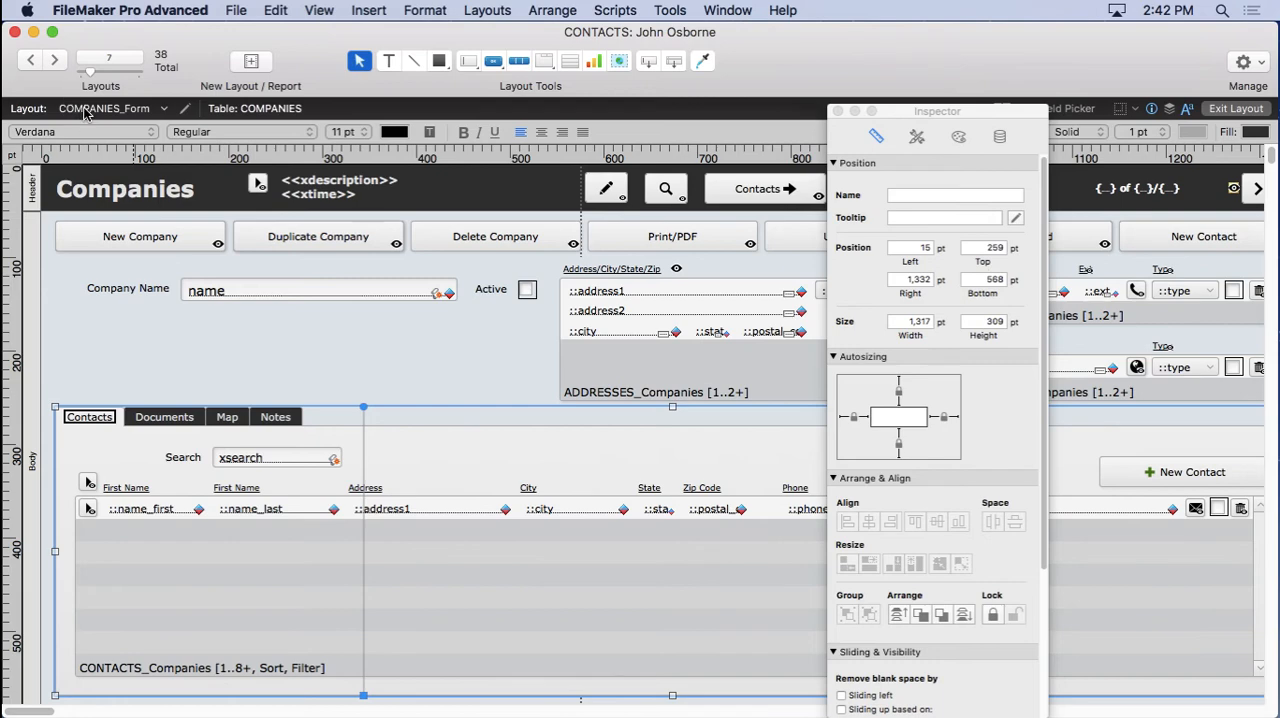
pyautogui.click(104, 108)
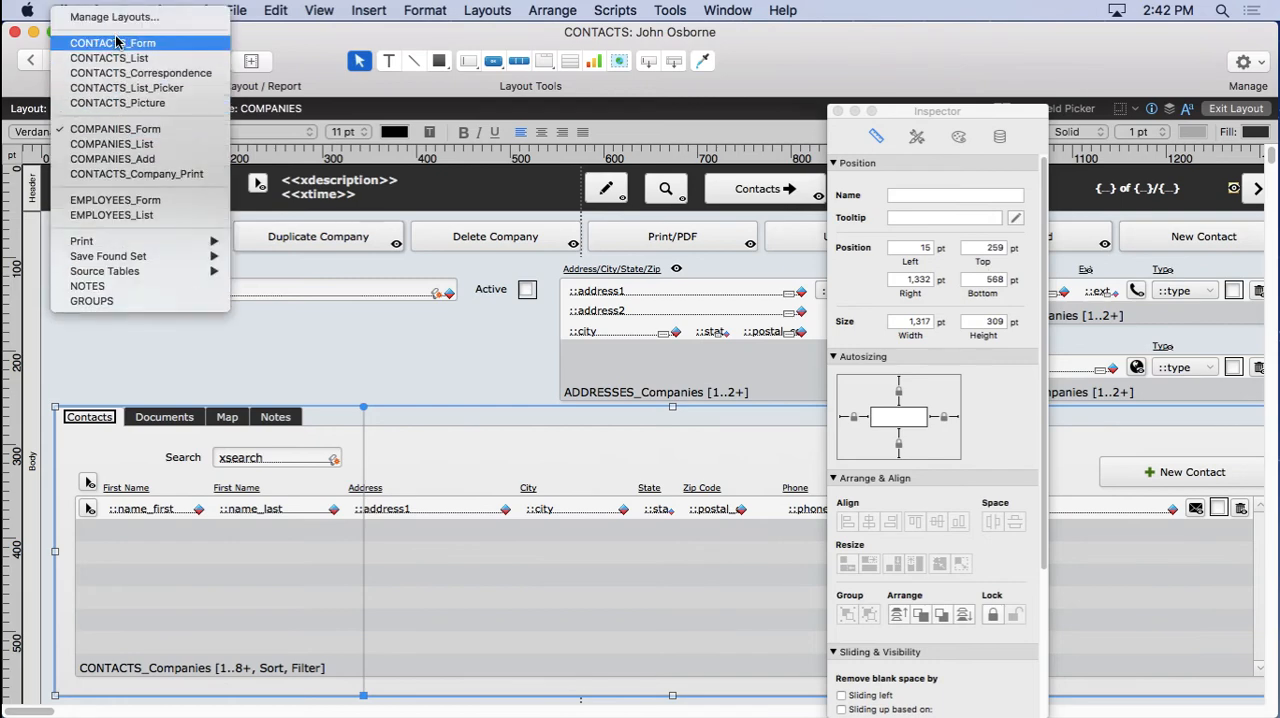
pyautogui.click(113, 42)
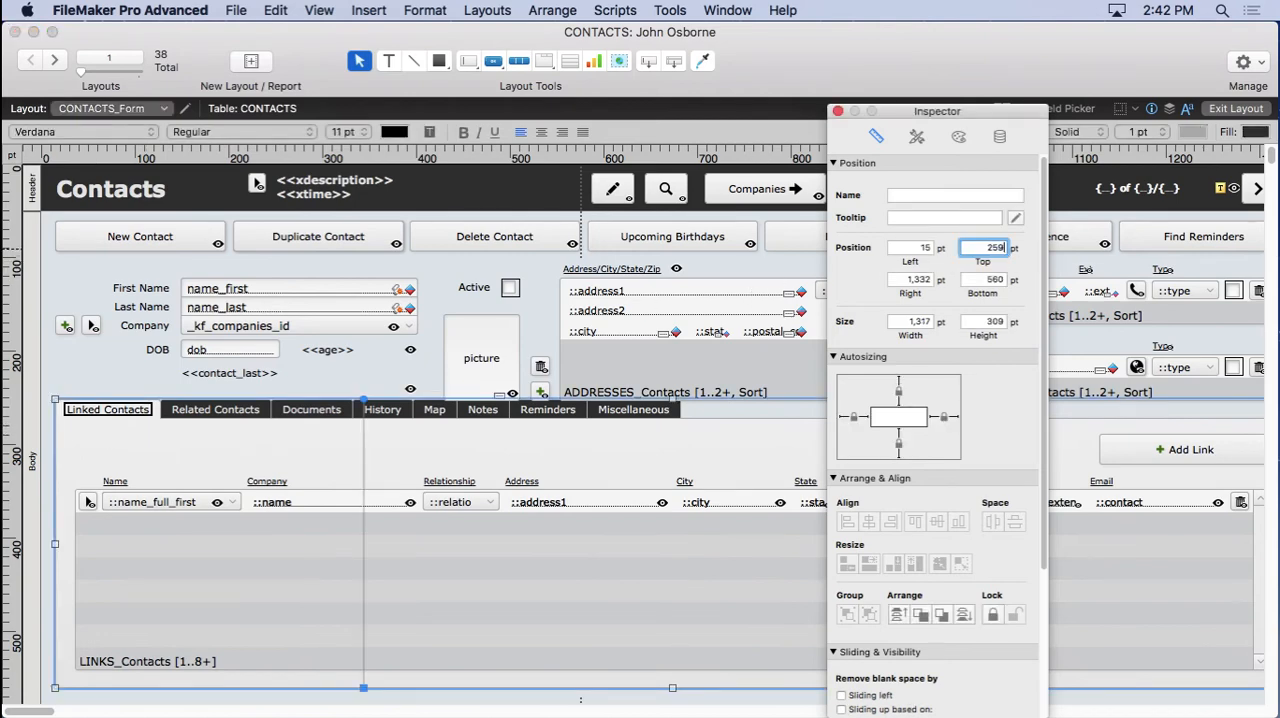
pyautogui.click(319, 10)
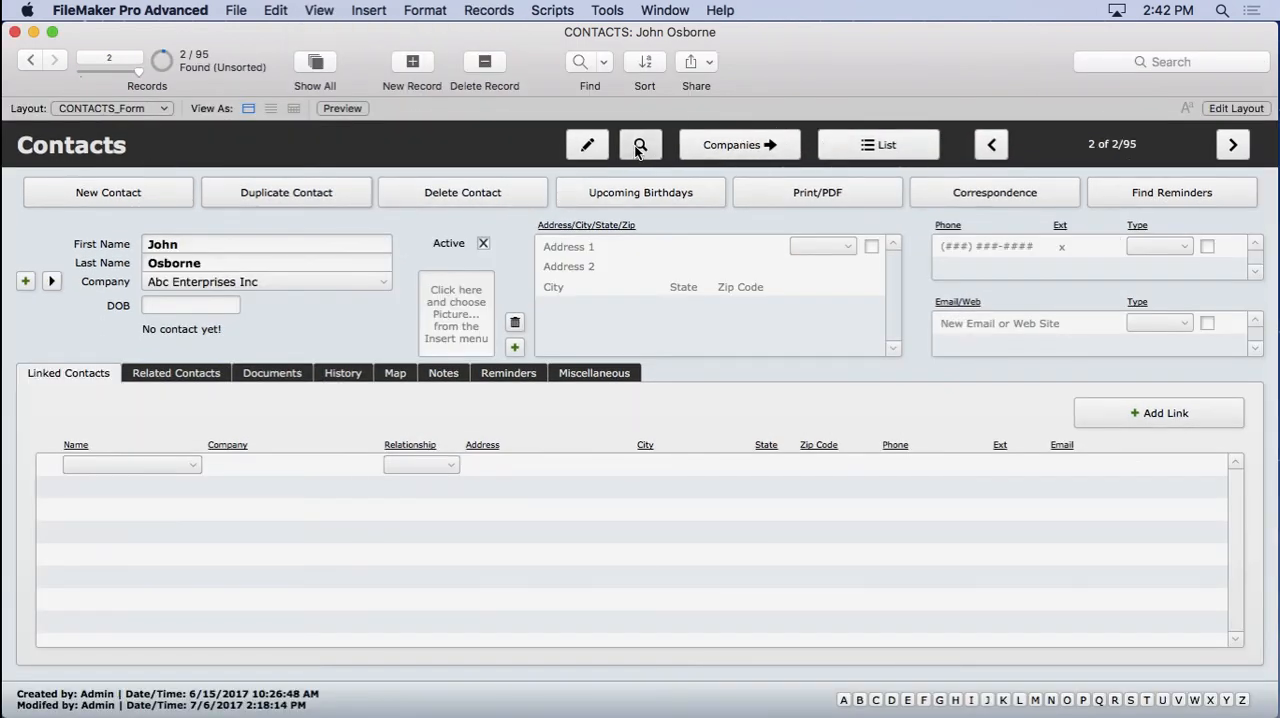
# Test a Find request showing only Notes and no Group field, then cancel it.
pyautogui.click(640, 144)
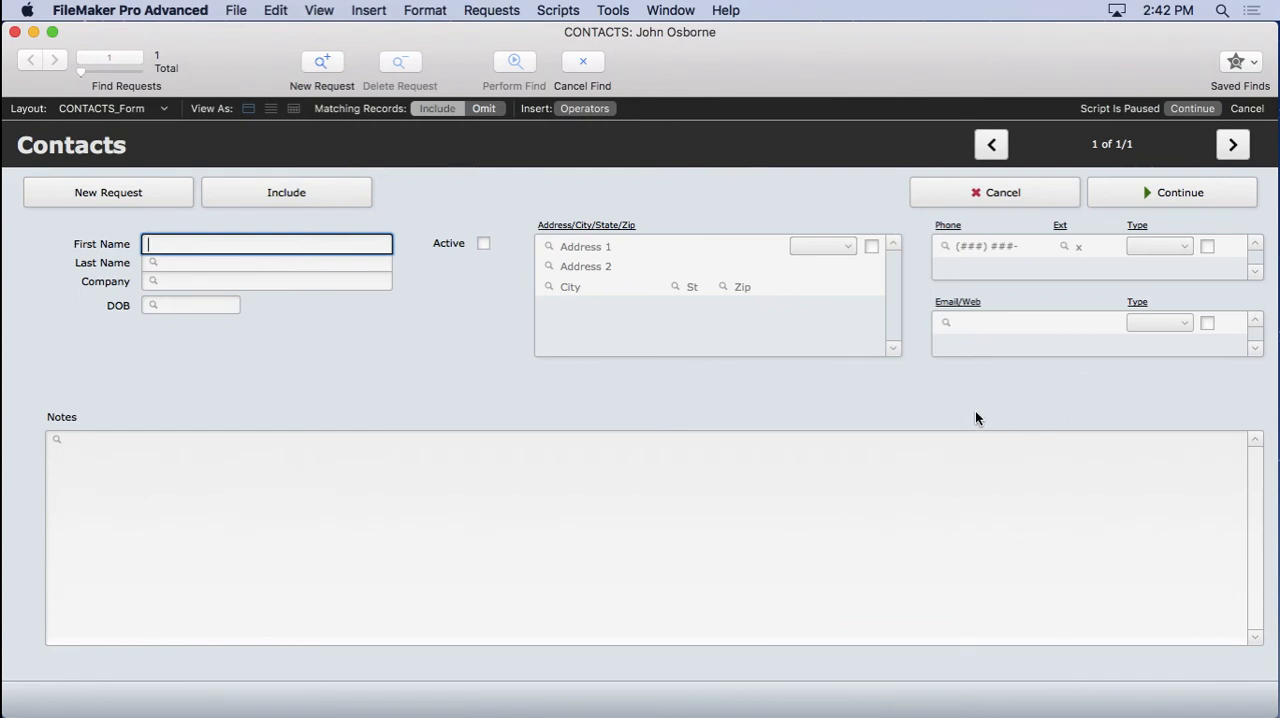
pyautogui.moveTo(699, 397)
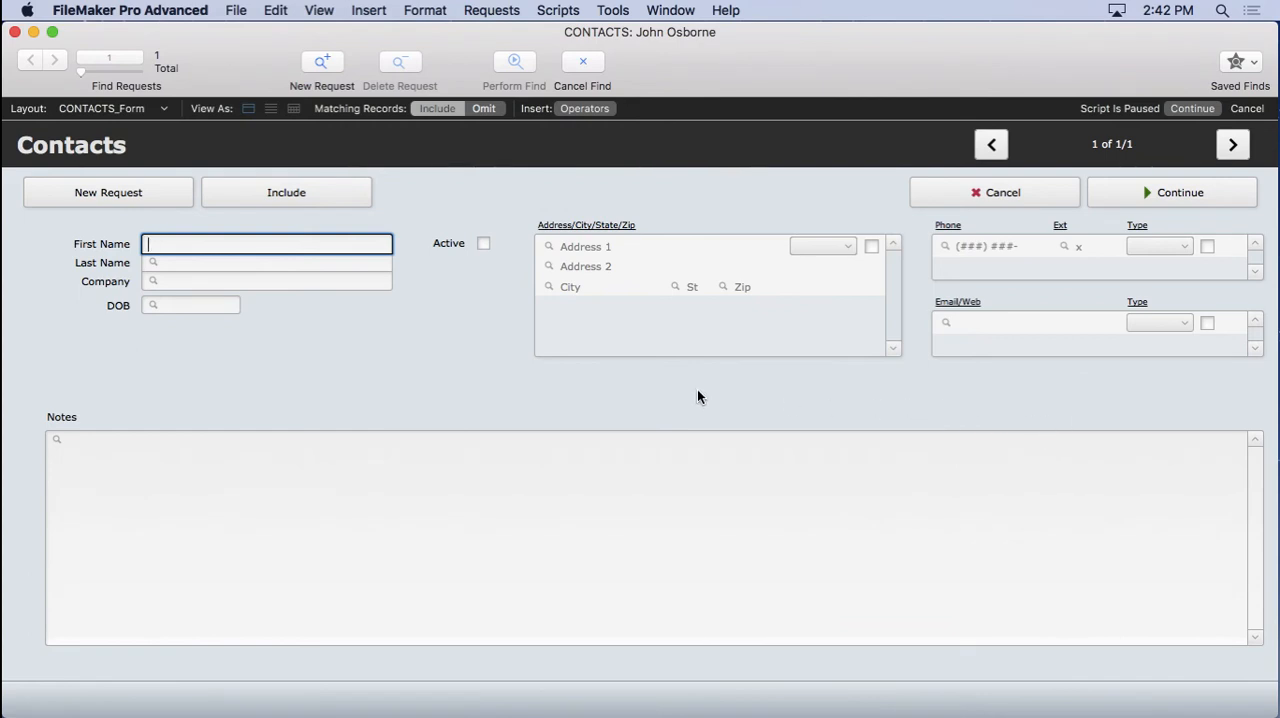
pyautogui.moveTo(893, 131)
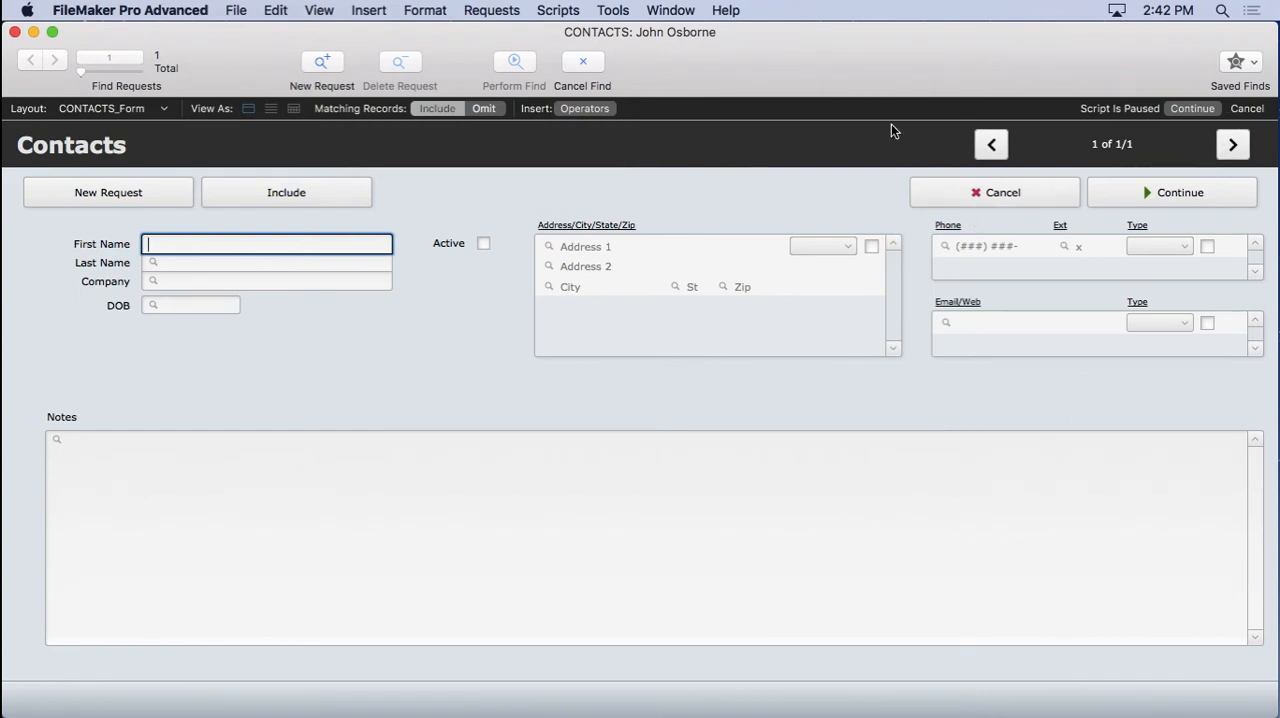
pyautogui.click(1171, 192)
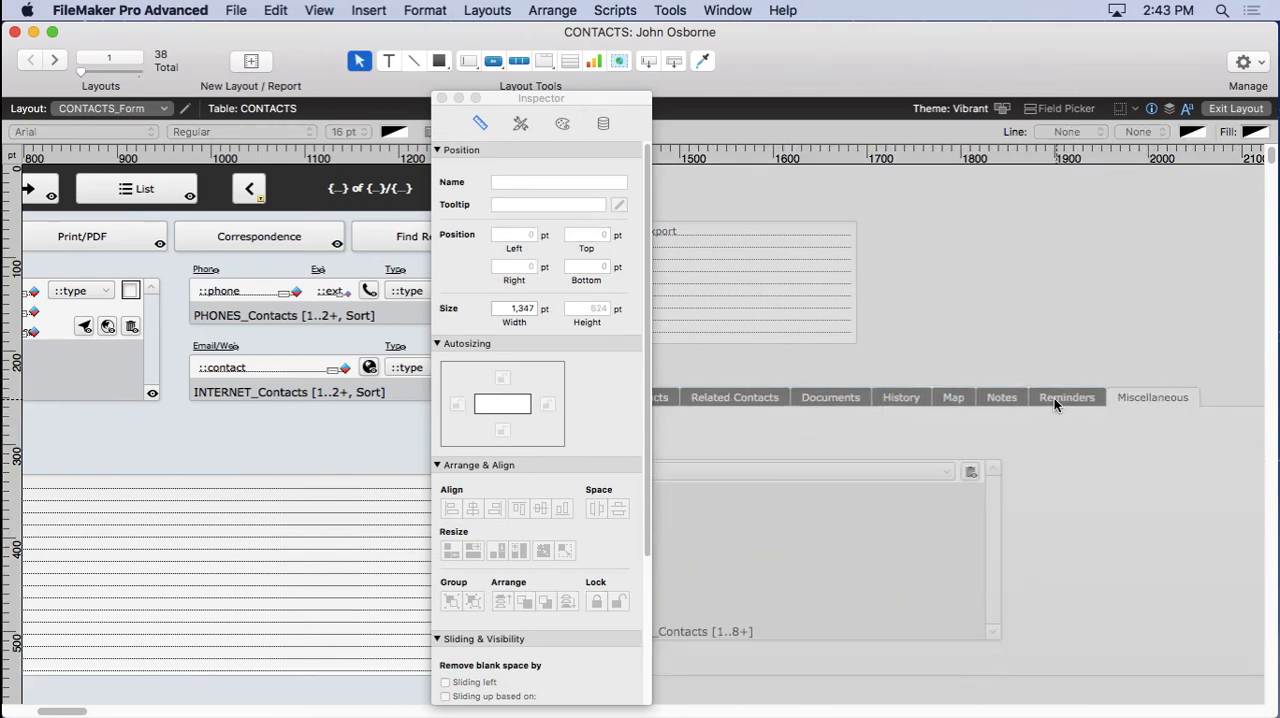
# Browse the tab panel's tabs, including Related Contacts, and select the hidden Group field.
pyautogui.click(1001, 397)
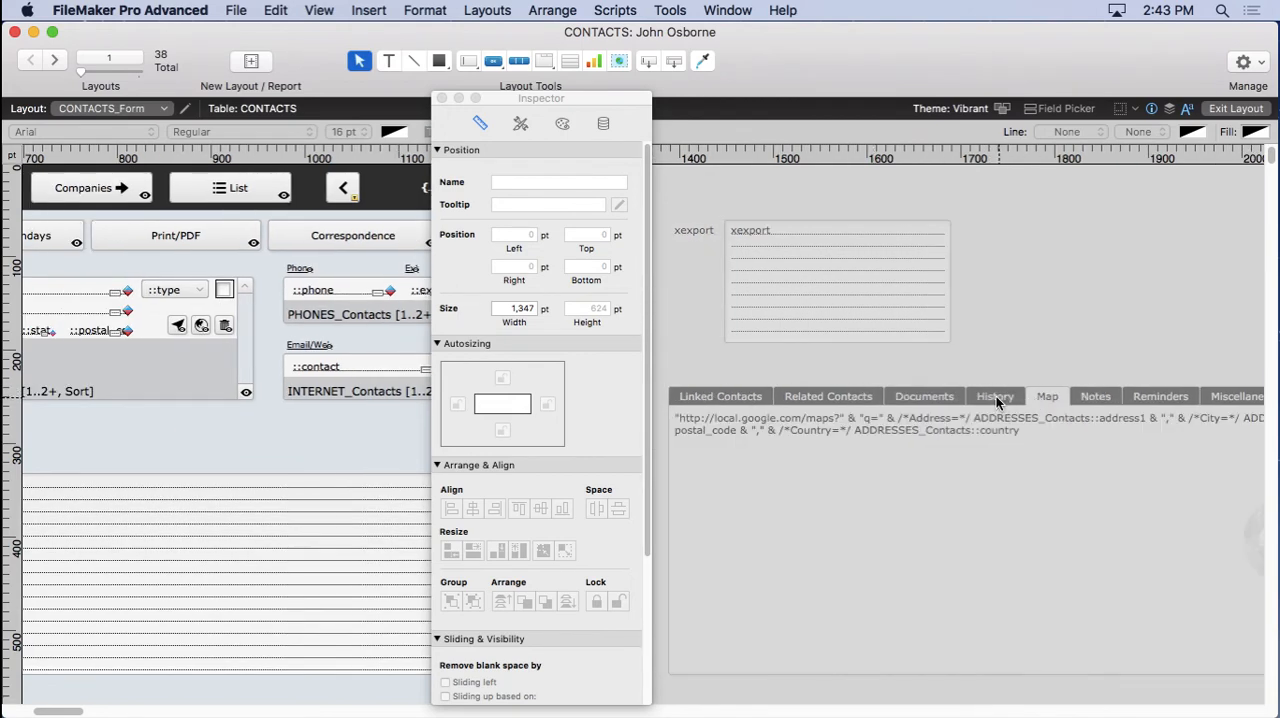
pyautogui.click(828, 396)
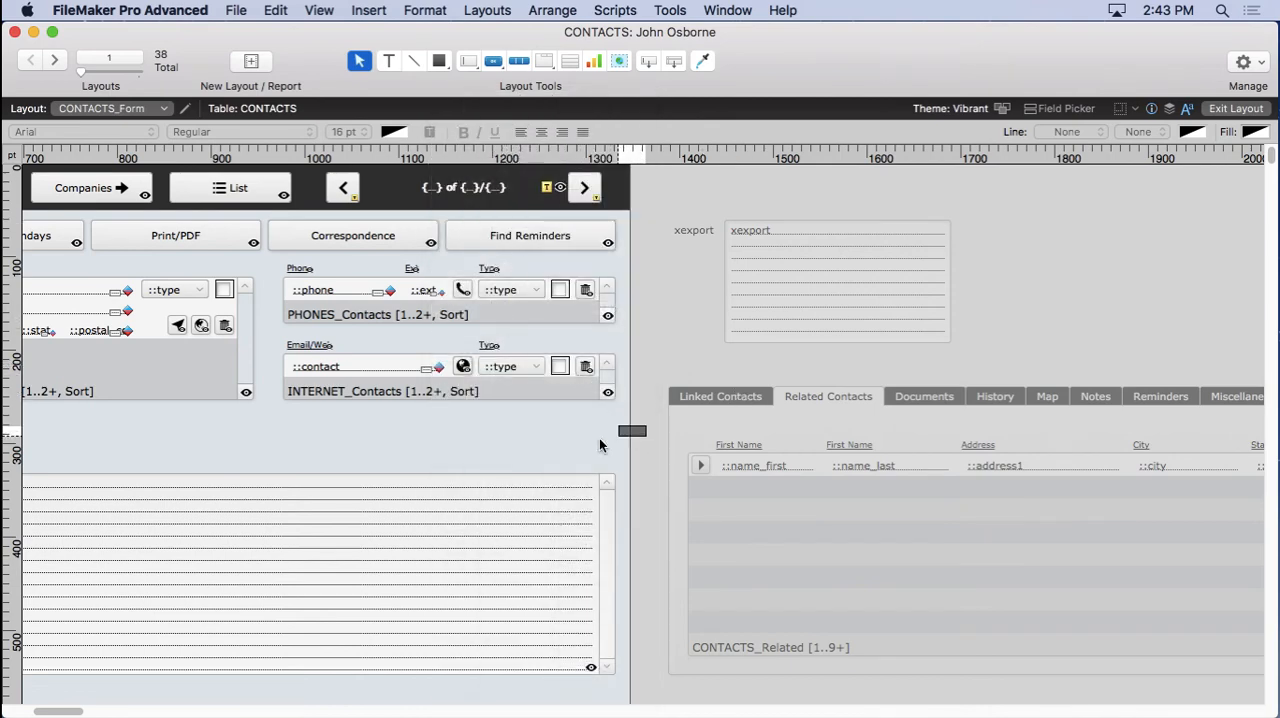
pyautogui.click(415, 455)
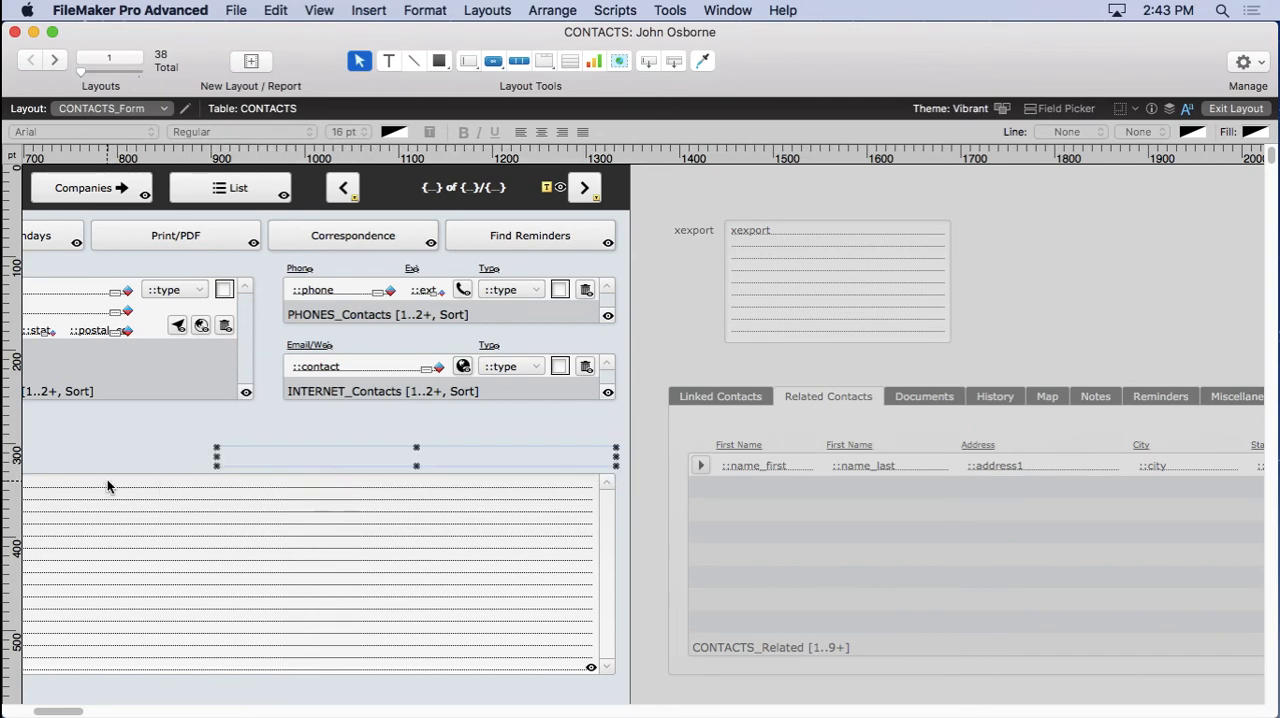
pyautogui.click(552, 10)
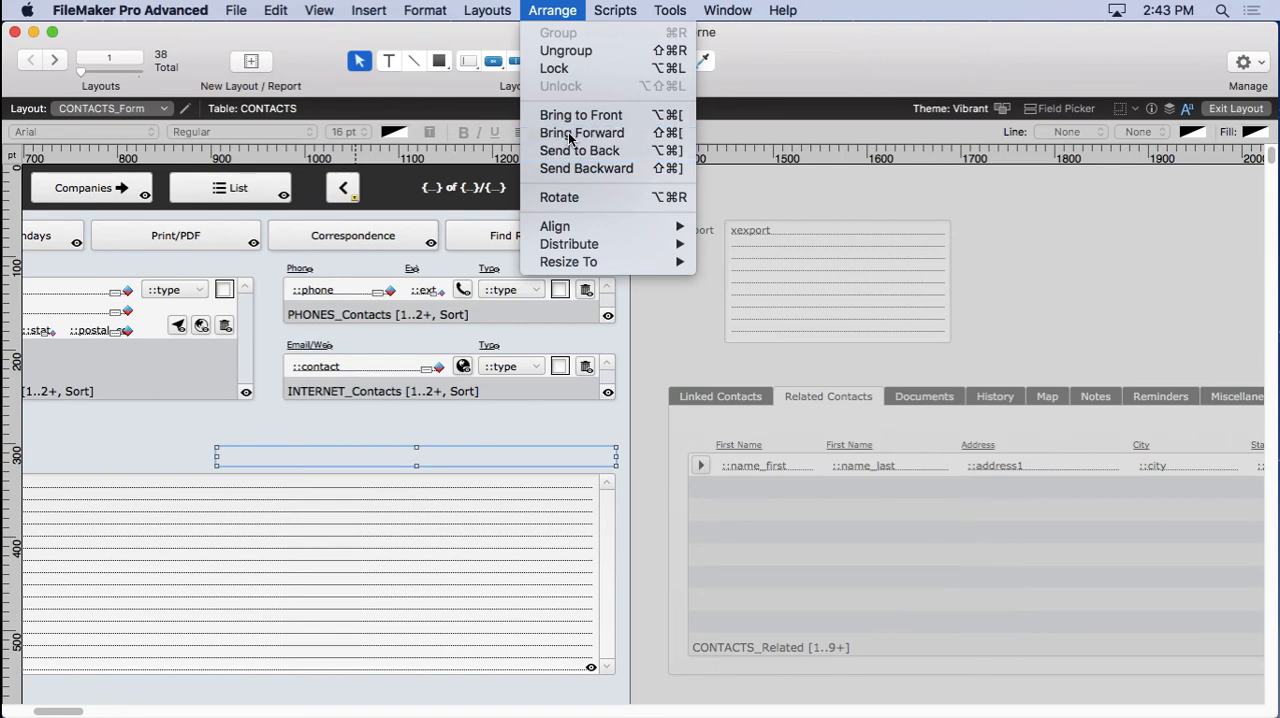
pyautogui.moveTo(580, 150)
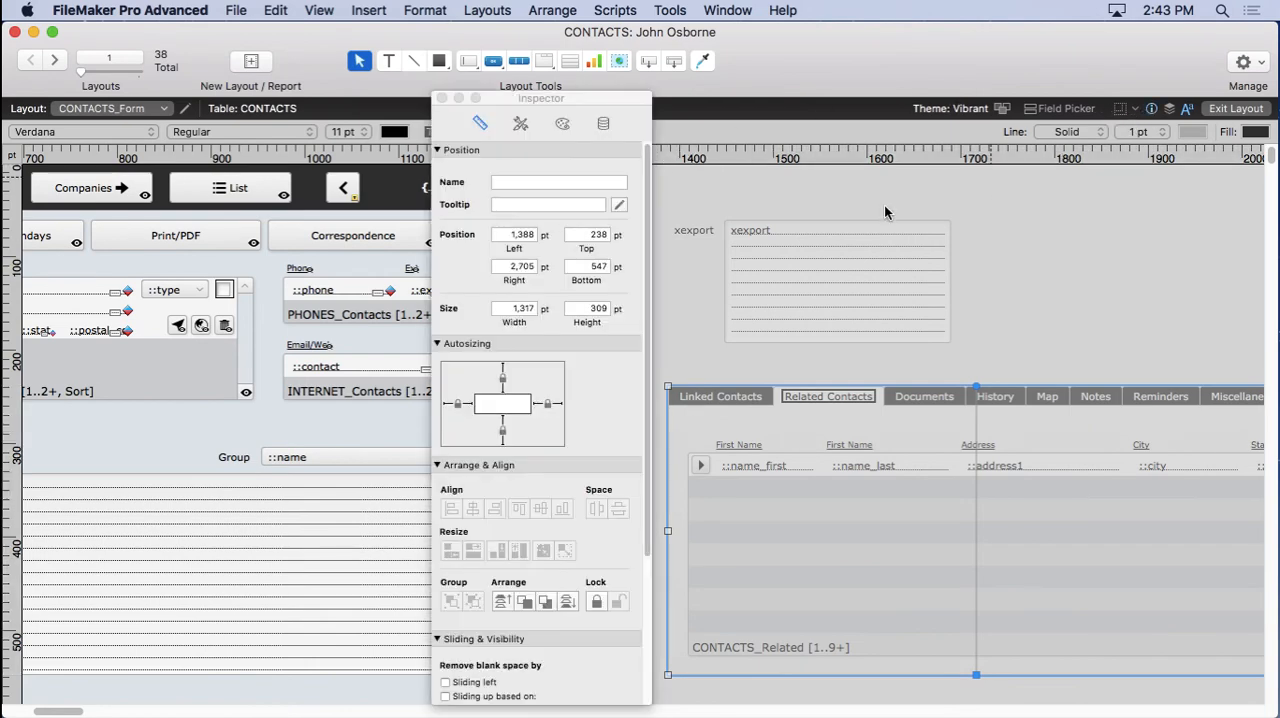
# Set the tab panel's Left position to 15 pt.
pyautogui.click(514, 234)
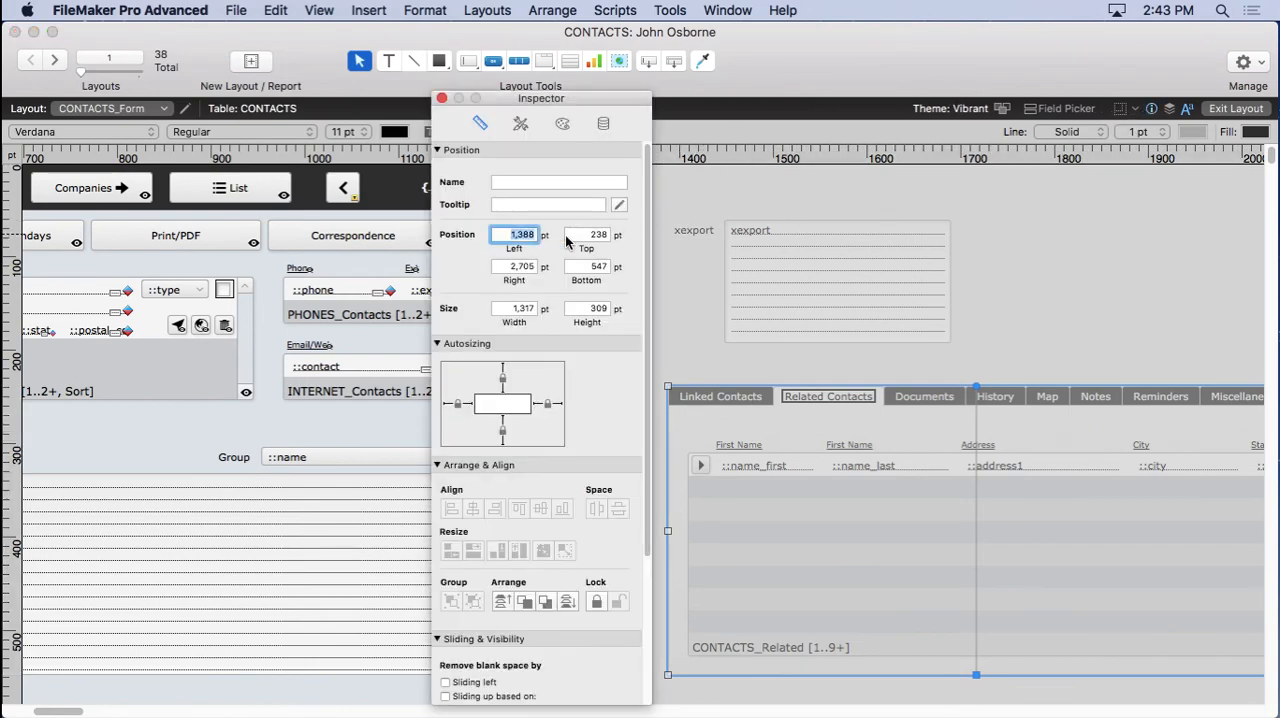
pyautogui.write('15')
pyautogui.click(587, 234)
pyautogui.write('259')
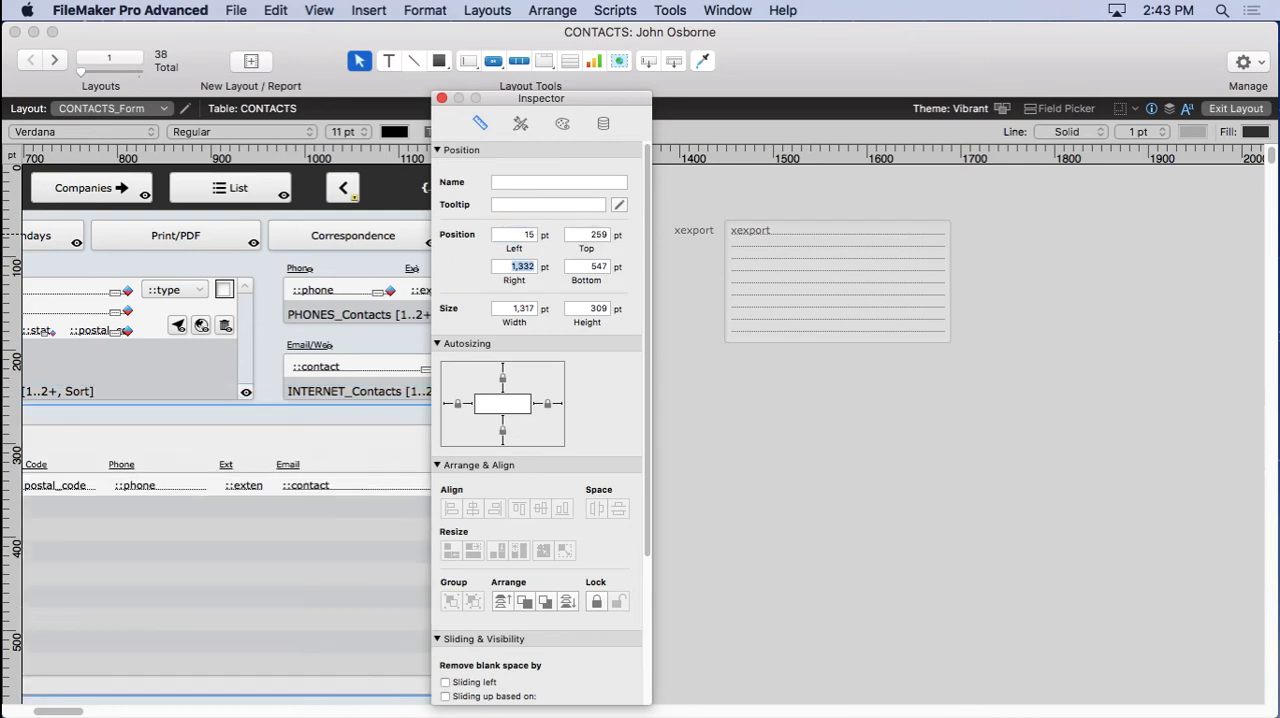
pyautogui.click(318, 10)
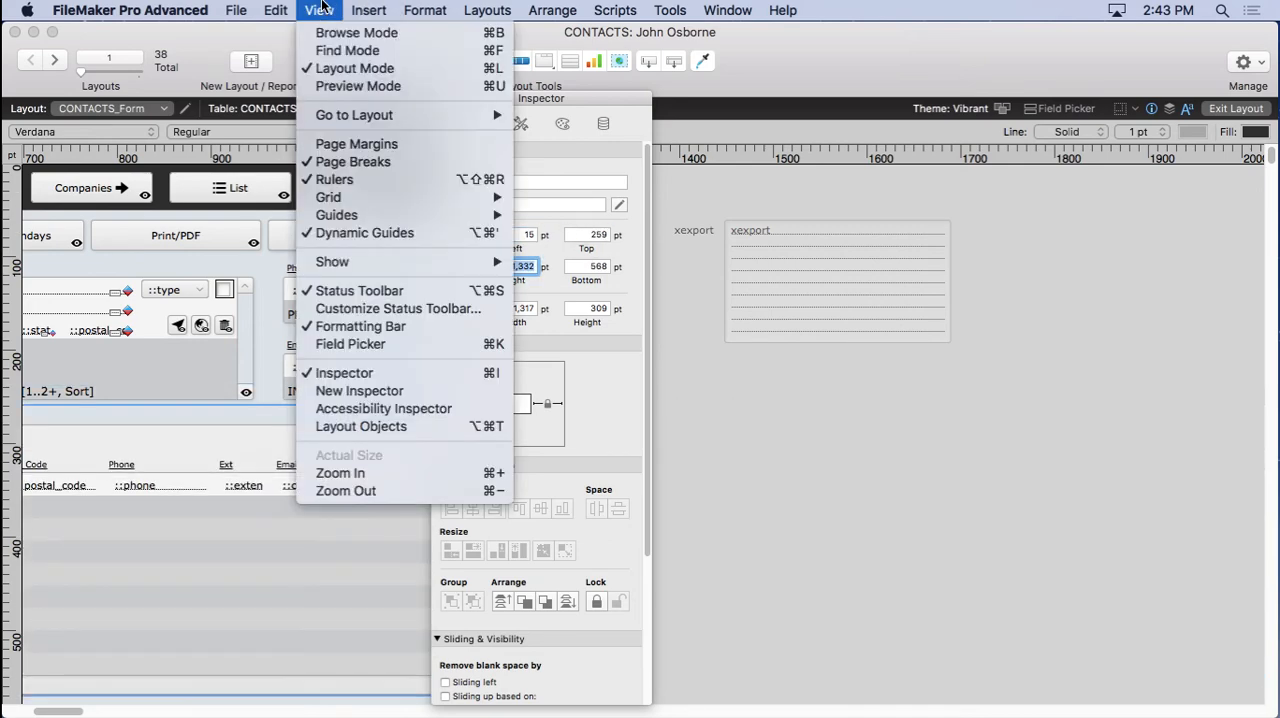
pyautogui.click(344, 372)
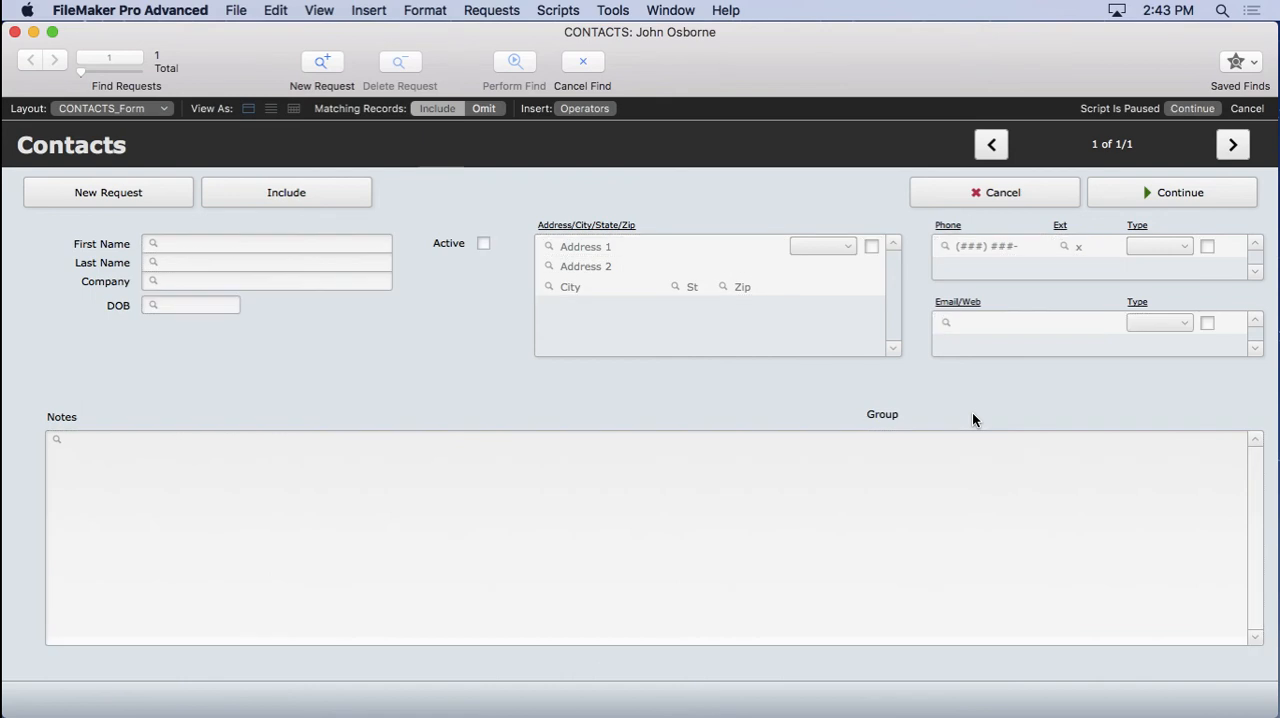
pyautogui.moveTo(885, 423)
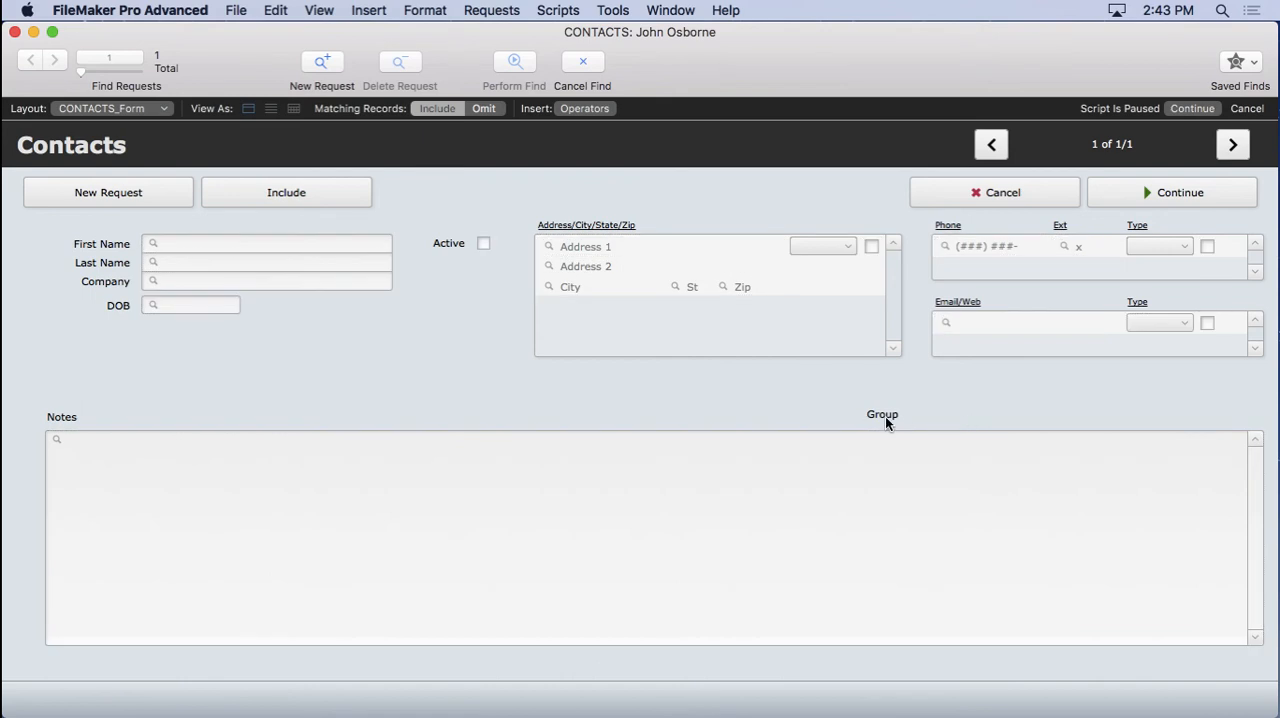
pyautogui.moveTo(879, 419)
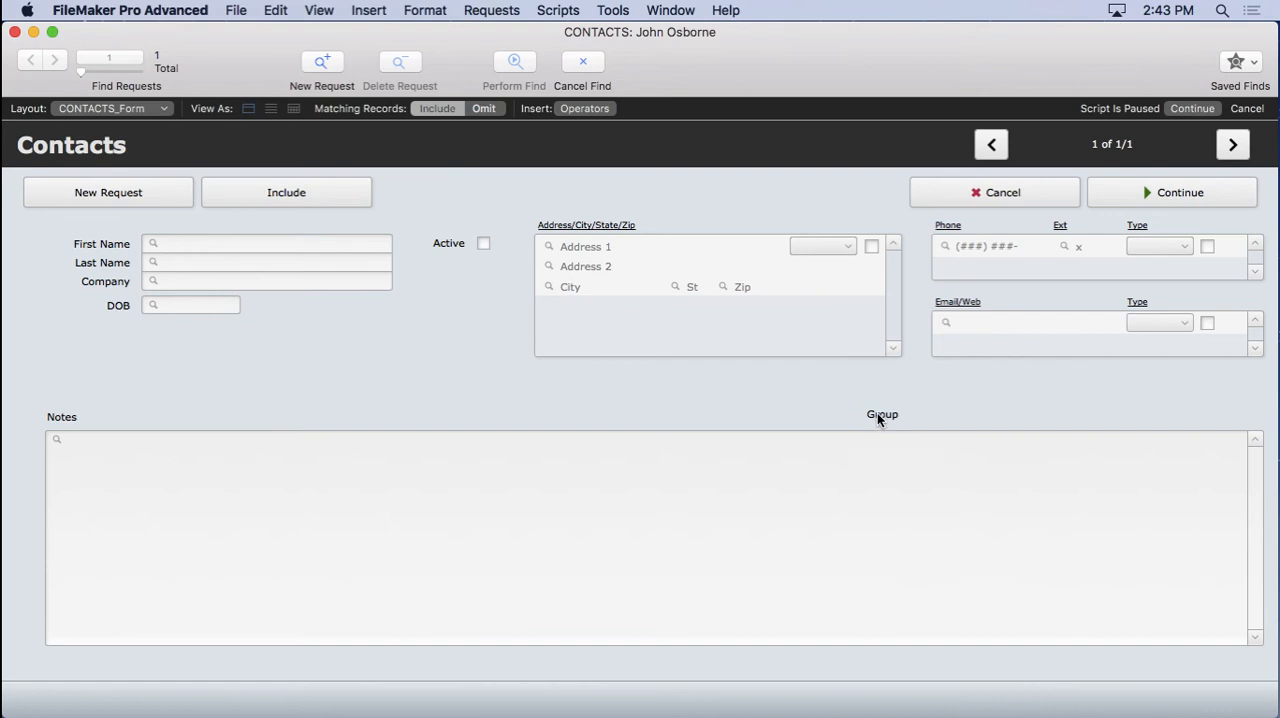
pyautogui.moveTo(877, 420)
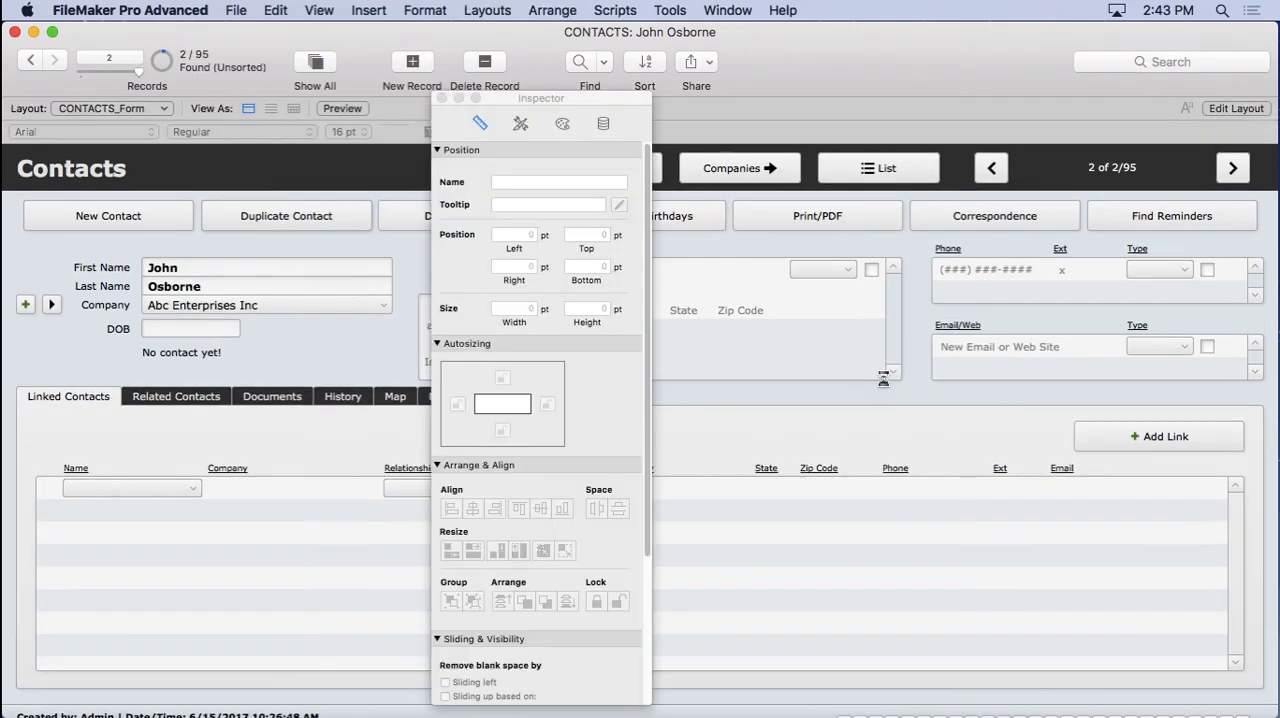
pyautogui.click(1236, 108)
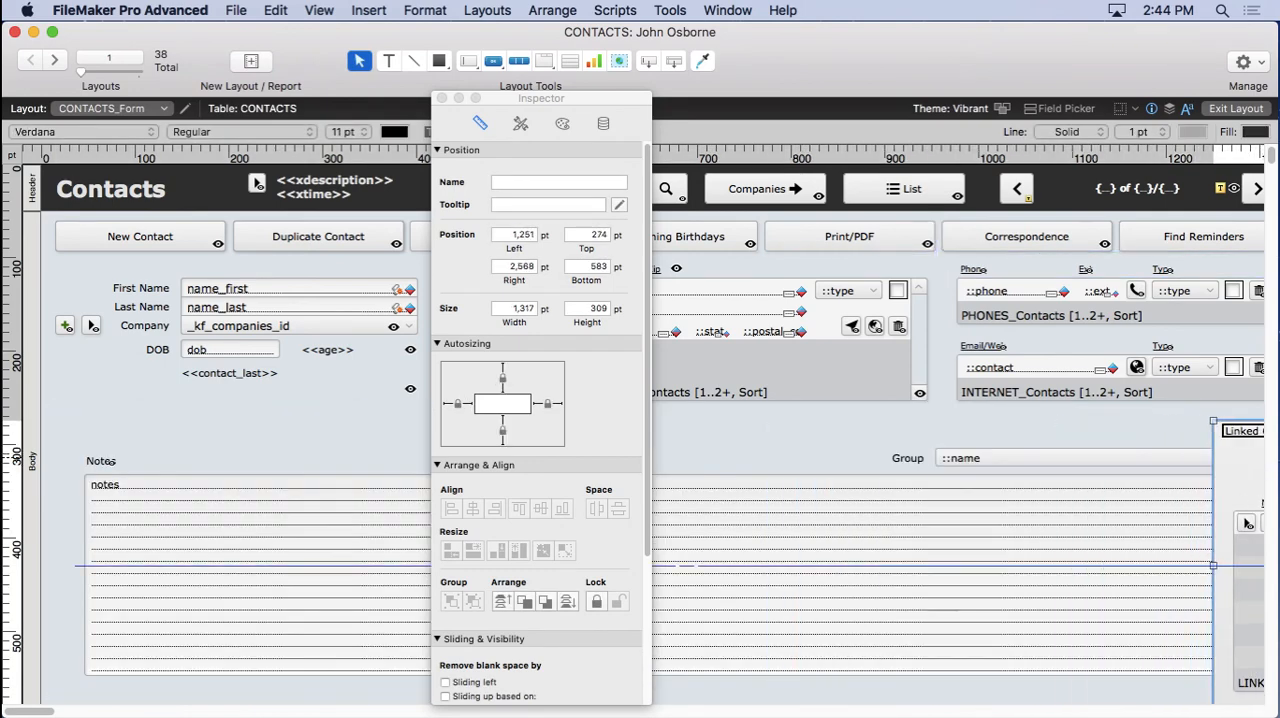
# Replace the Group field's hide condition with Get(WindowMode) = 0.
pyautogui.hscroll(3)
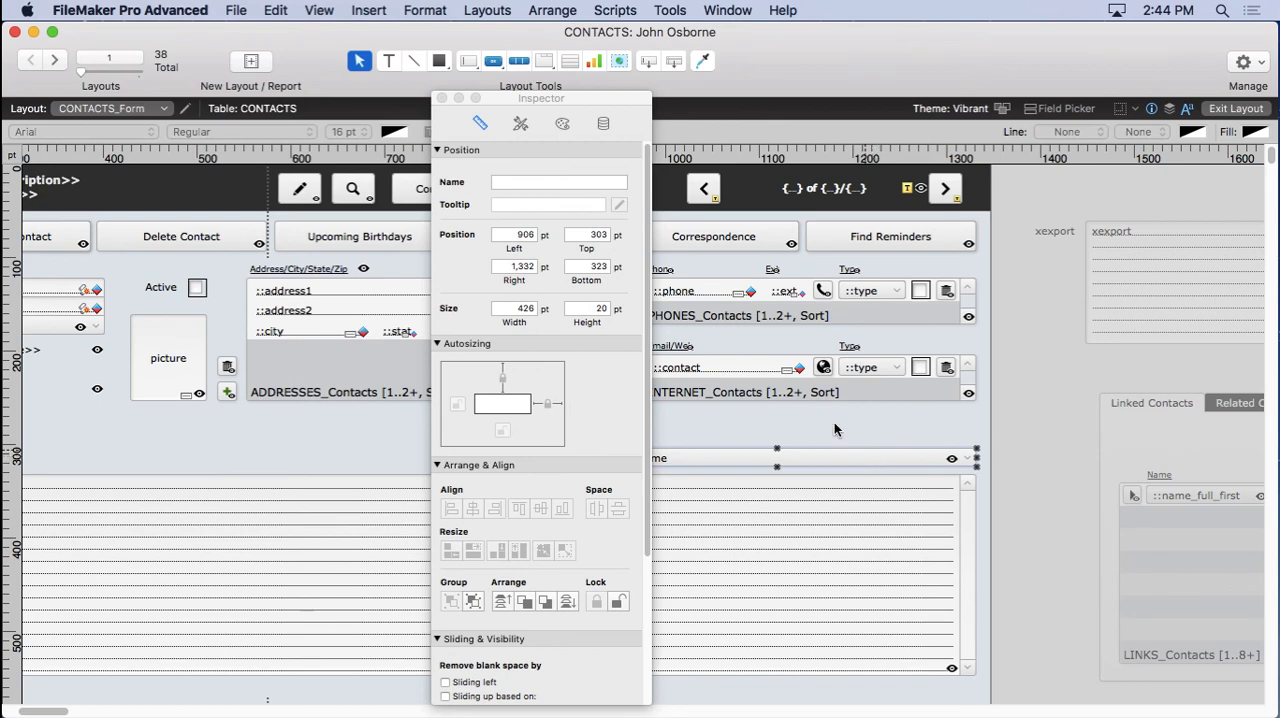
pyautogui.click(552, 10)
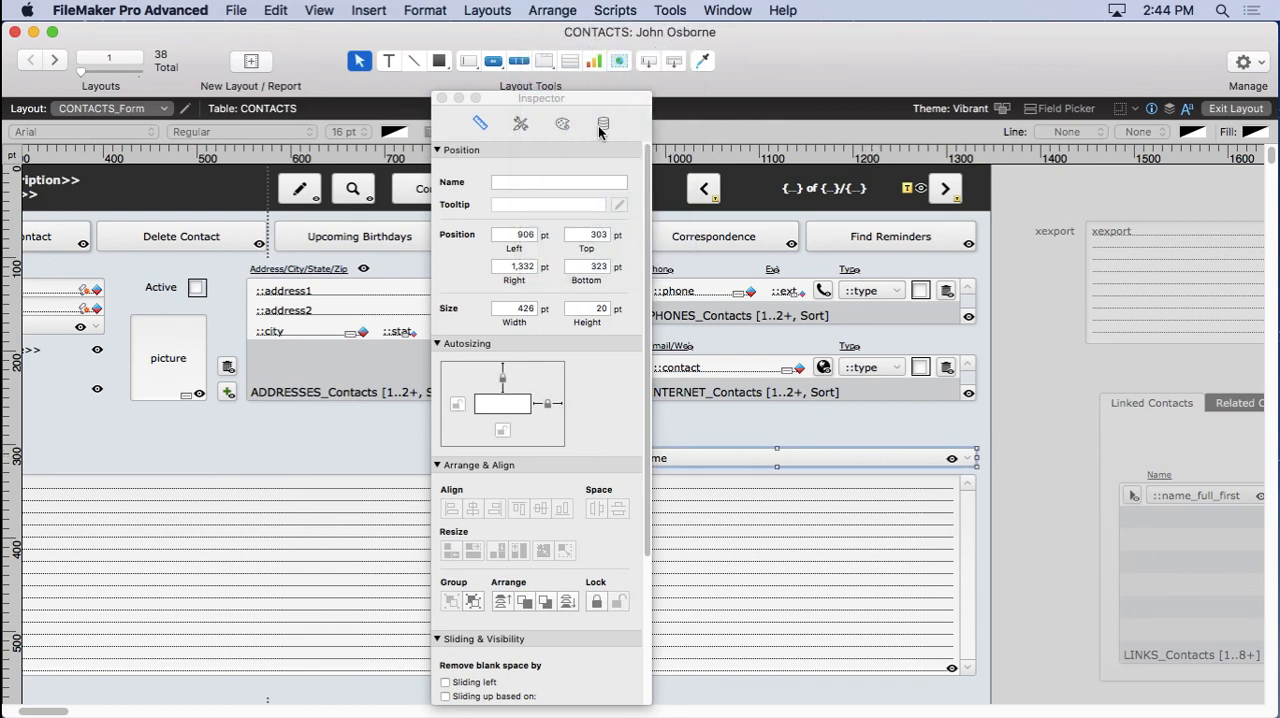
pyautogui.click(603, 123)
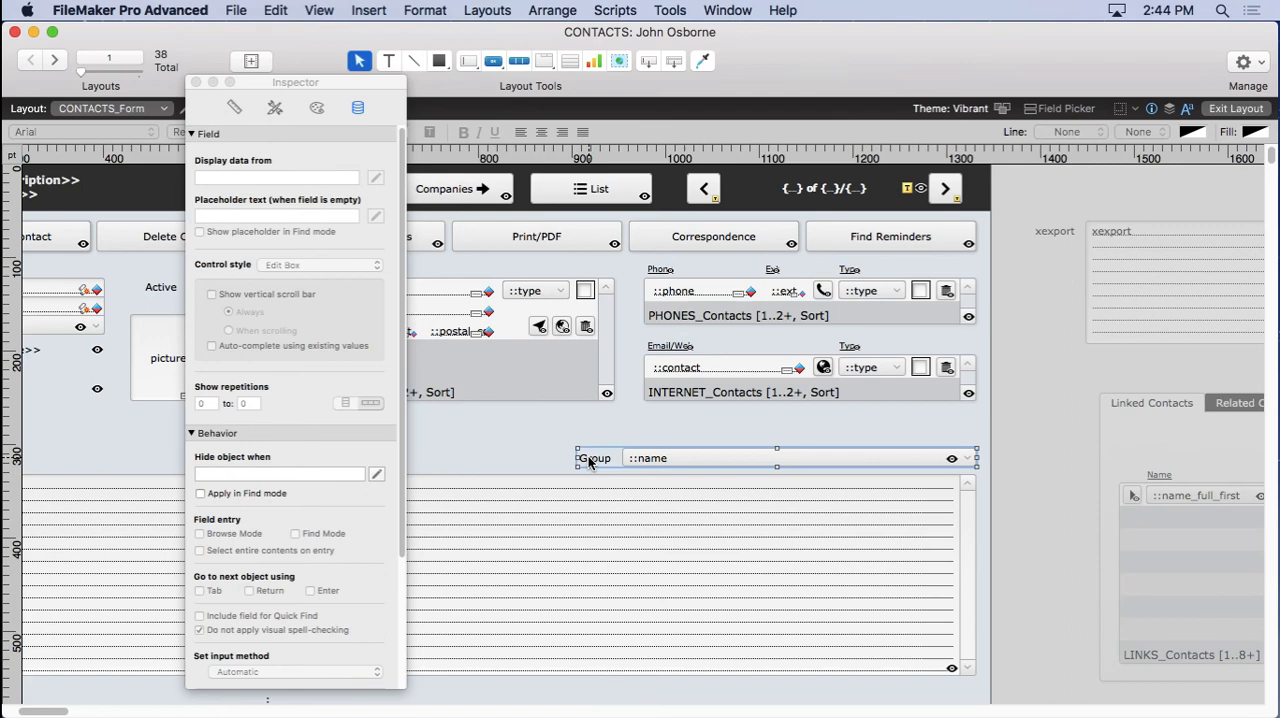
pyautogui.moveTo(587, 418)
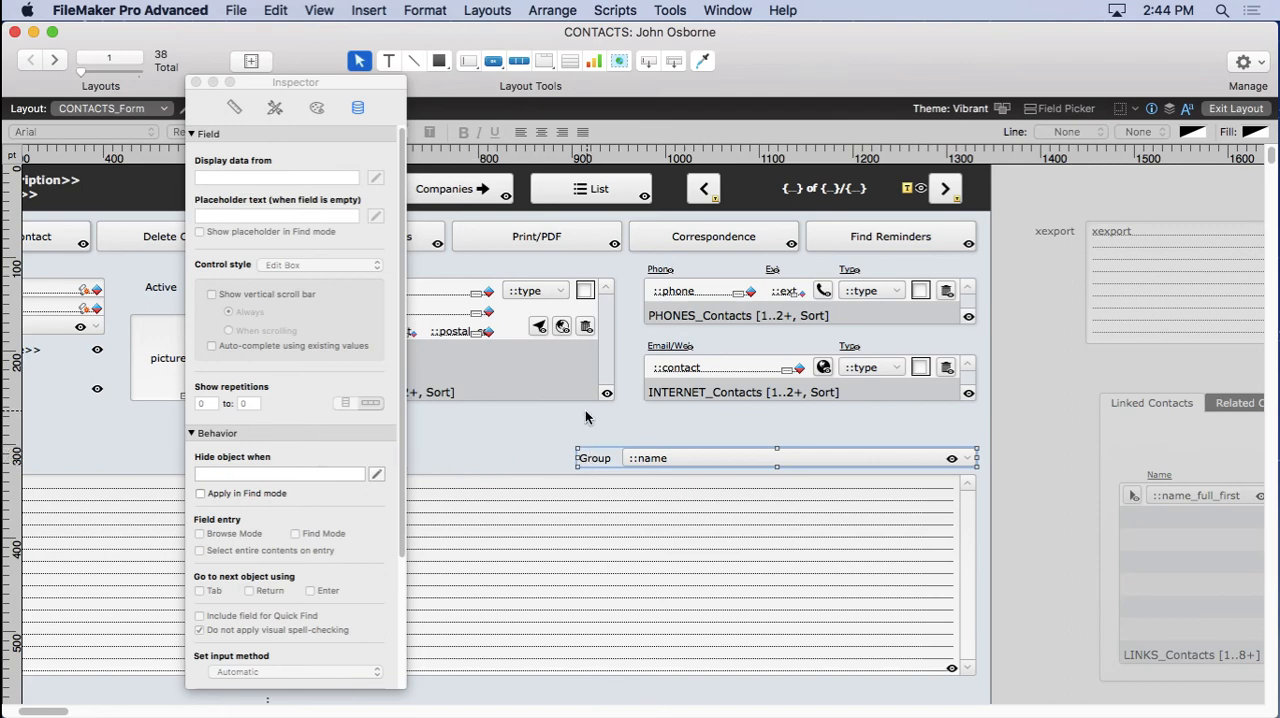
pyautogui.moveTo(610, 465)
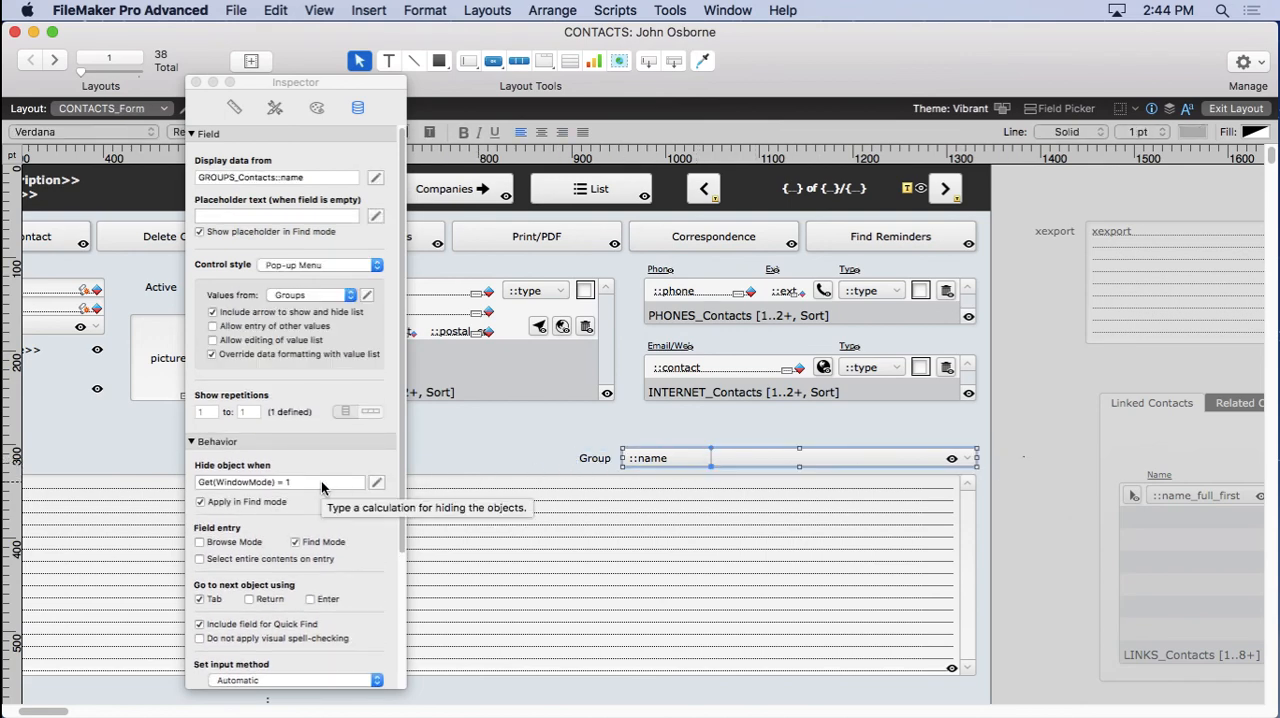
pyautogui.click(290, 482)
pyautogui.write('0')
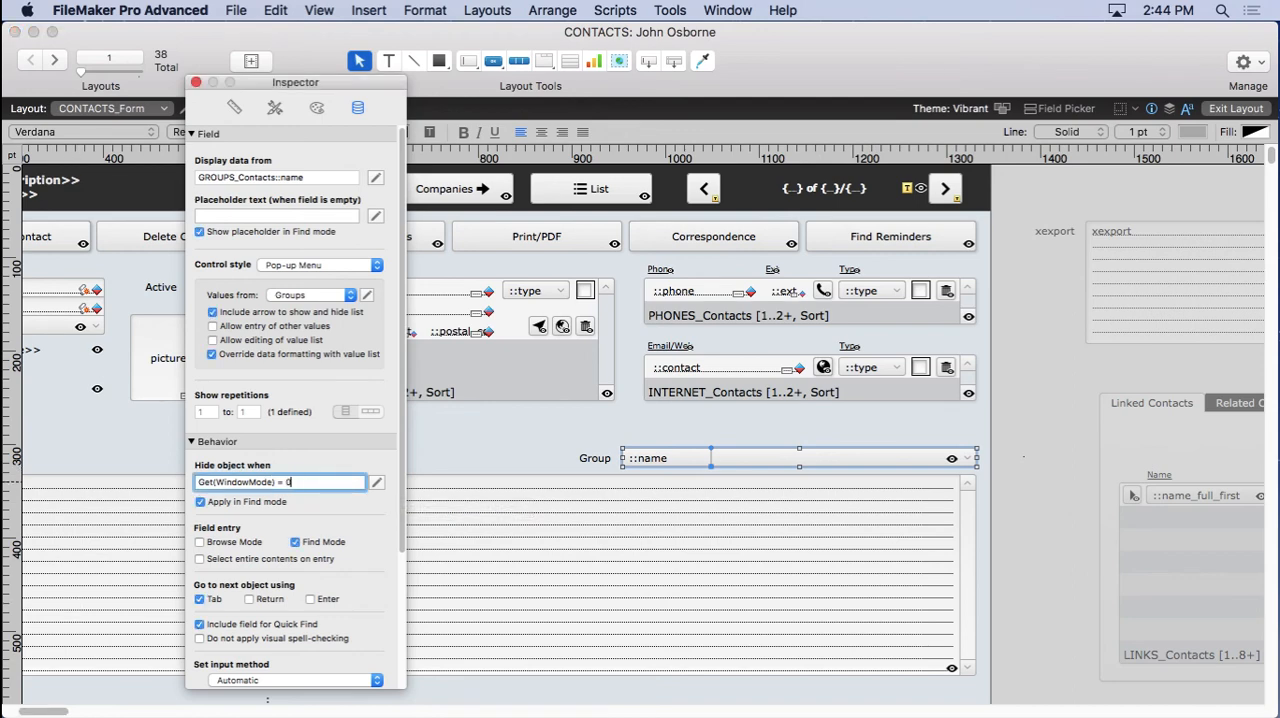
pyautogui.tripleClick(278, 482)
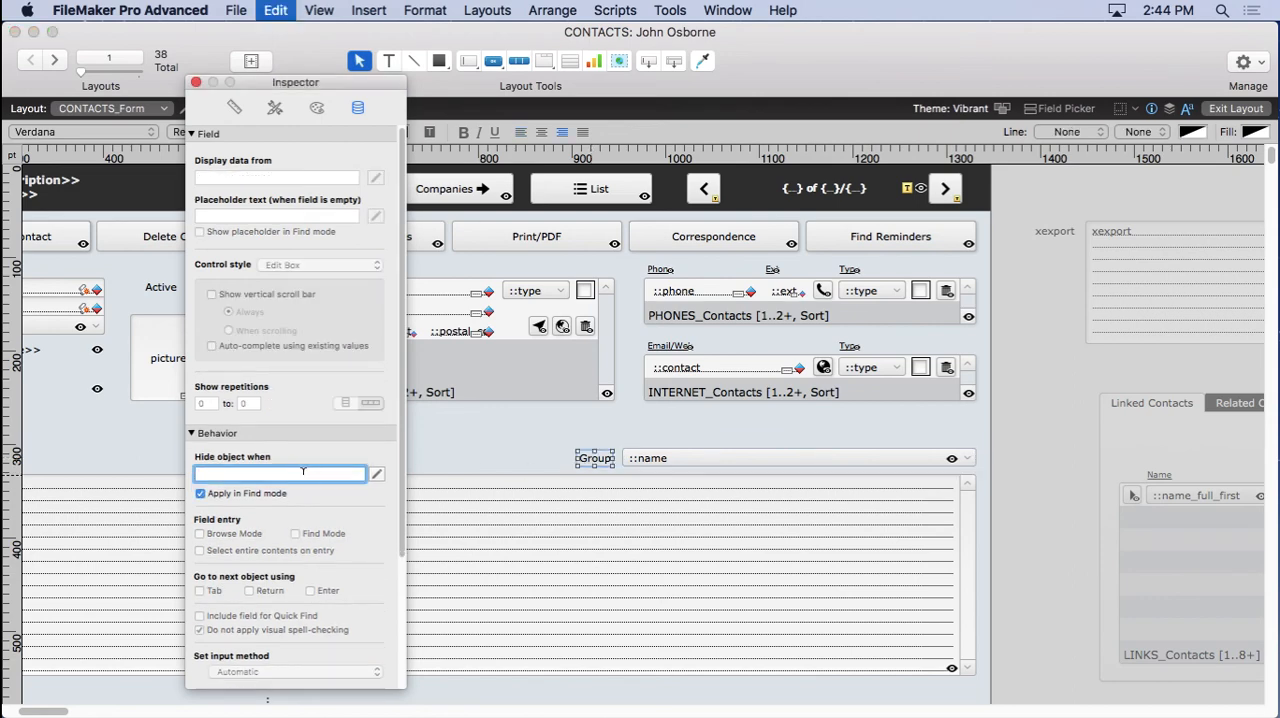
pyautogui.write('Get(WindowMode) = 0')
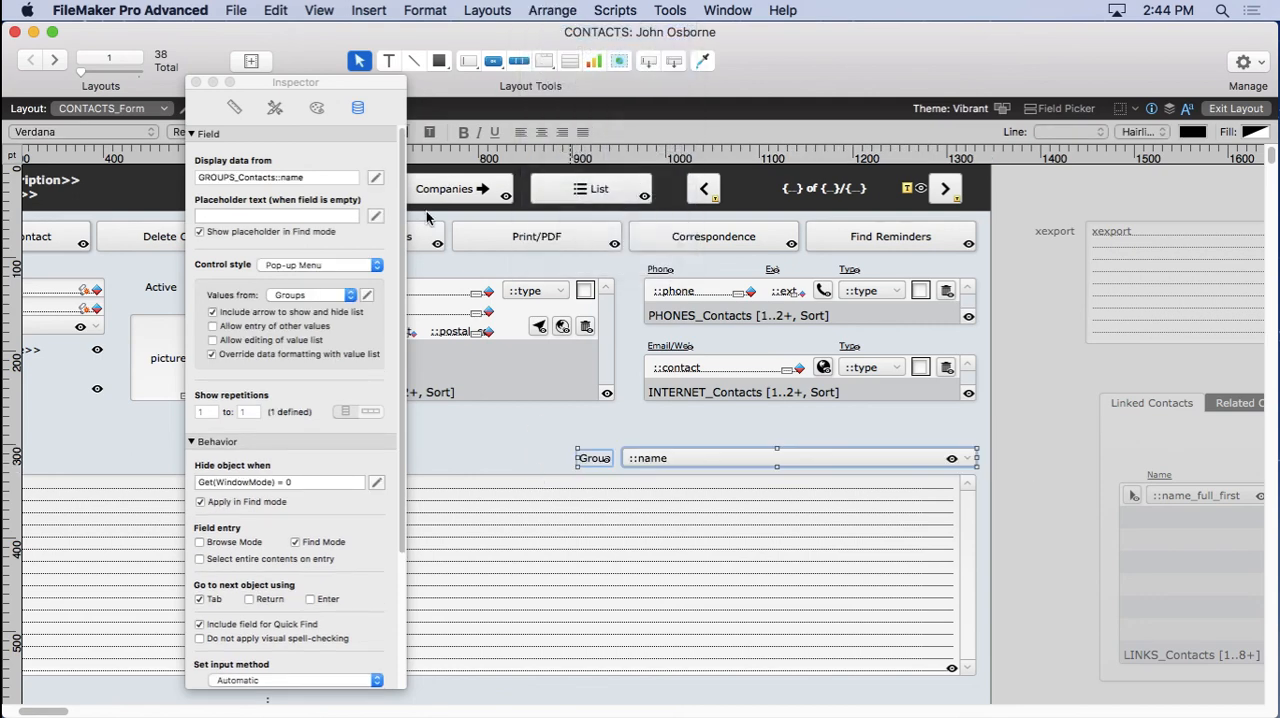
pyautogui.click(319, 10)
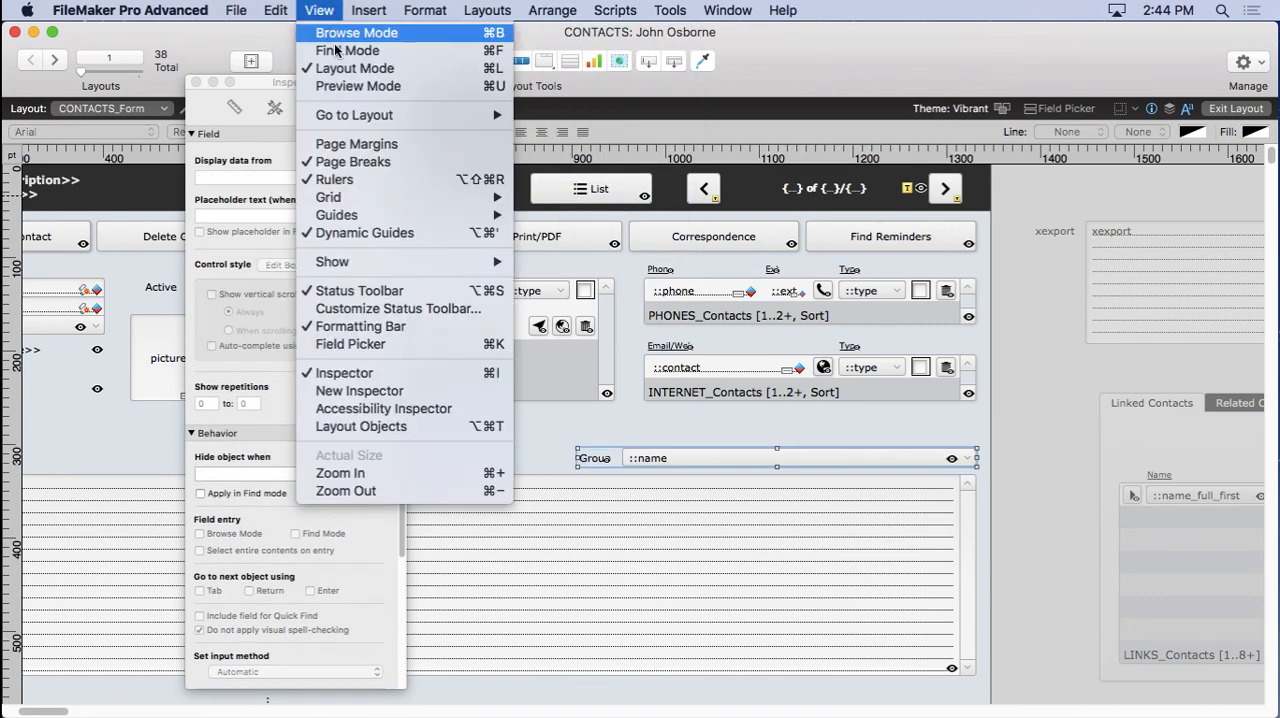
pyautogui.click(356, 32)
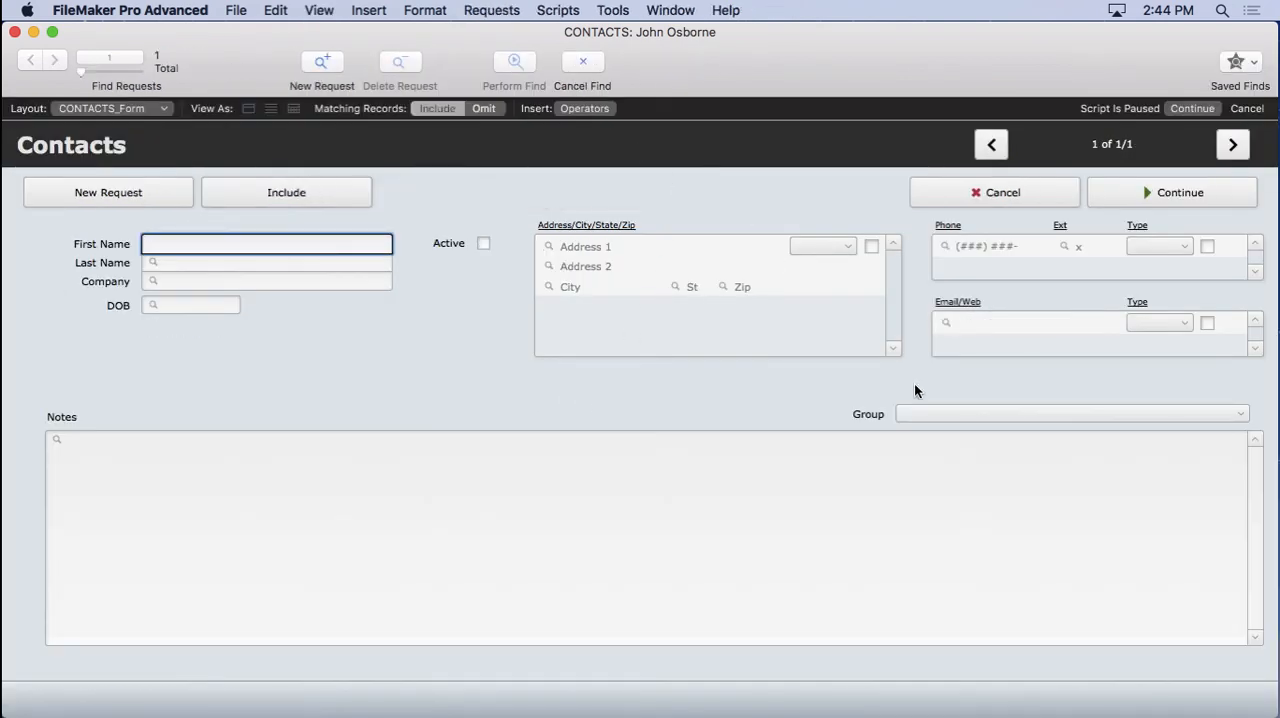
pyautogui.click(1070, 413)
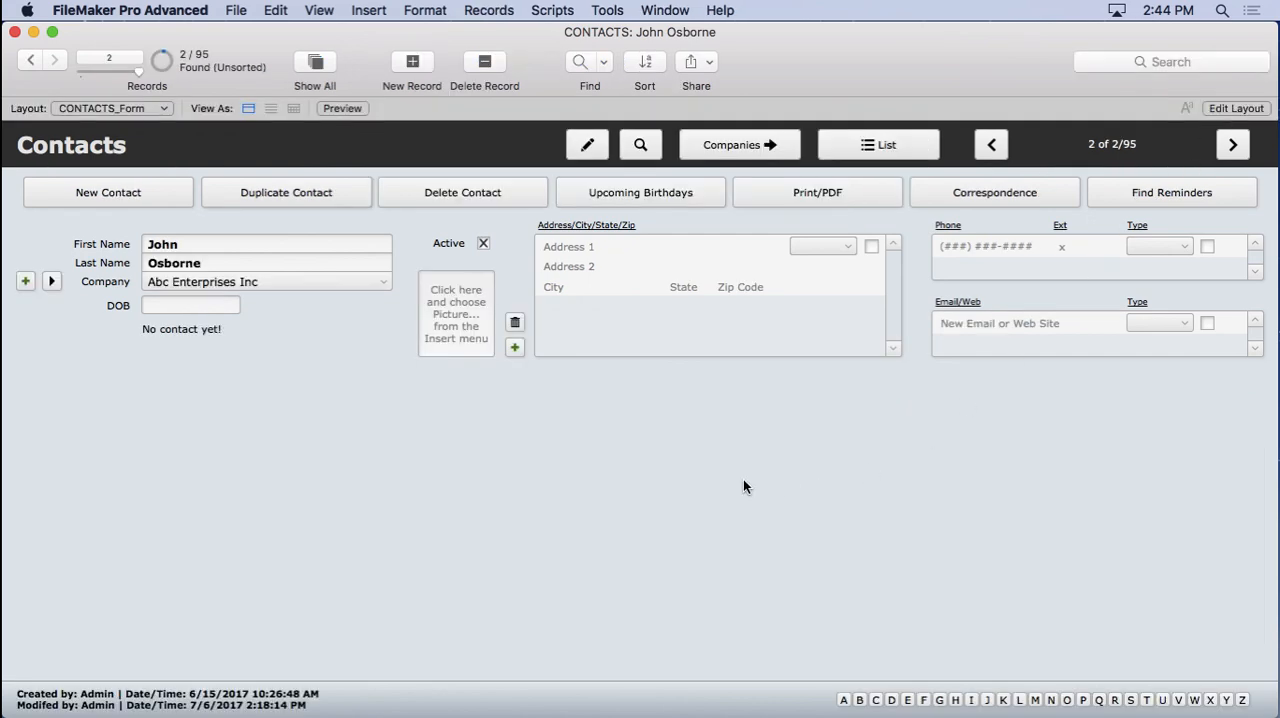
pyautogui.moveTo(1220, 118)
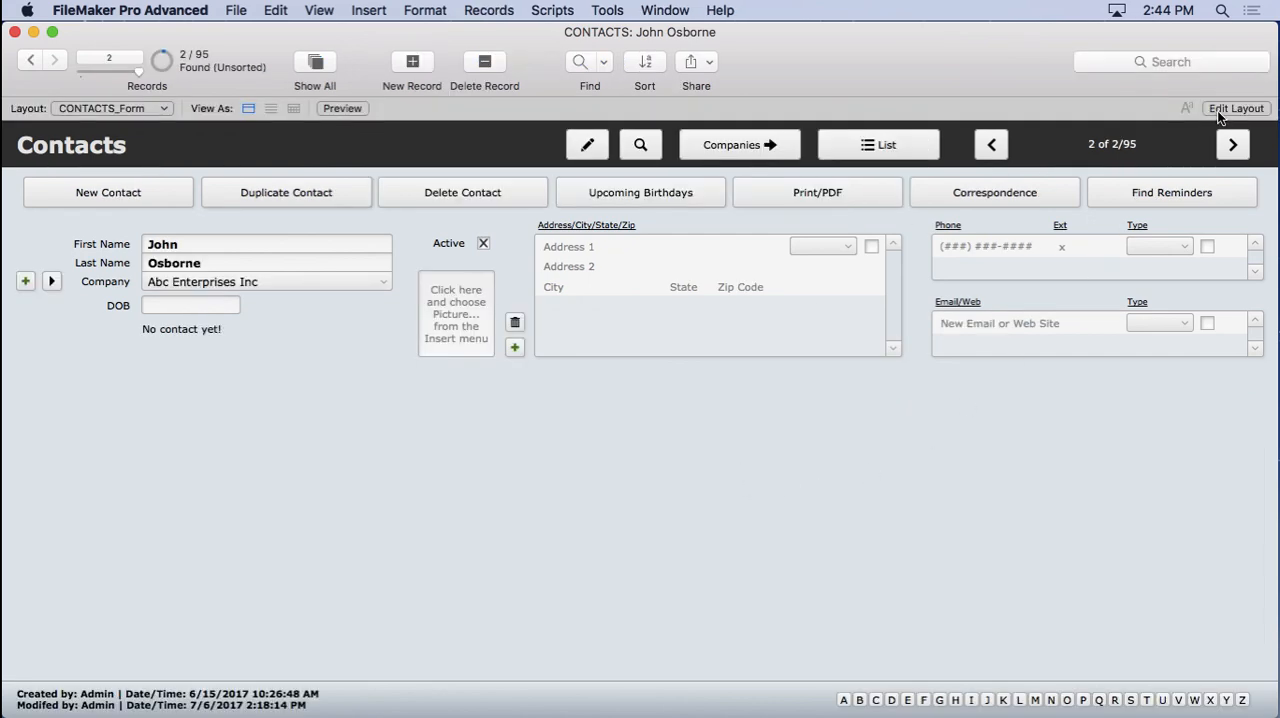
pyautogui.click(1237, 108)
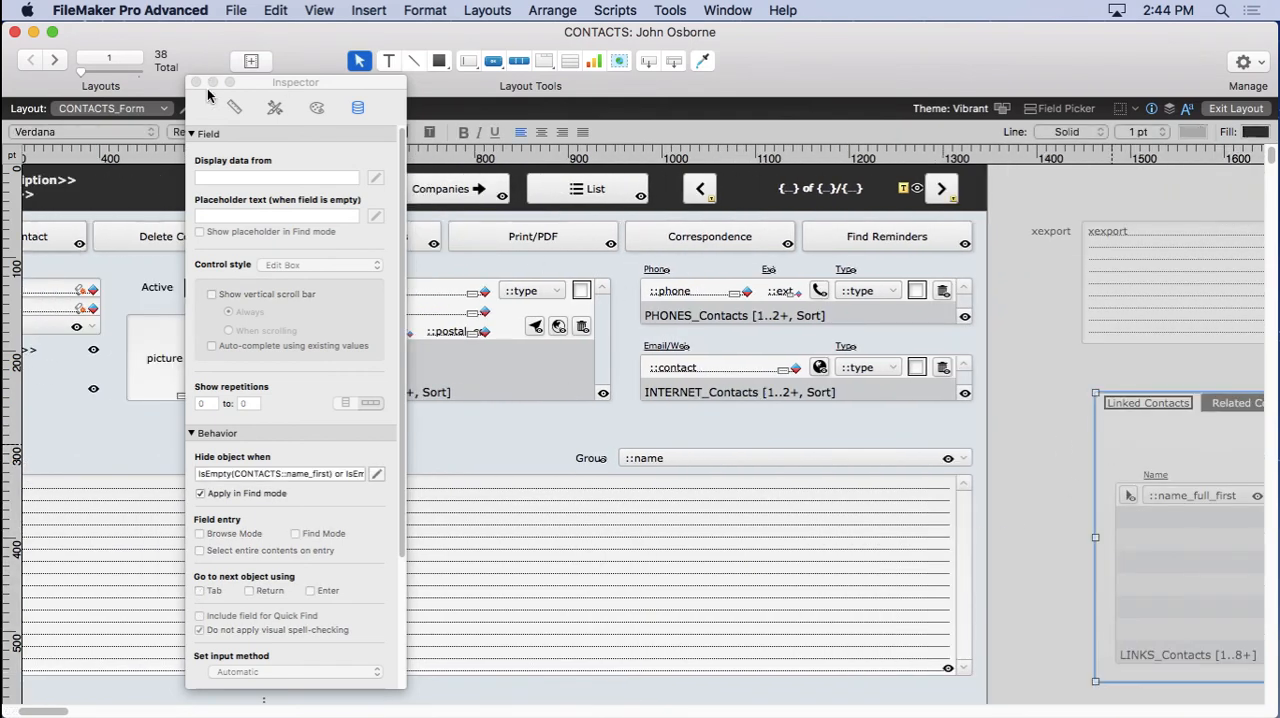
# Set the tab panel Left to 15, then open the Group pop-up in Find mode.
pyautogui.click(234, 107)
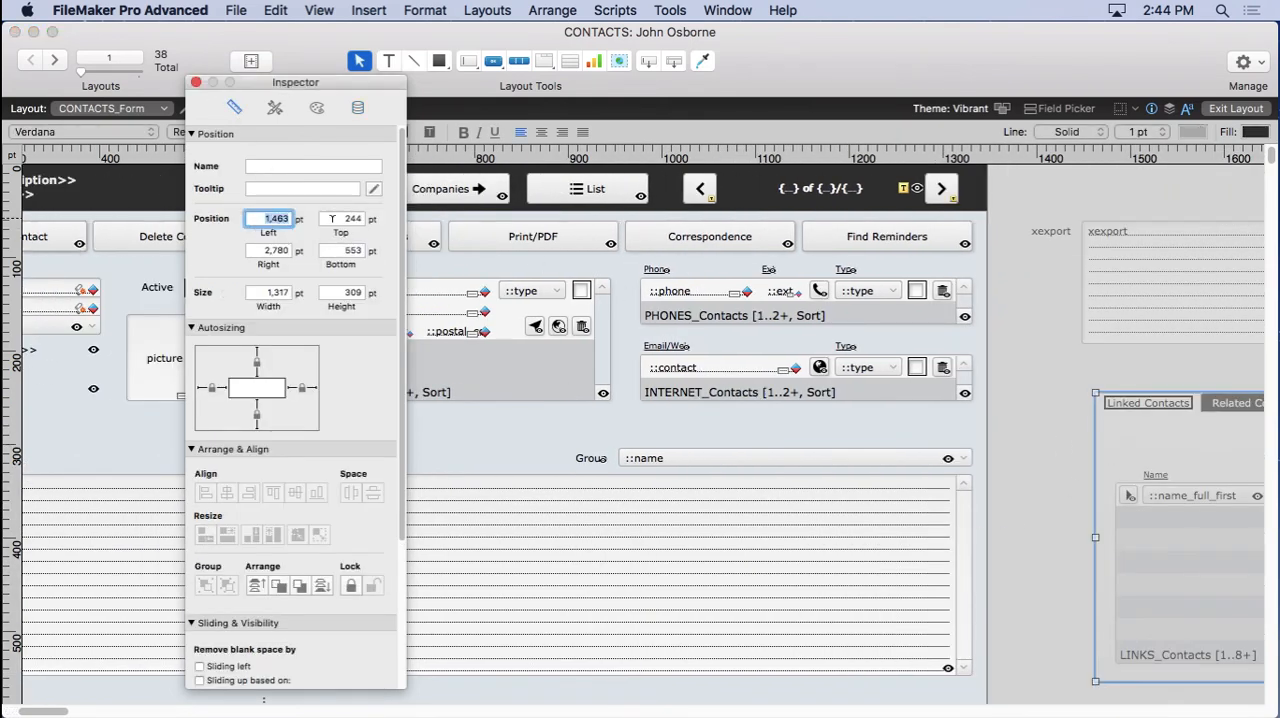
pyautogui.write('15')
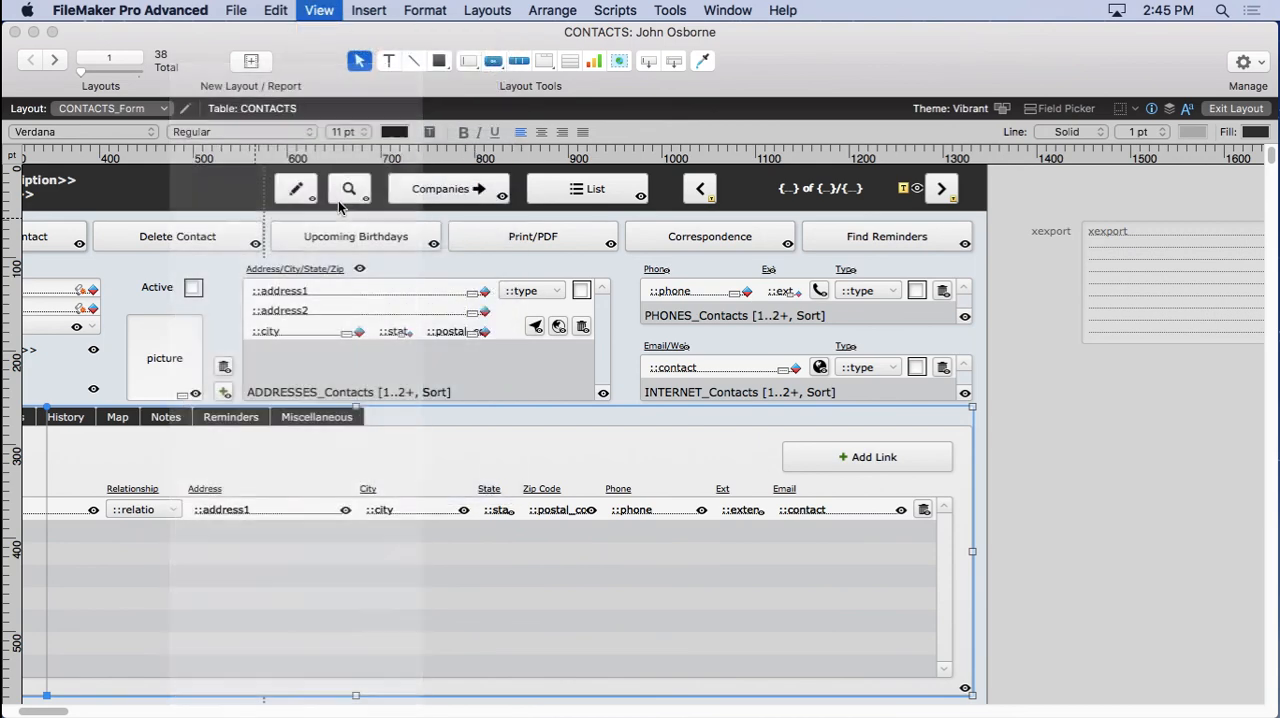
pyautogui.click(349, 189)
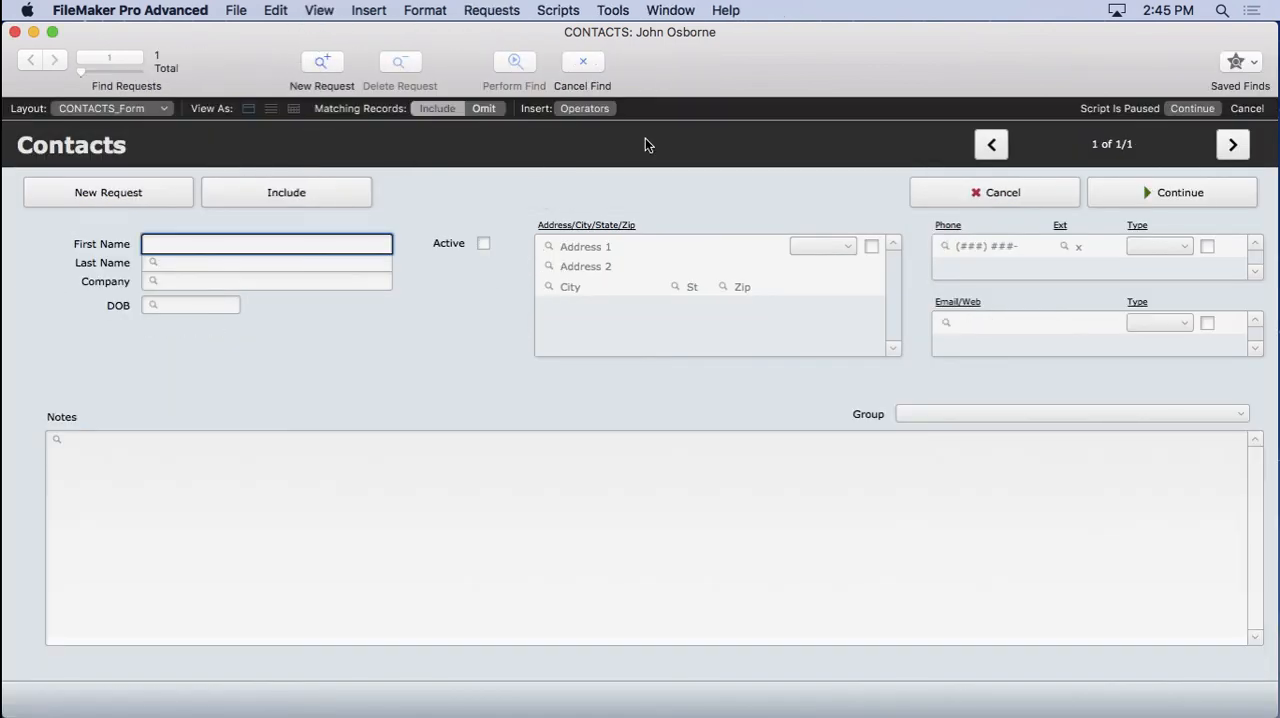
pyautogui.click(1070, 413)
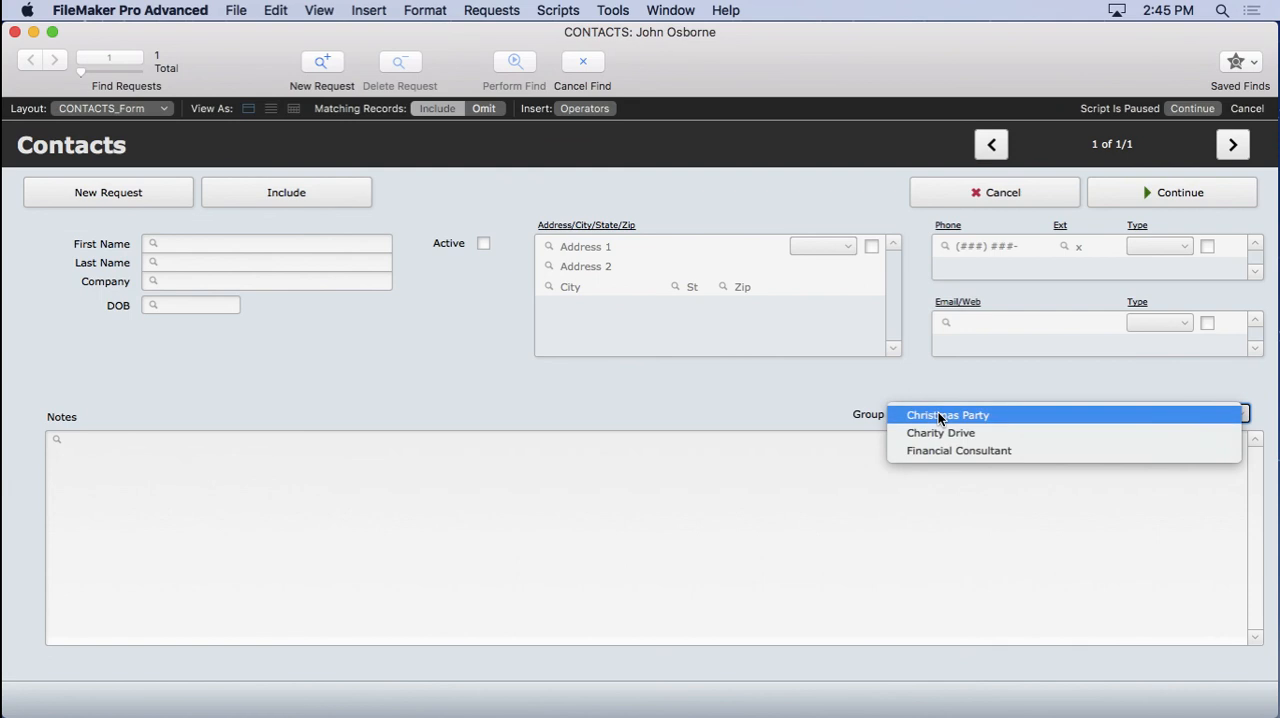